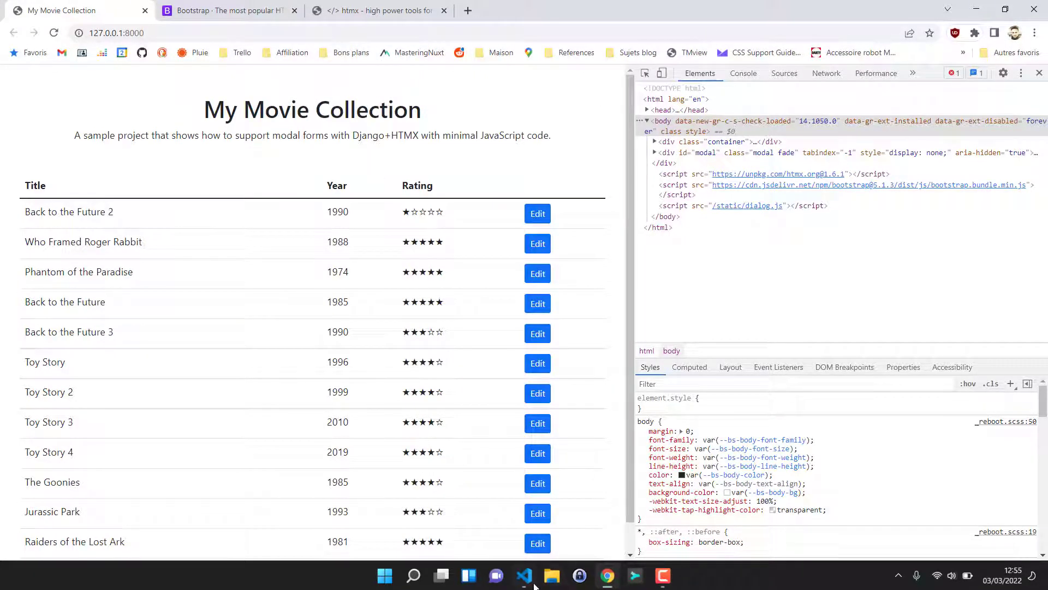
Add blank lines in base.html right after the modal container's closing div.
{"action": "left_click", "coordinate": [525, 575]}
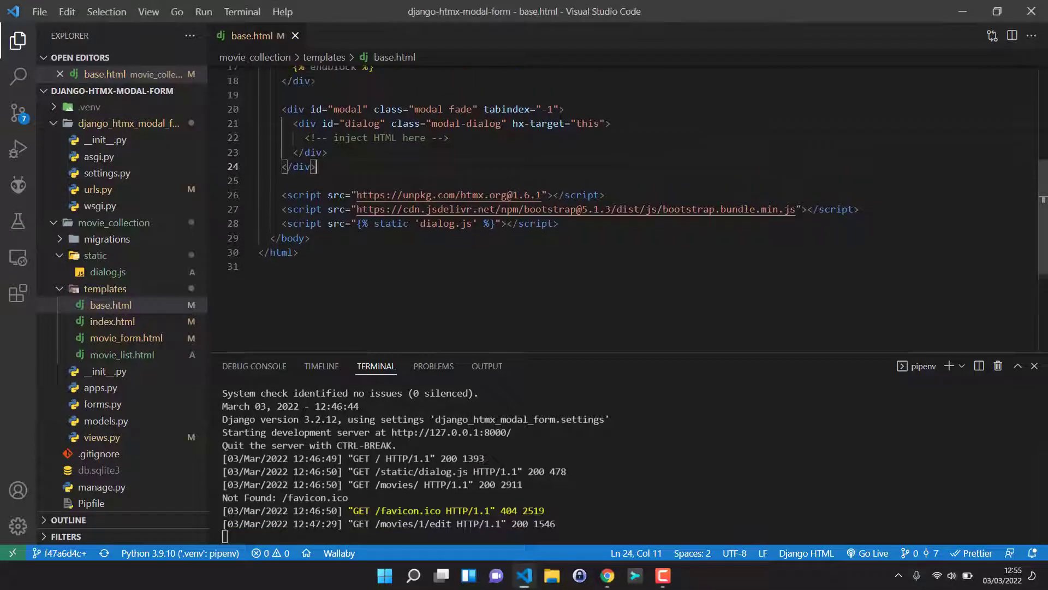
{"action": "scroll", "scroll_direction": "up", "scroll_amount": 3}
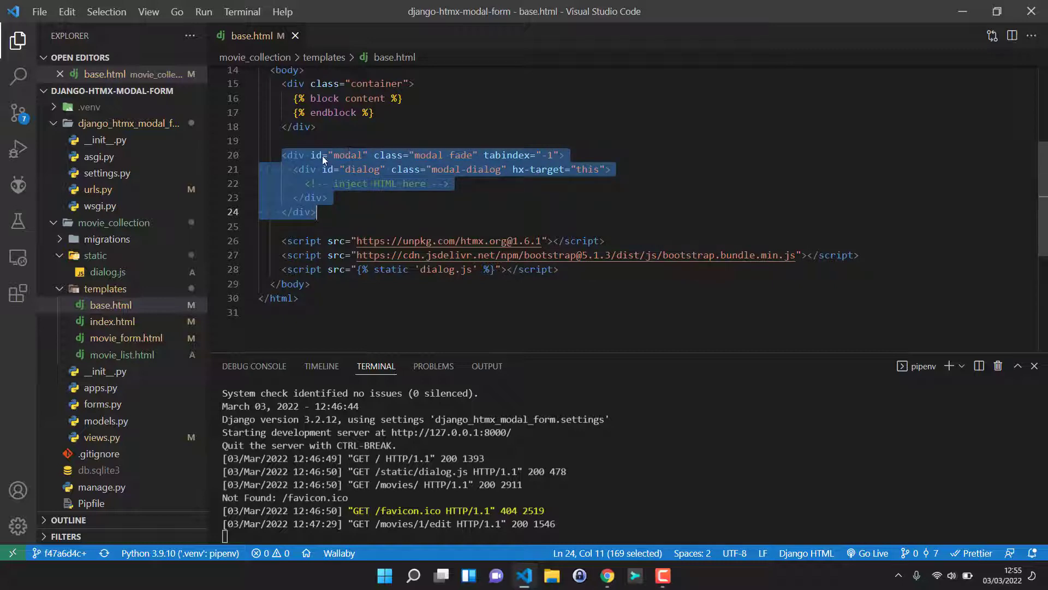
{"action": "left_click", "coordinate": [314, 212]}
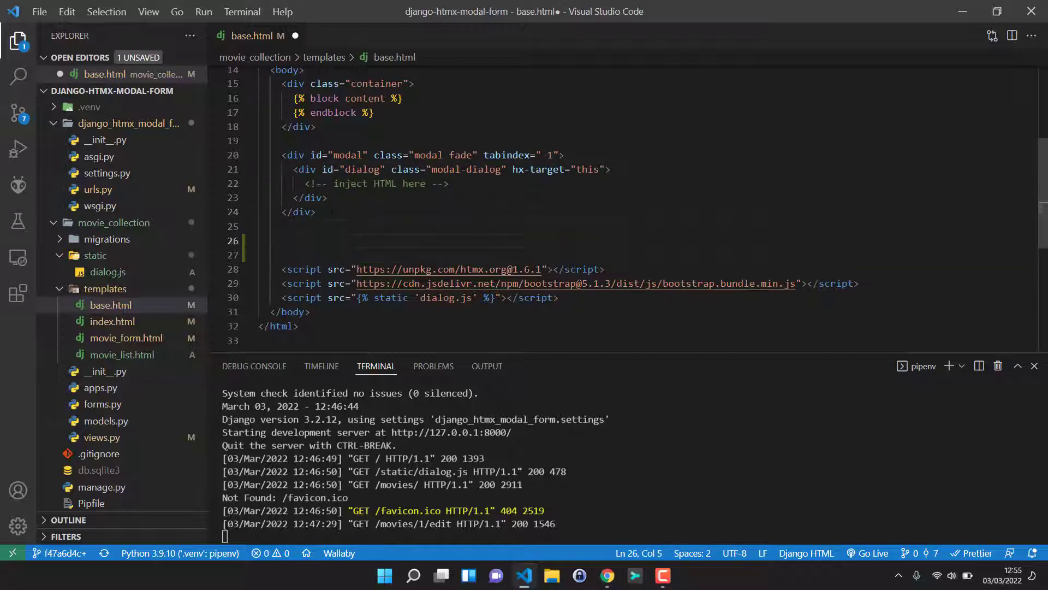
{"action": "left_click", "coordinate": [606, 575]}
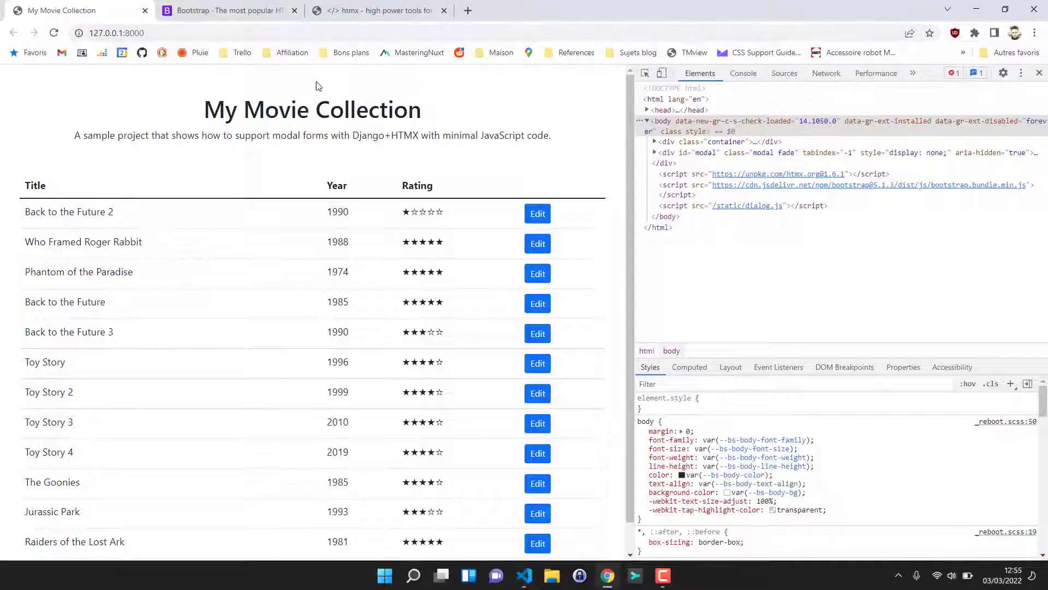
Search the Bootstrap docs for 'toast' and scroll the Toasts page to the live example markup.
{"action": "left_click", "coordinate": [227, 10]}
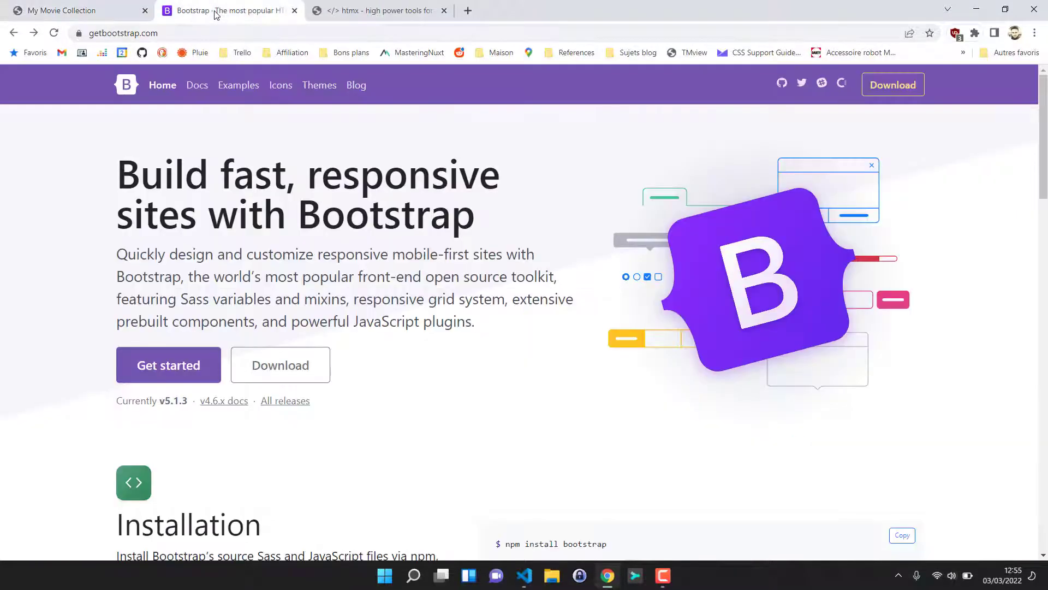
{"action": "mouse_move", "coordinate": [197, 86]}
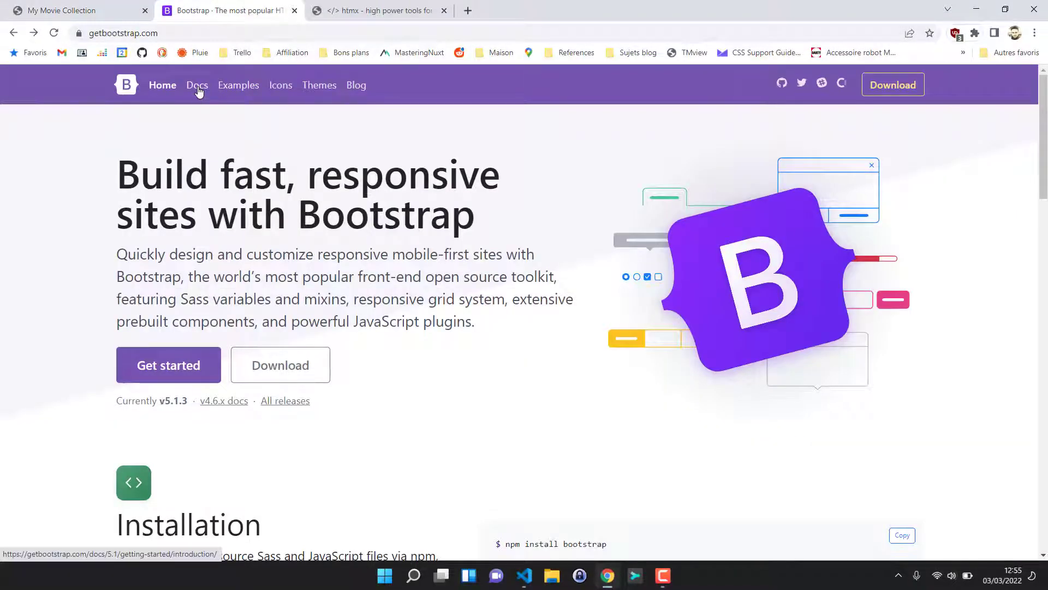
{"action": "left_click", "coordinate": [196, 85]}
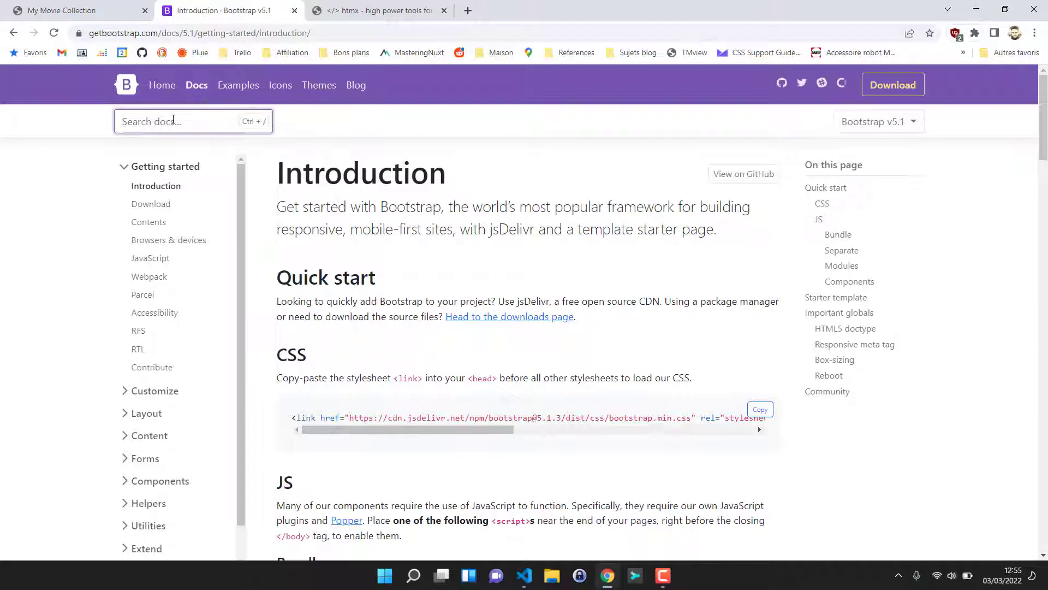
{"action": "type", "text": "toast"}
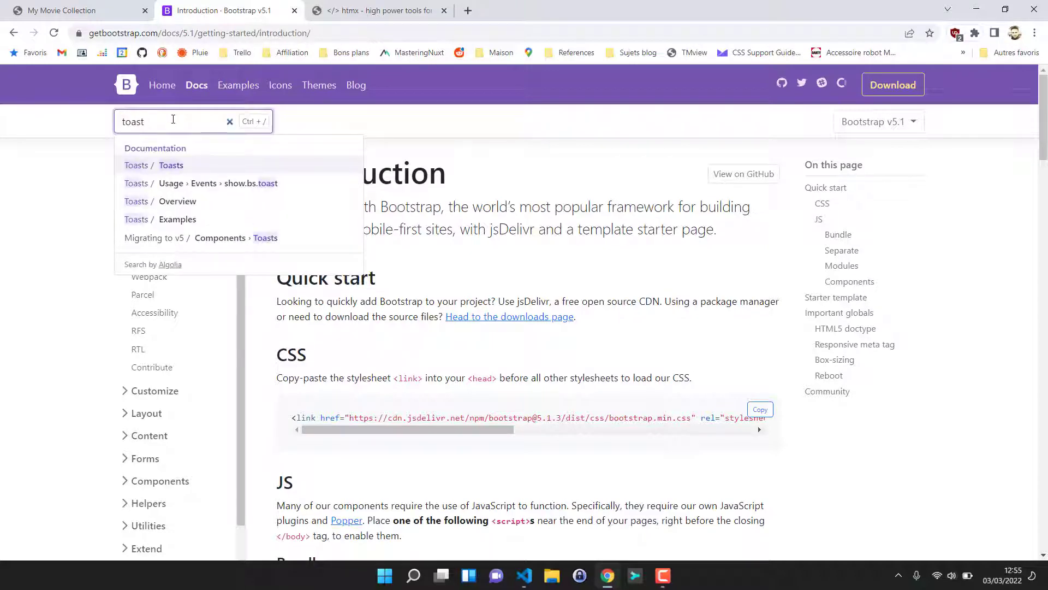
{"action": "left_click", "coordinate": [171, 165]}
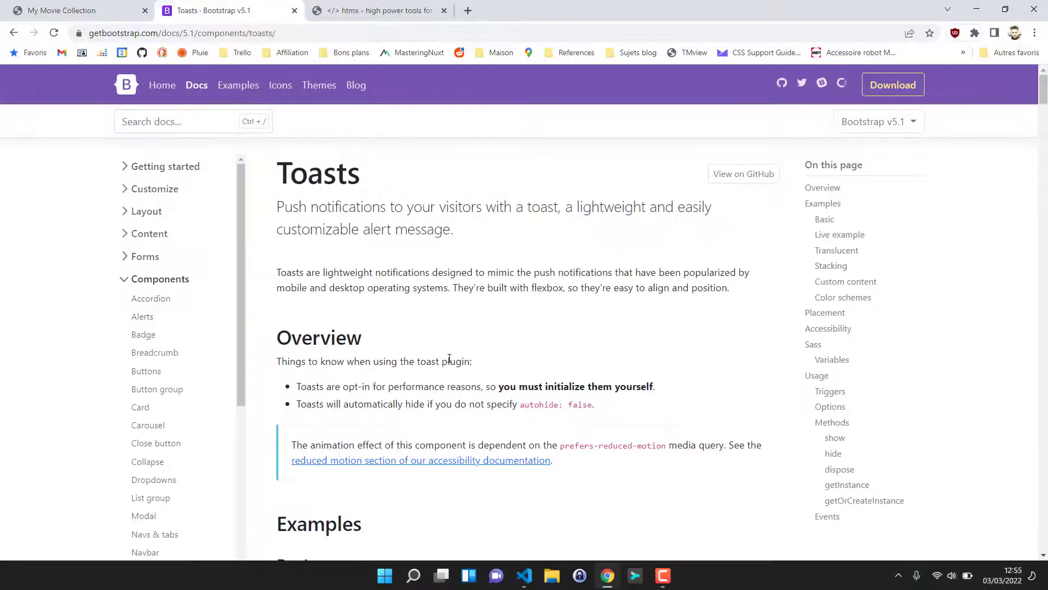
{"action": "scroll", "scroll_direction": "down", "scroll_amount": 3}
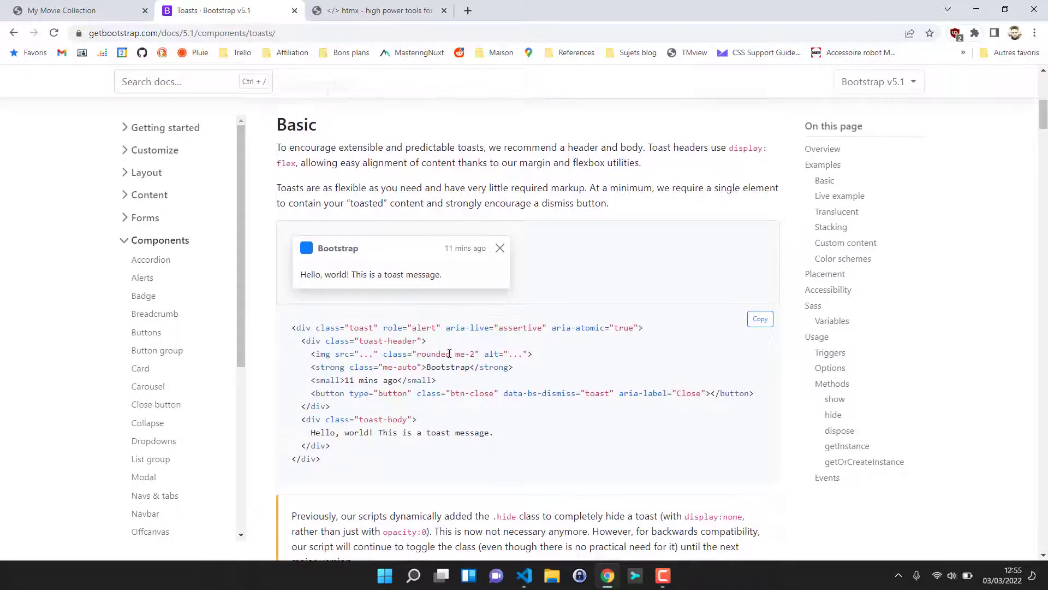
{"action": "scroll", "scroll_direction": "down", "scroll_amount": 3}
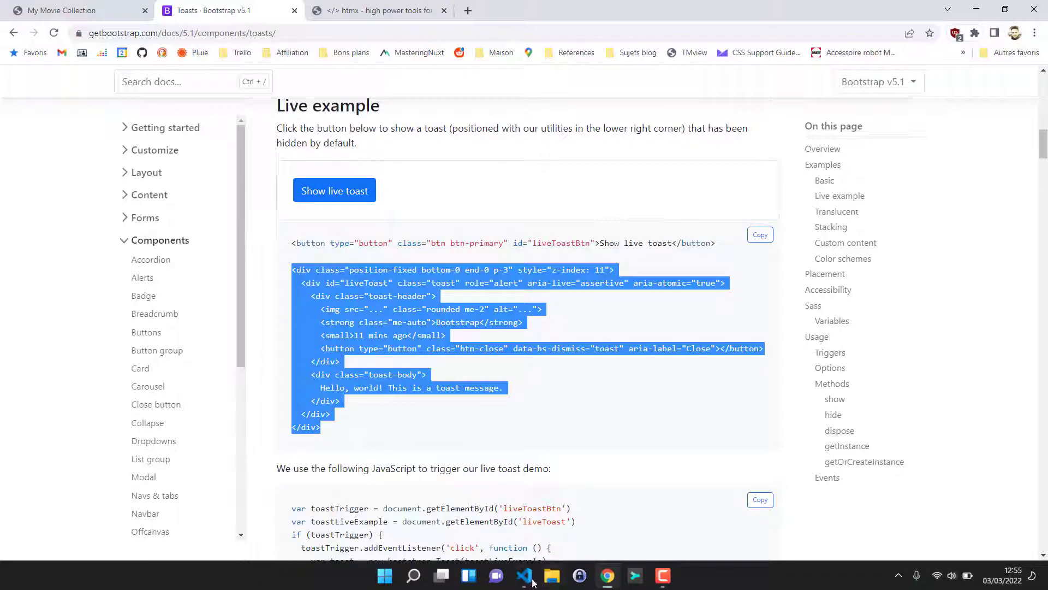
Paste the toast markup, position it top-0 instead of bottom-0, and rename liveToast to toast.
{"action": "left_click", "coordinate": [524, 576]}
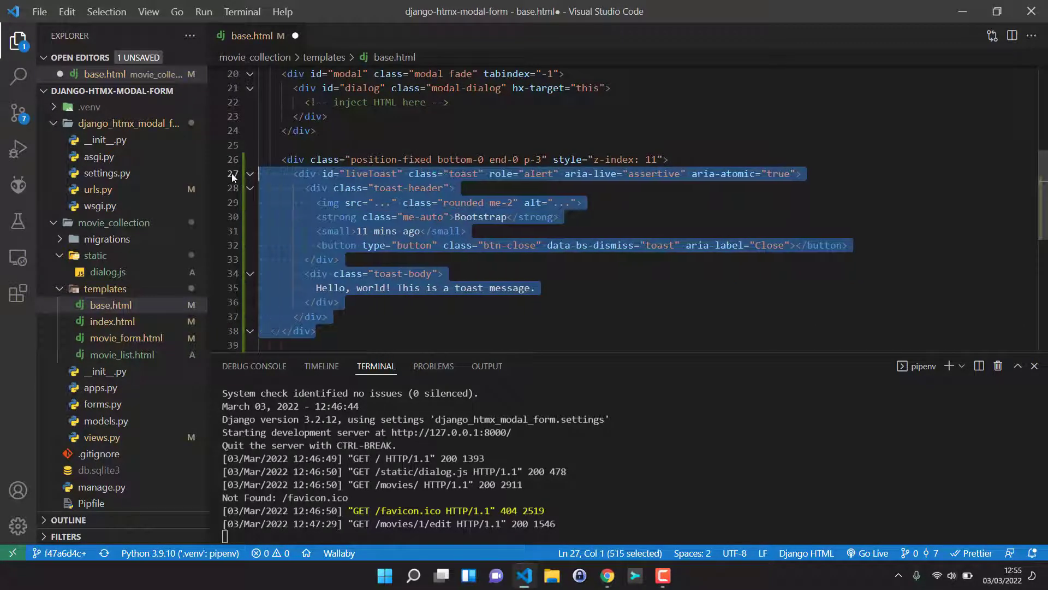
{"action": "left_click", "coordinate": [363, 160]}
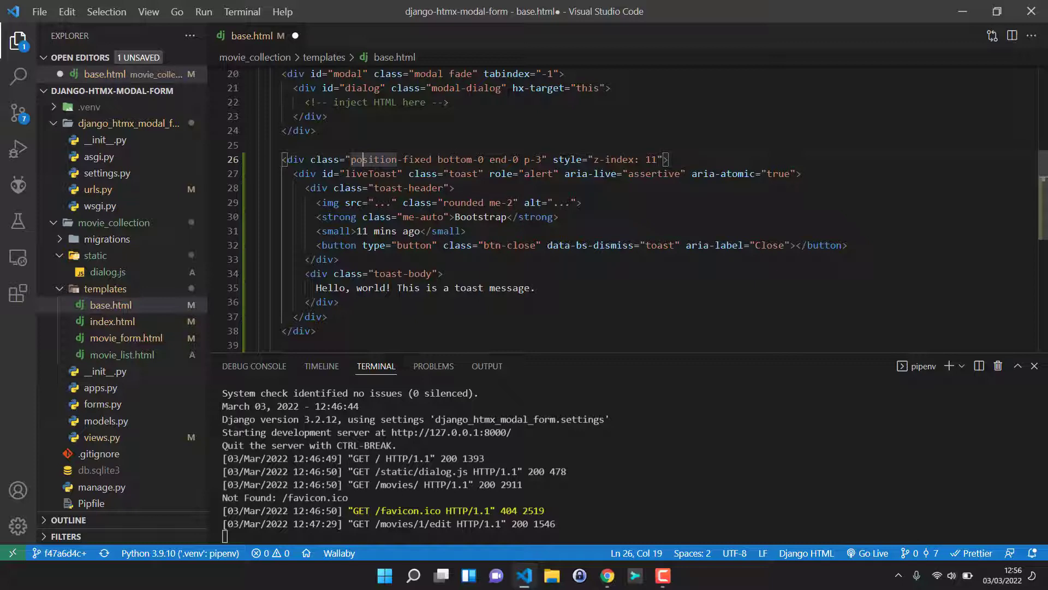
{"action": "double_click", "coordinate": [368, 173]}
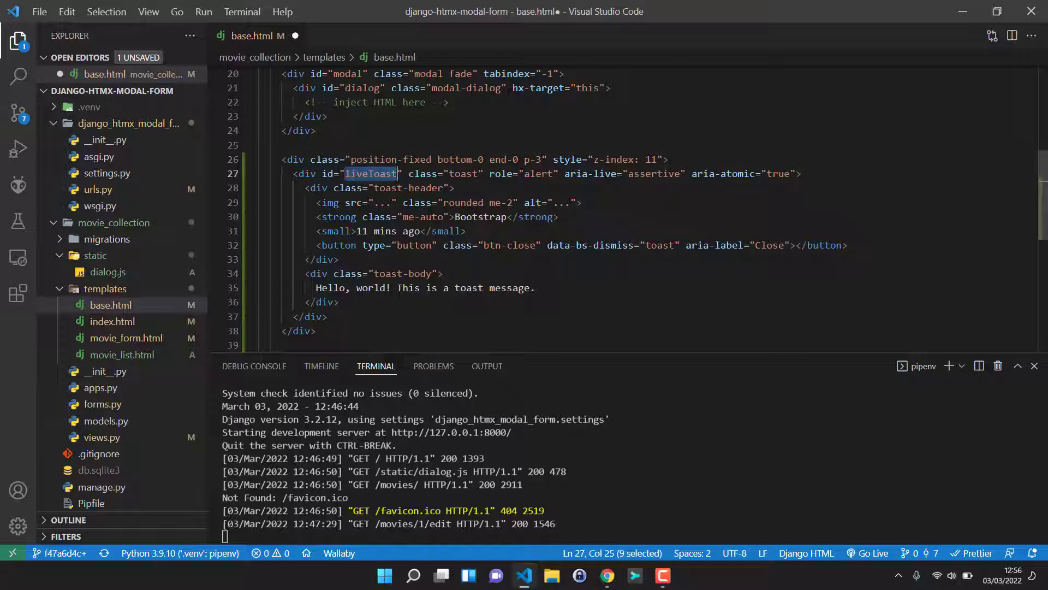
{"action": "double_click", "coordinate": [456, 159]}
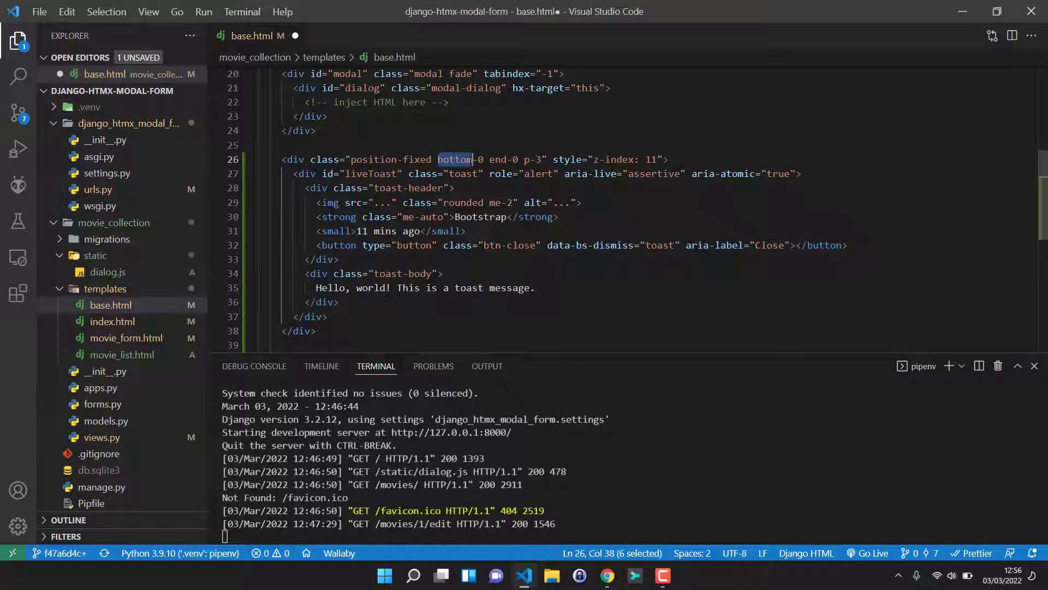
{"action": "type", "text": "top"}
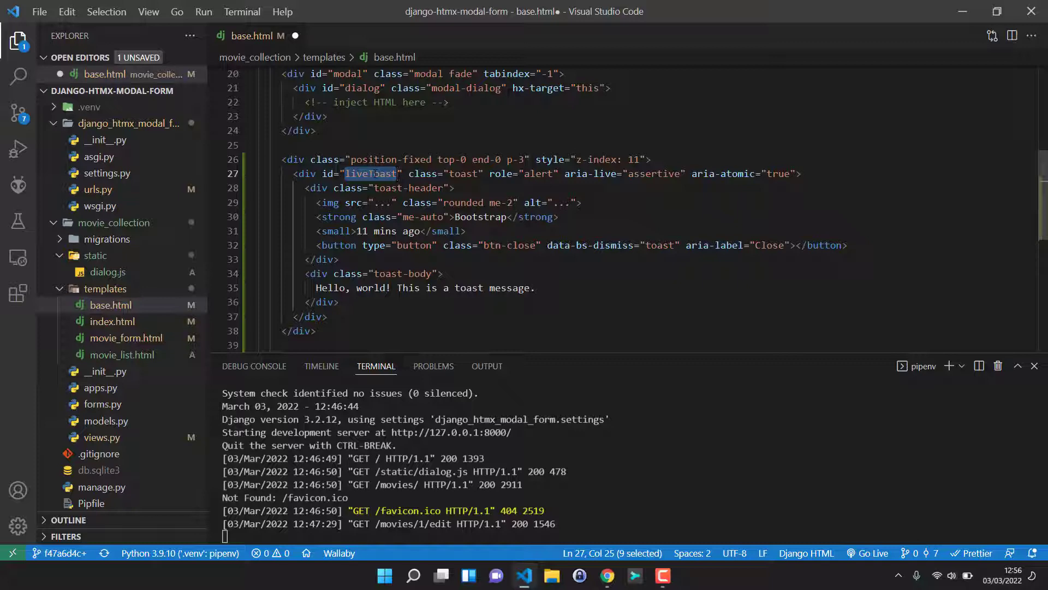
{"action": "type", "text": "toast"}
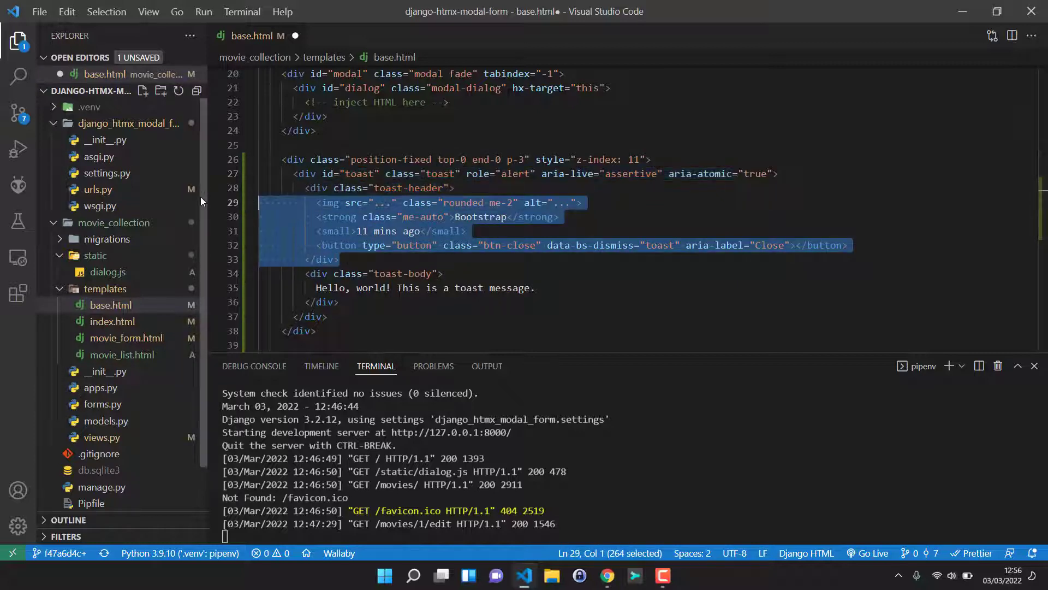
Remove the toast header and placeholder message, give the body id toast-body, and save.
{"action": "key", "text": "Delete"}
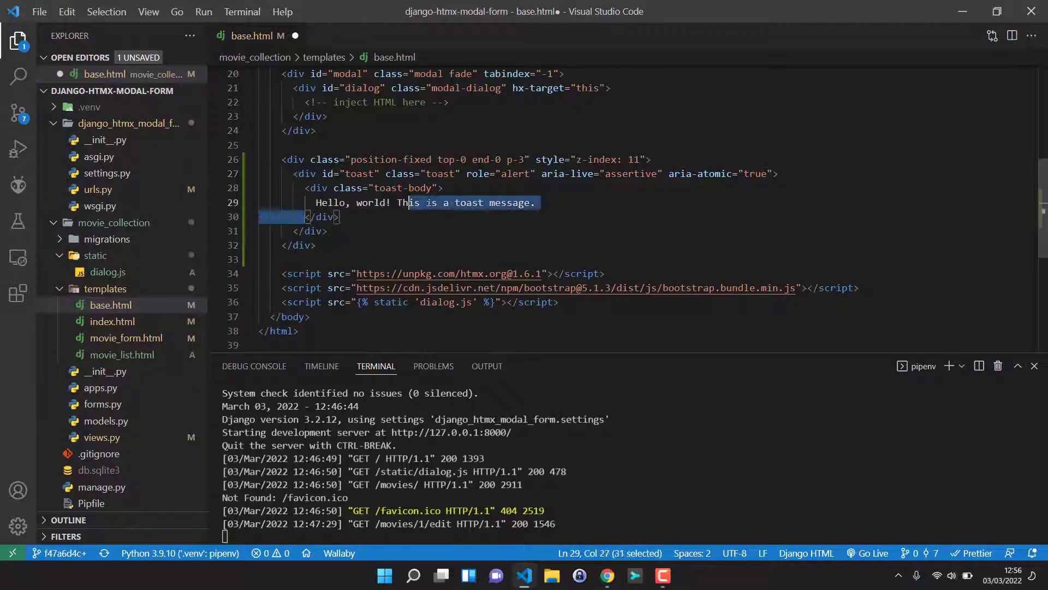
{"action": "key", "text": "Delete"}
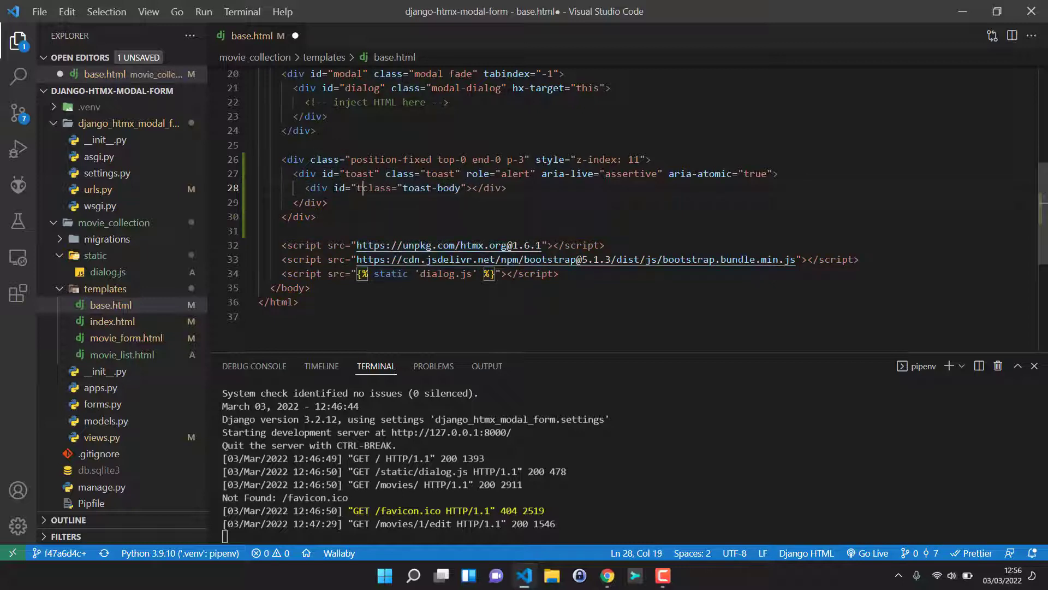
{"action": "type", "text": "oast-"}
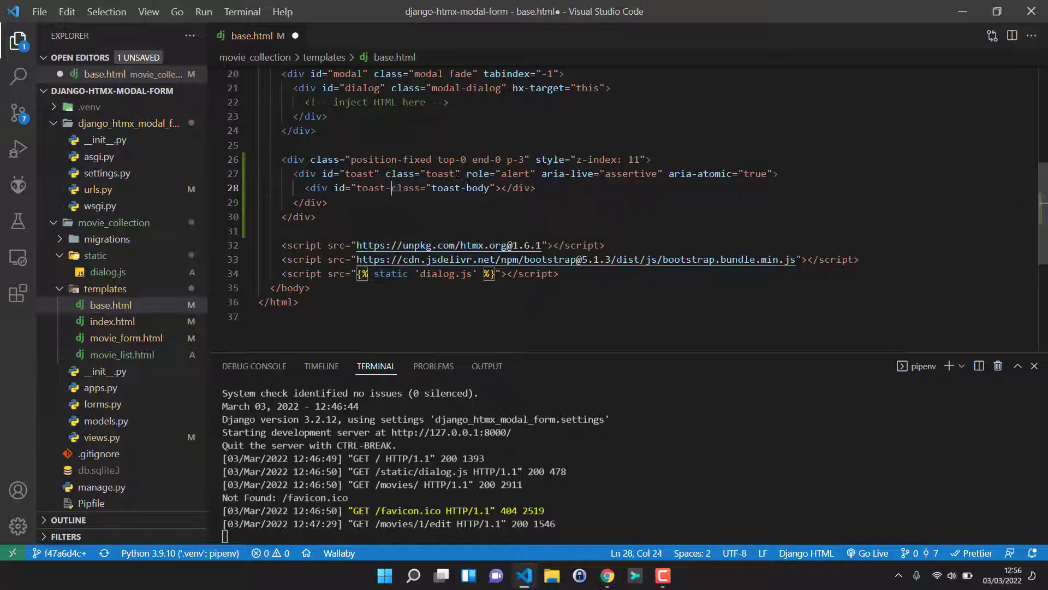
{"action": "type", "text": "body\""}
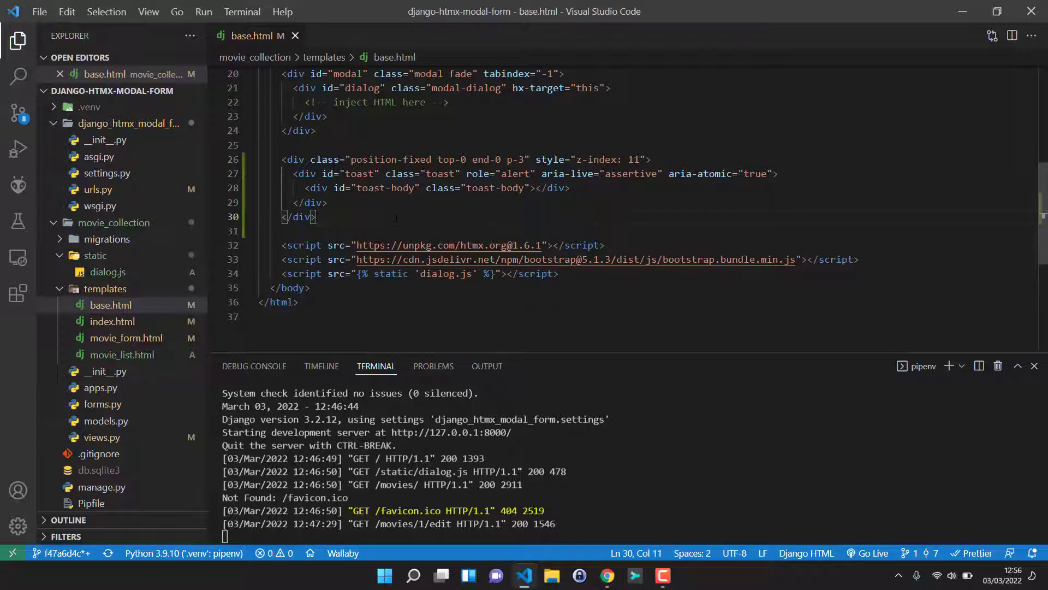
Inspect the reloaded movie page and expand the position-fixed div to show div#toast.
{"action": "left_click", "coordinate": [606, 575]}
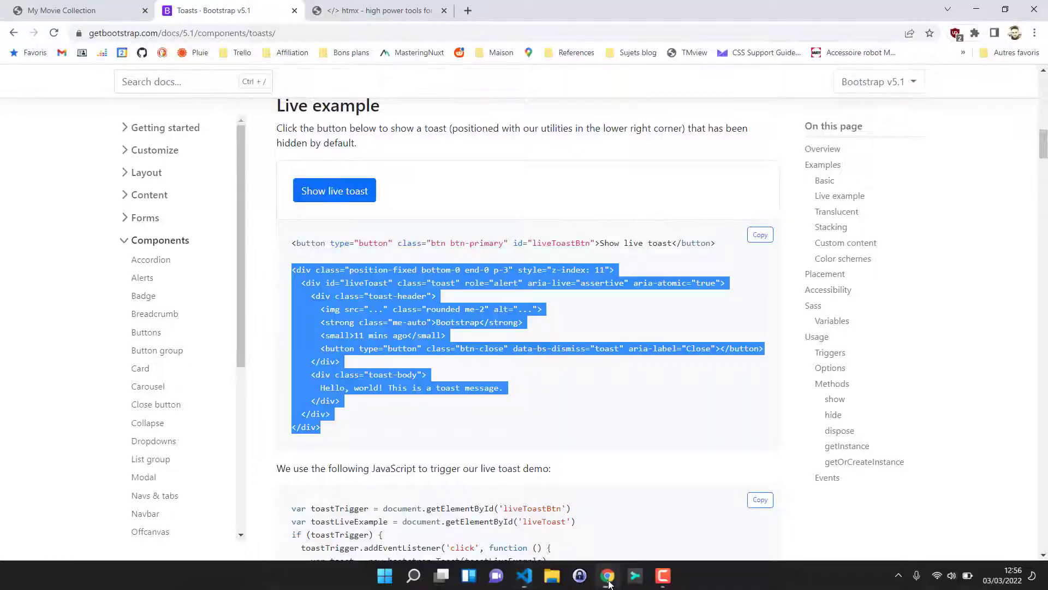
{"action": "left_click", "coordinate": [73, 9]}
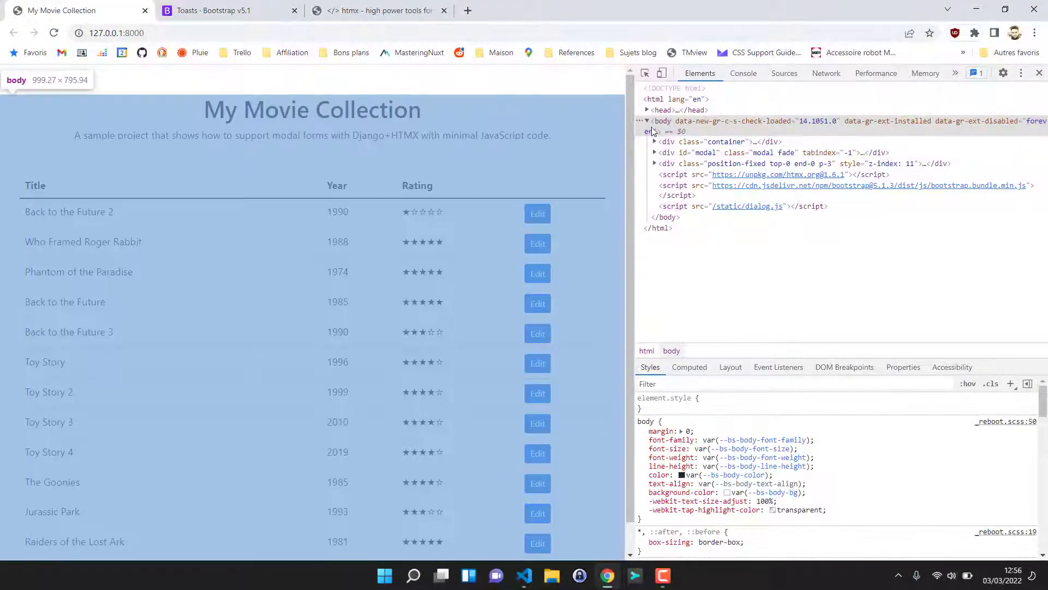
{"action": "left_click", "coordinate": [647, 109]}
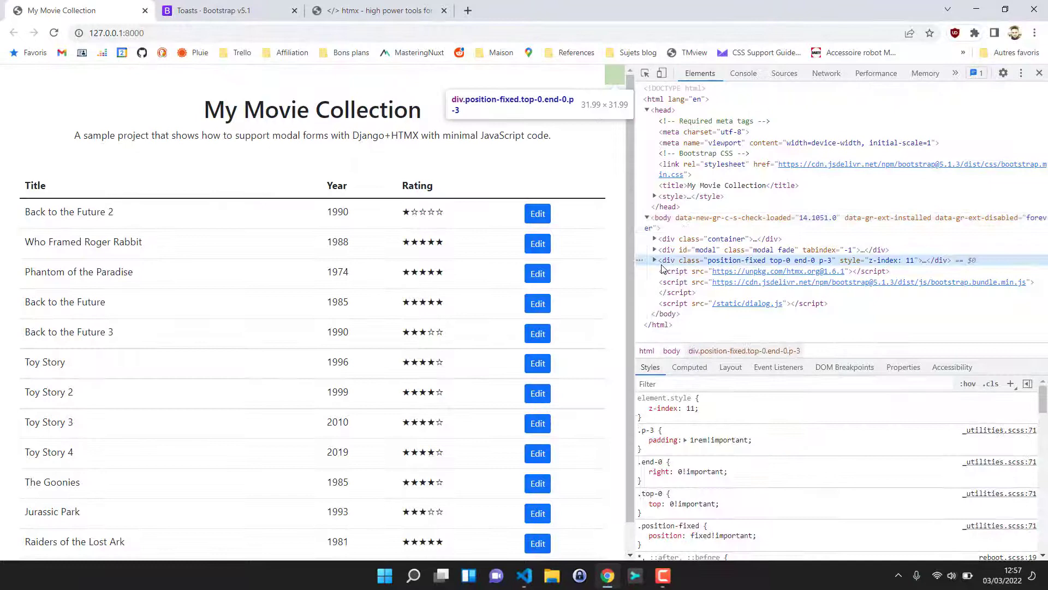
{"action": "left_click", "coordinate": [654, 260]}
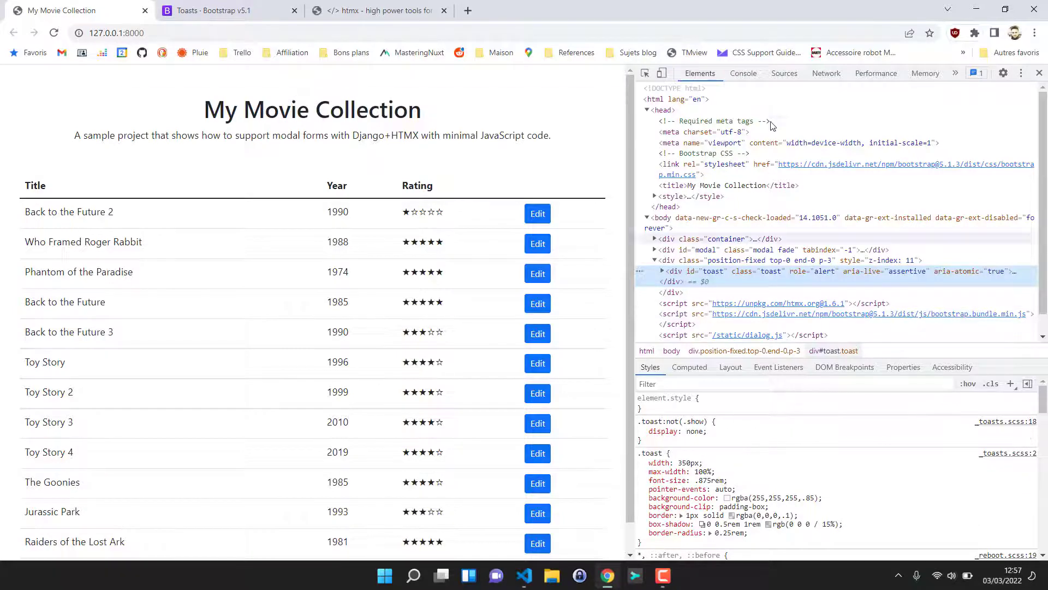
{"action": "left_click", "coordinate": [523, 575]}
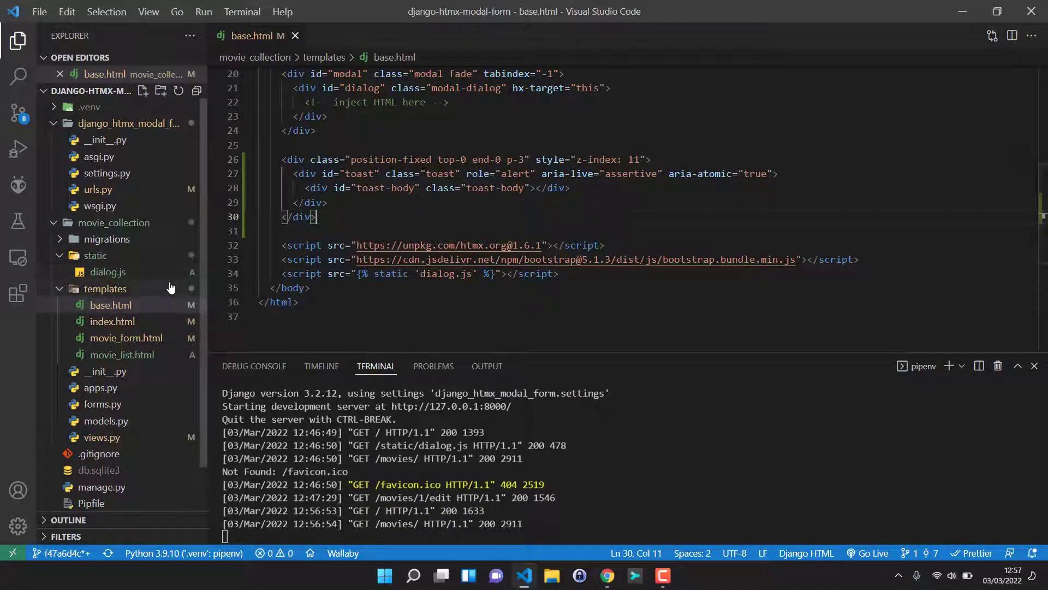
Locate add_movie's return HttpResponse line in views.py and position before the status argument.
{"action": "scroll", "scroll_direction": "down", "scroll_amount": 3}
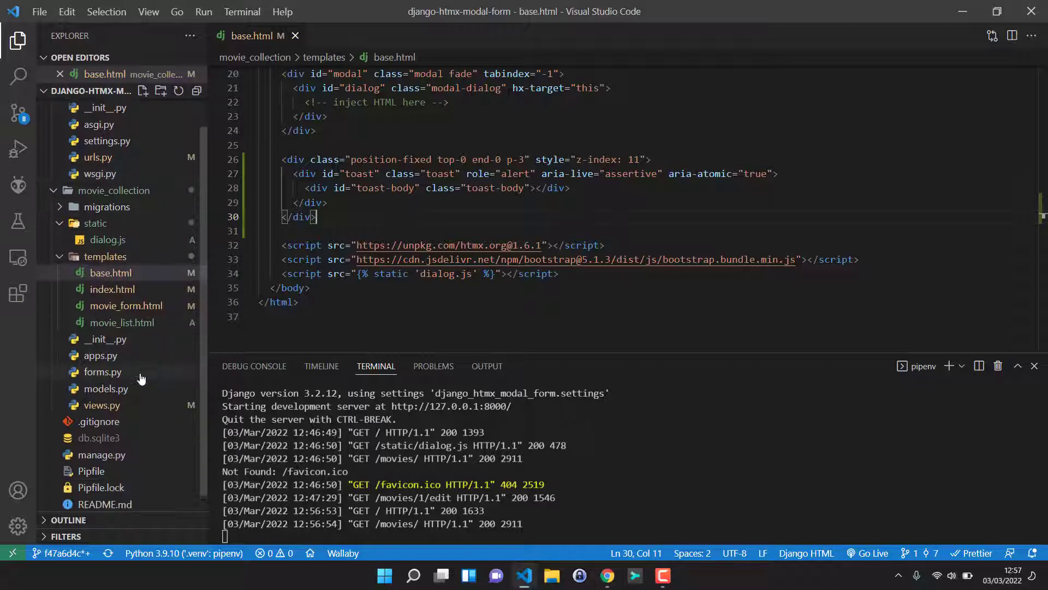
{"action": "left_click", "coordinate": [101, 404]}
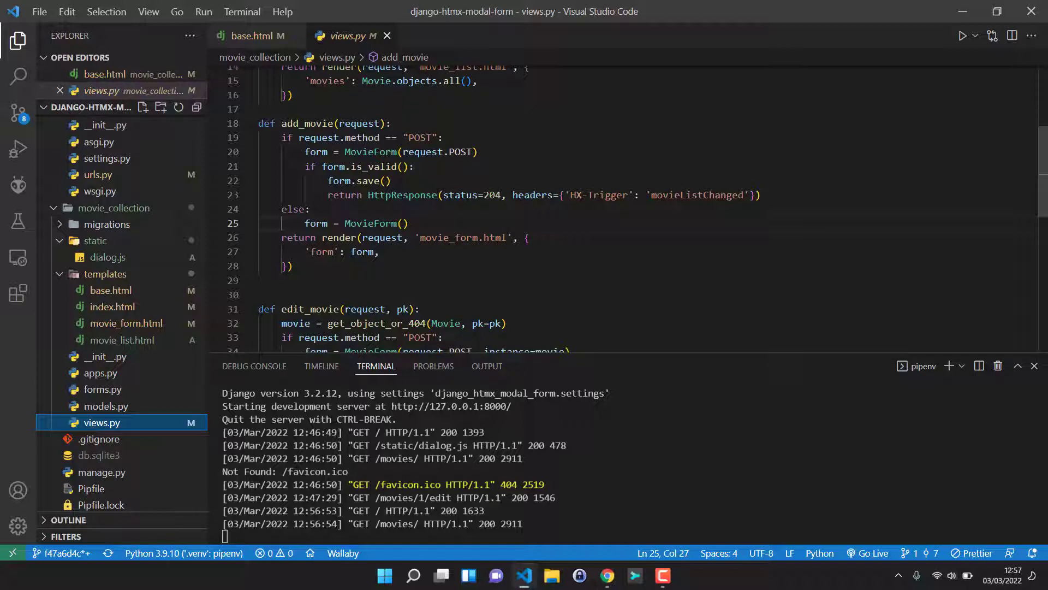
{"action": "scroll", "scroll_direction": "up", "scroll_amount": 3}
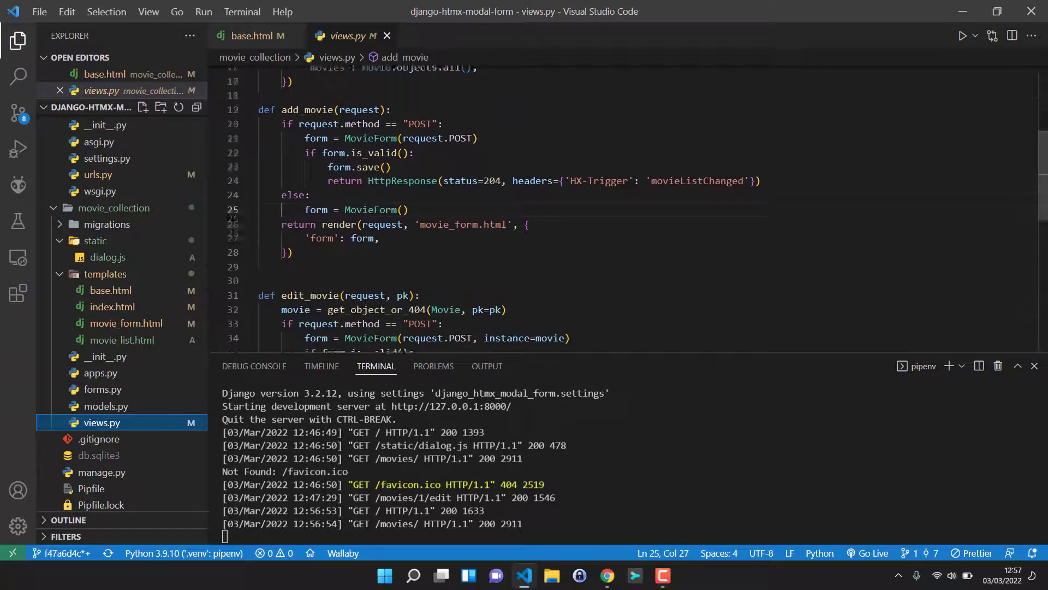
{"action": "scroll", "scroll_direction": "up", "scroll_amount": 3}
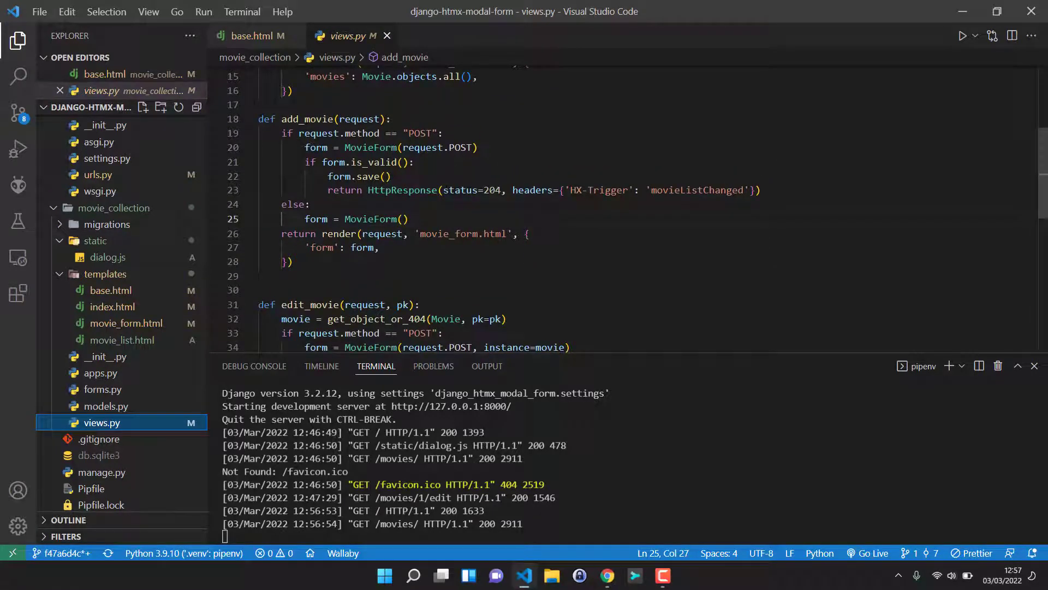
{"action": "mouse_move", "coordinate": [402, 190]}
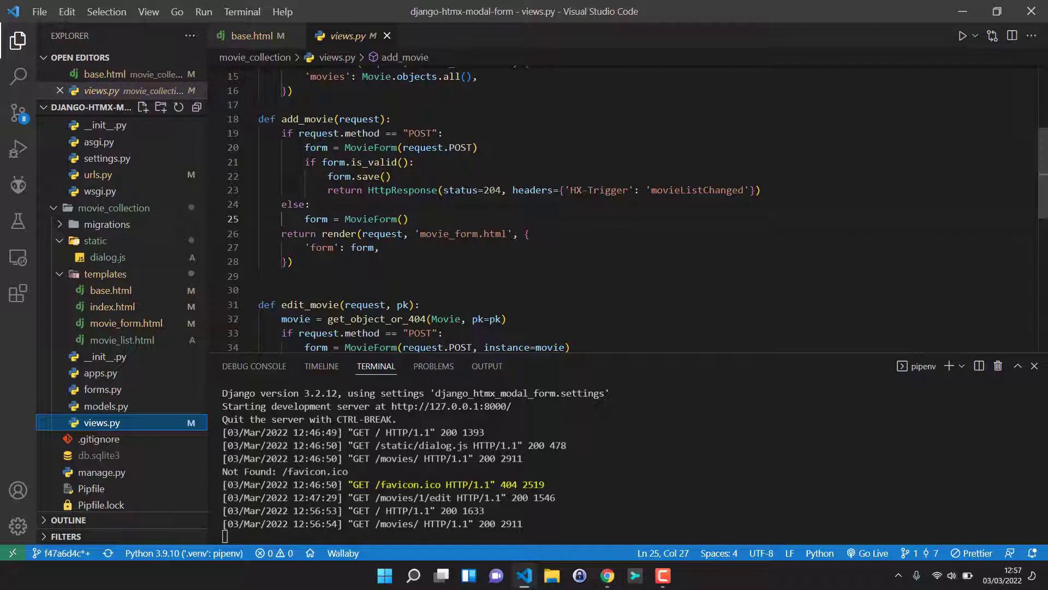
{"action": "left_click", "coordinate": [499, 190]}
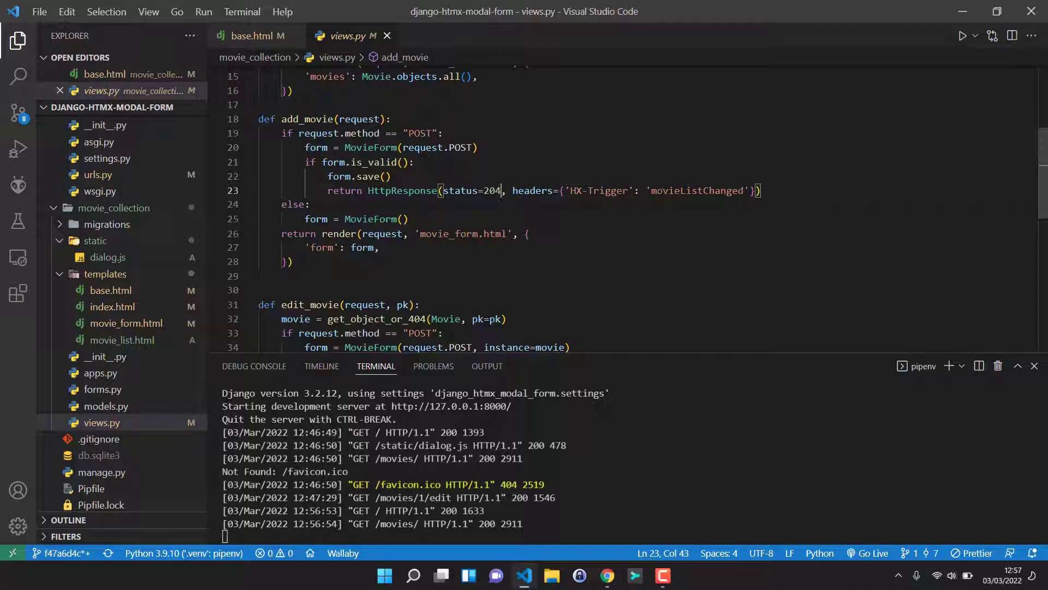
{"action": "double_click", "coordinate": [693, 190]}
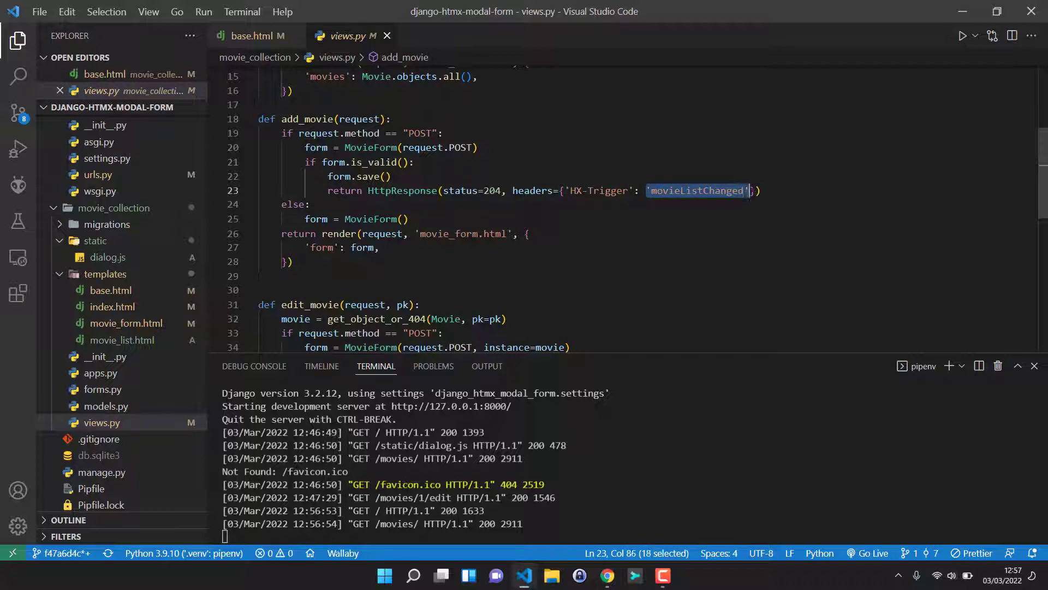
{"action": "left_click", "coordinate": [721, 190]}
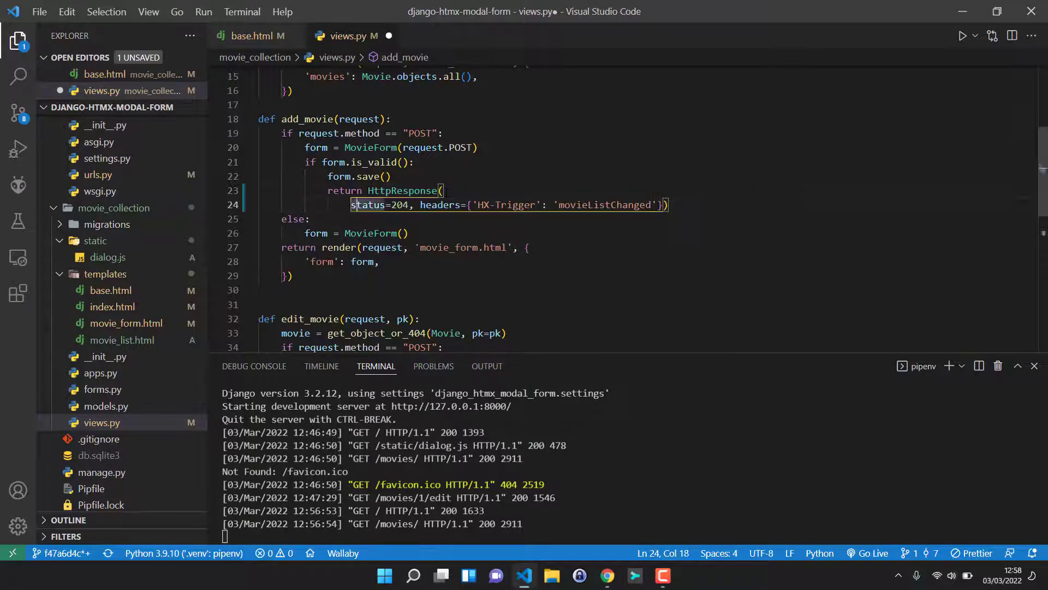
Break status, headers and the HX-Trigger dict entry onto separate indented lines.
{"action": "key", "text": "Enter"}
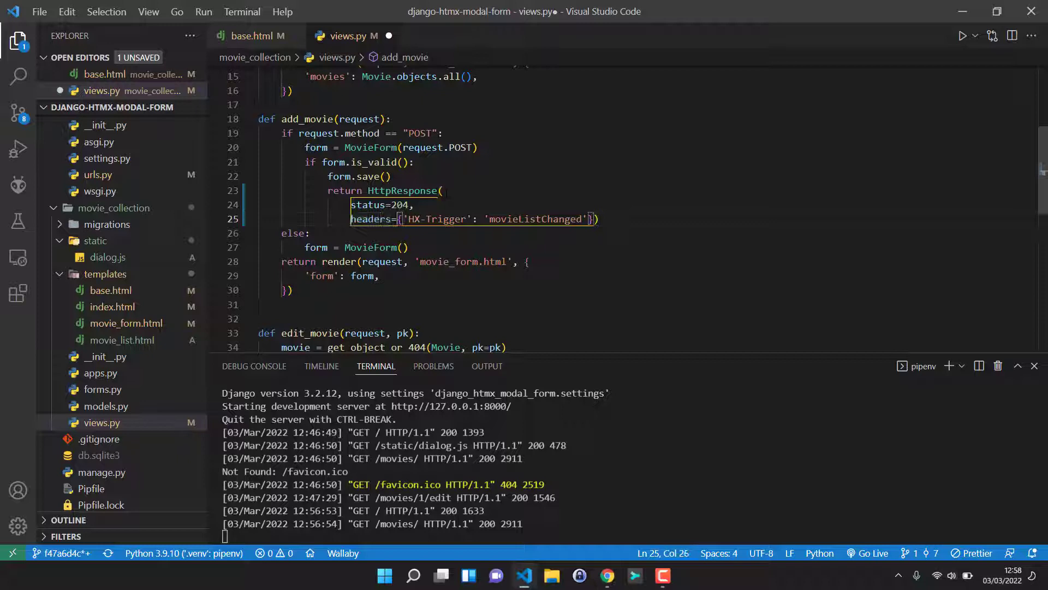
{"action": "key", "text": "Enter"}
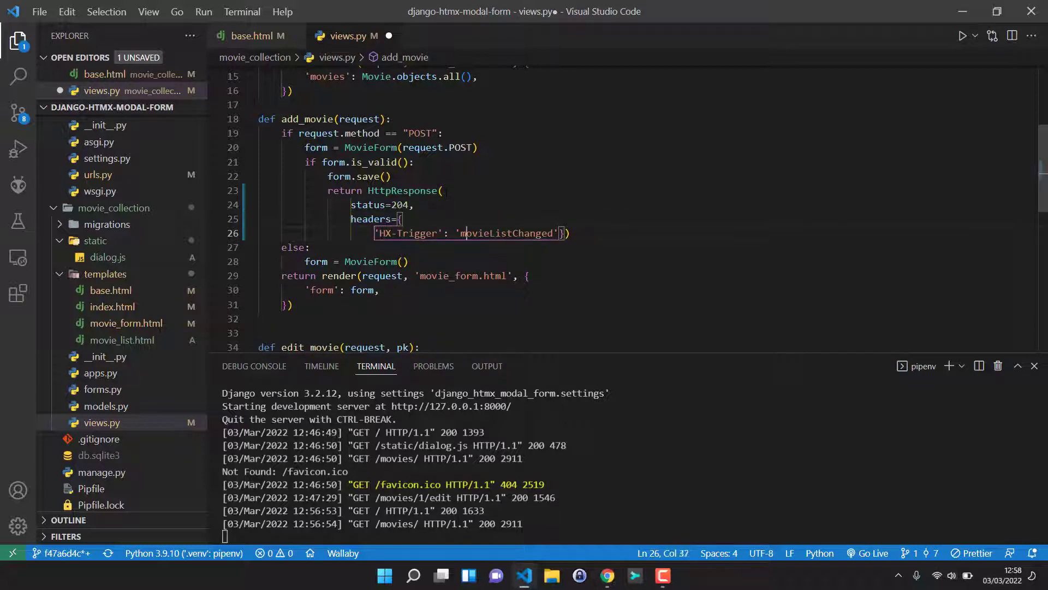
{"action": "key", "text": "enter"}
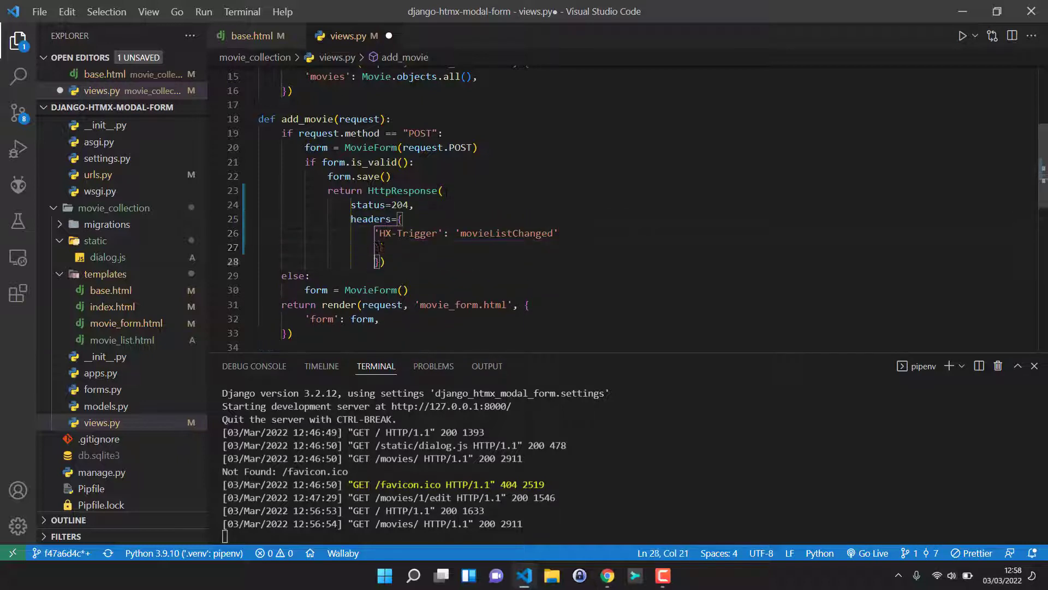
{"action": "key", "text": "Backspace"}
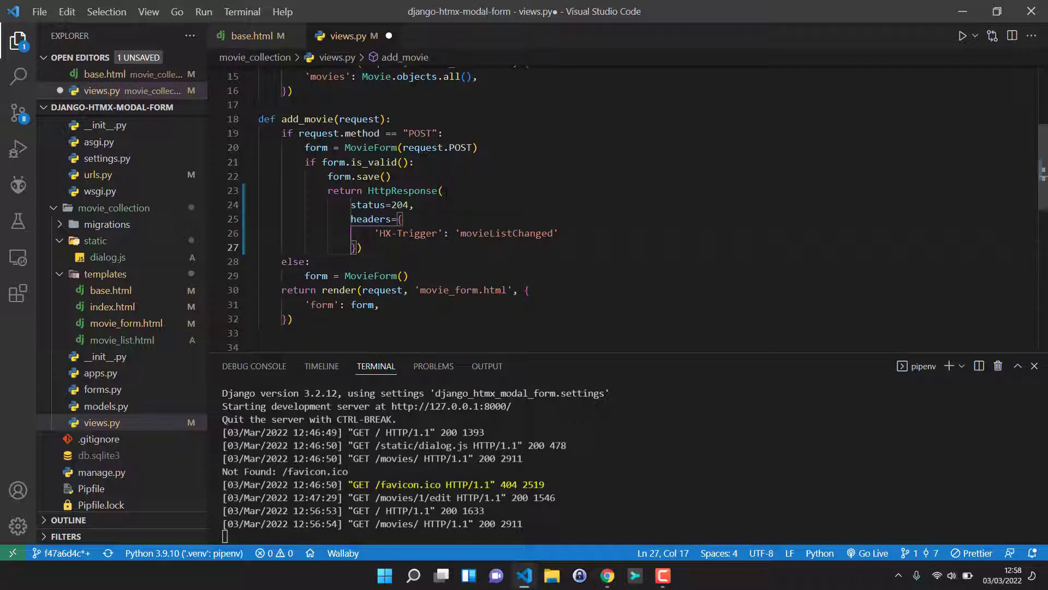
{"action": "left_click", "coordinate": [556, 233]}
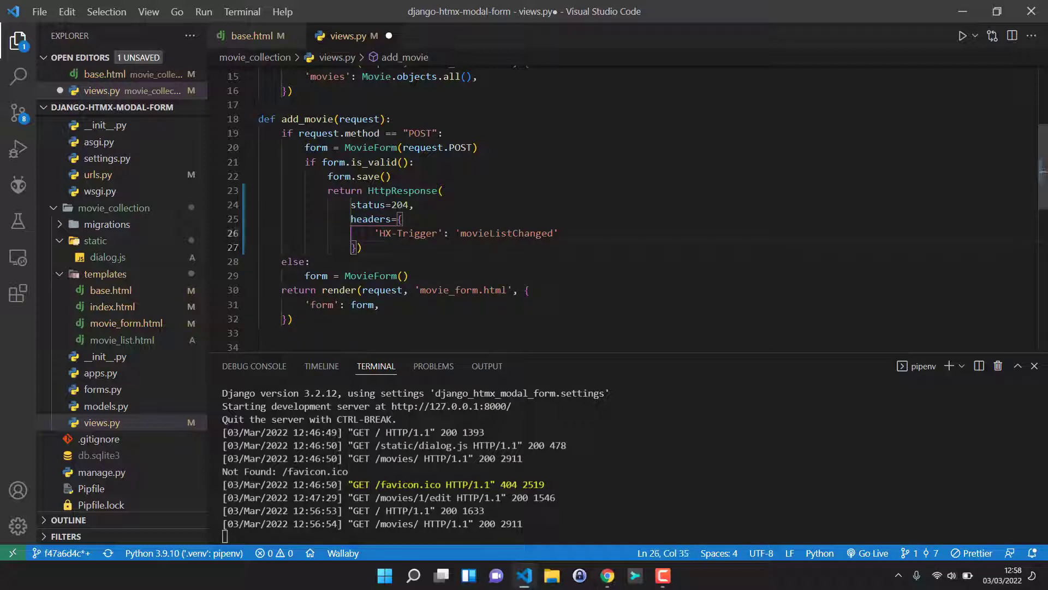
{"action": "double_click", "coordinate": [505, 233]}
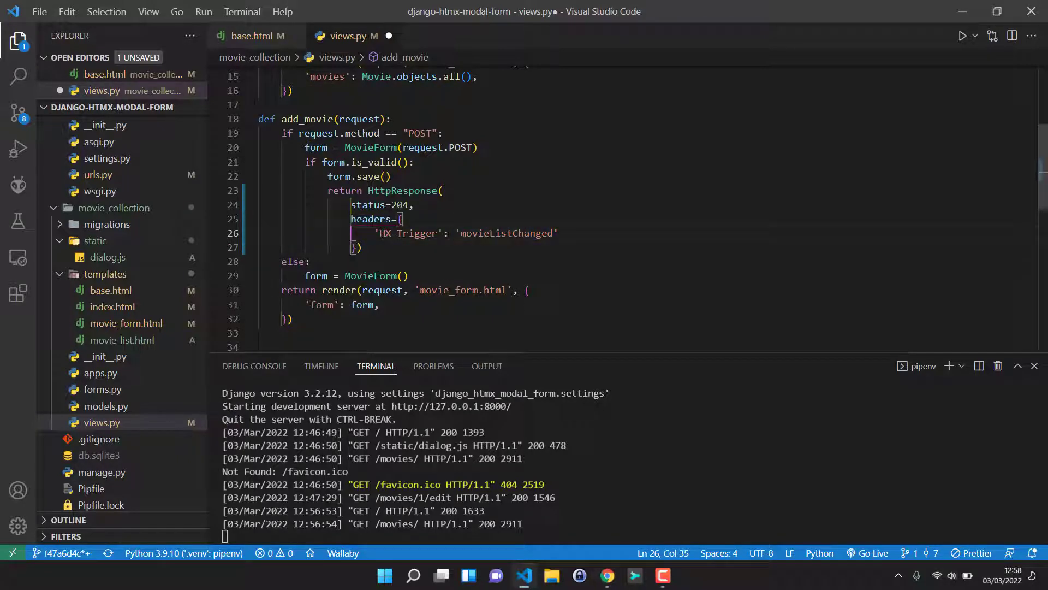
{"action": "type", "text": "\""}
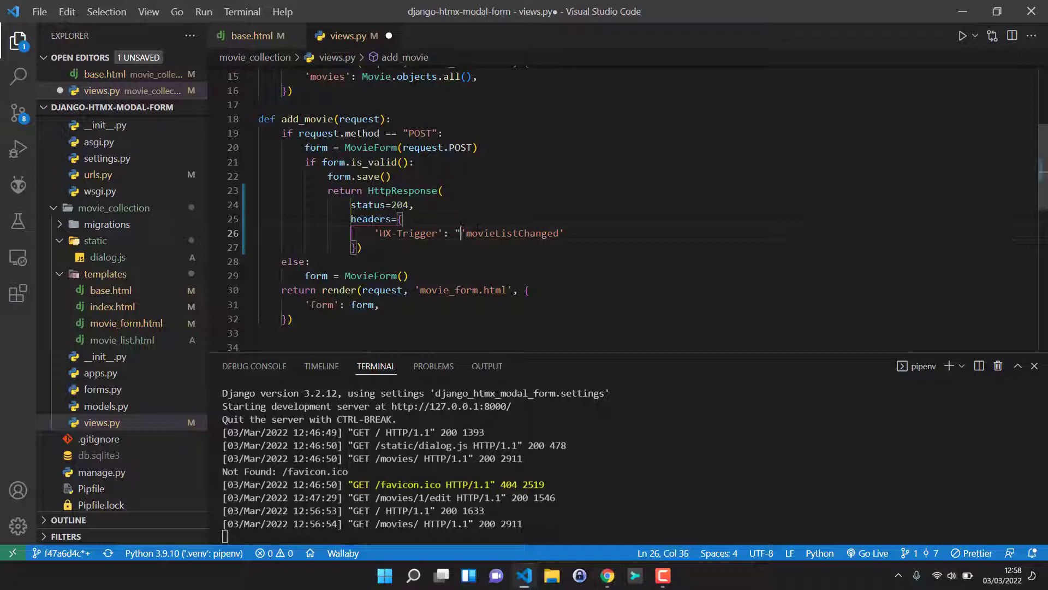
{"action": "key", "text": "Backspace"}
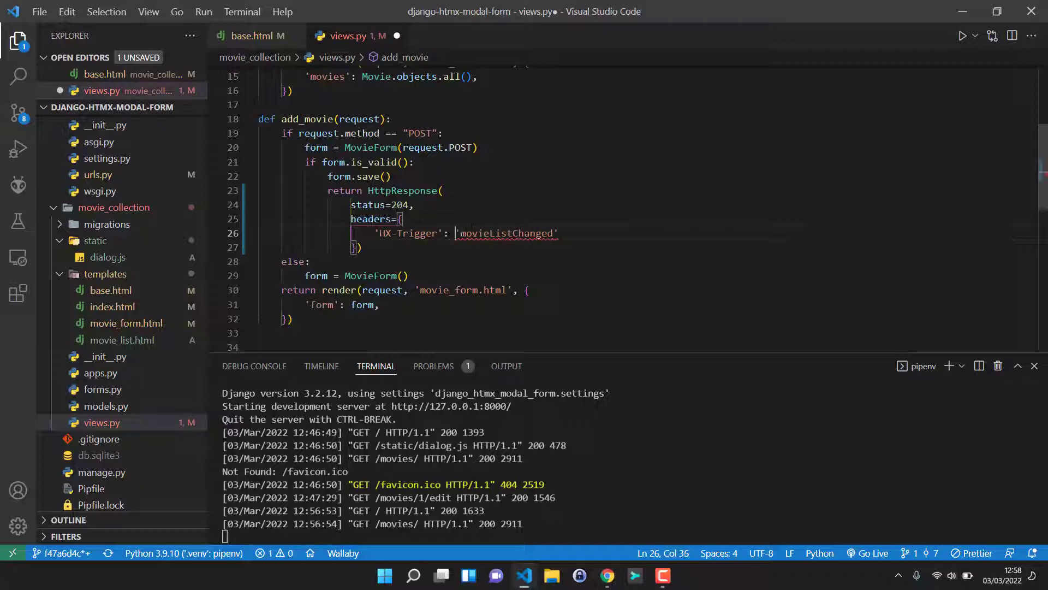
Draft a JSON object in a new untitled file with "movieListChanged": null.
{"action": "key", "text": "ctrl+n"}
{"action": "type", "text": "'"}
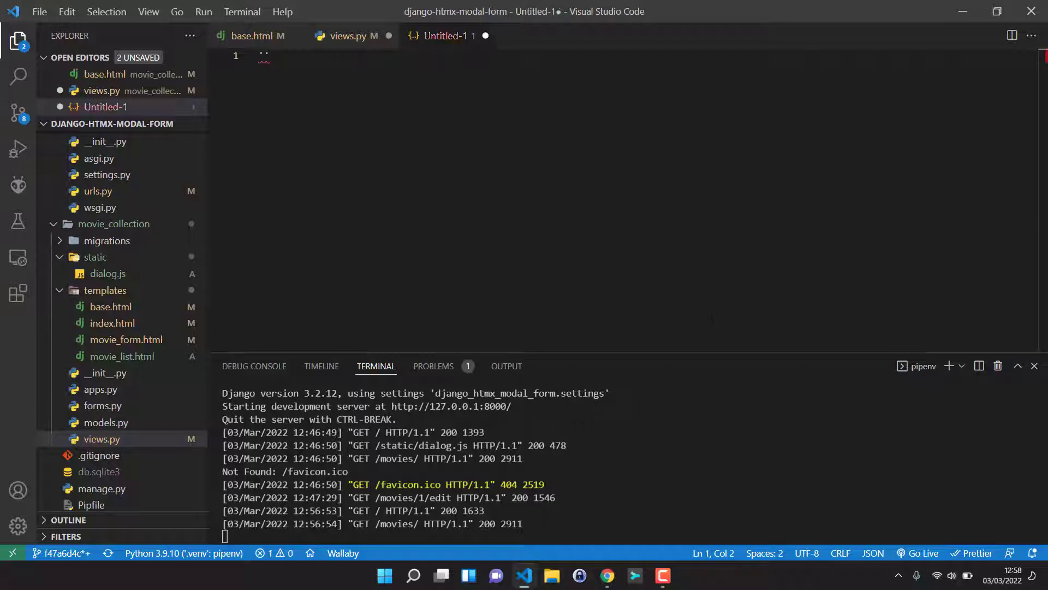
{"action": "type", "text": "movieListChanged"}
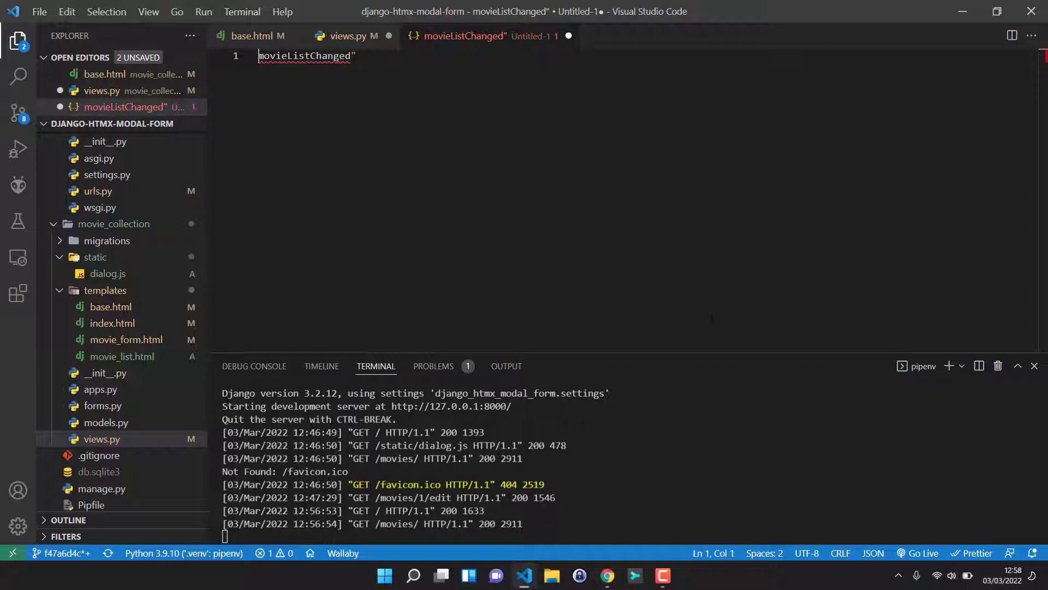
{"action": "type", "text": "\""}
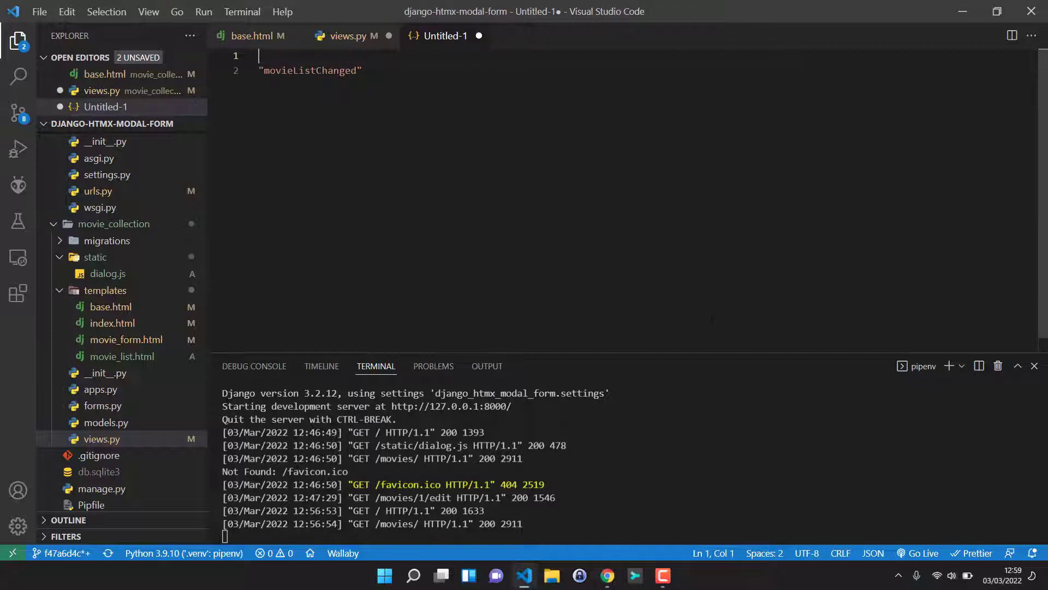
{"action": "type", "text": "{"}
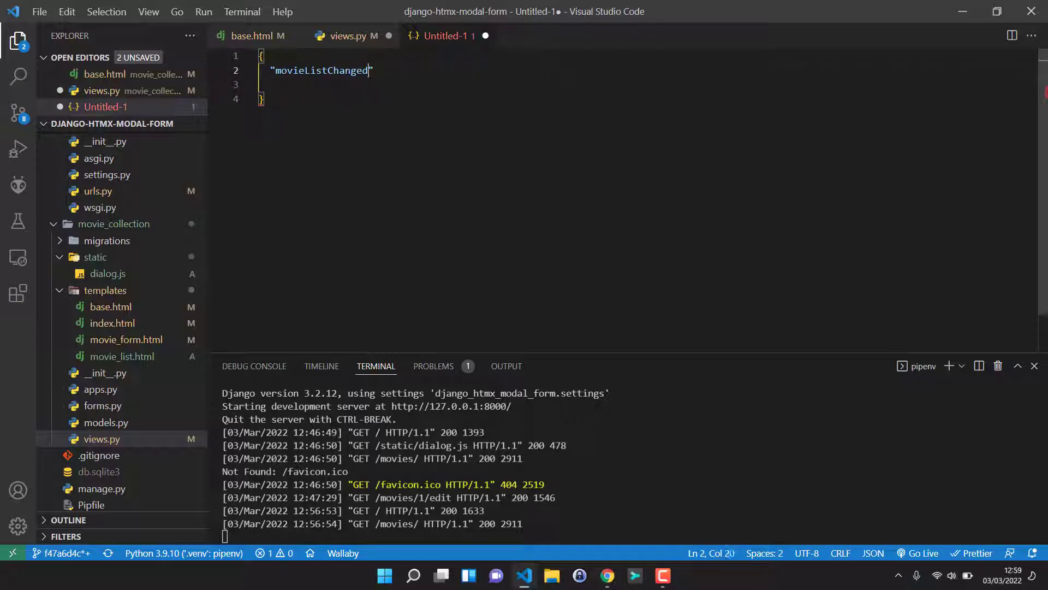
{"action": "type", "text": "\":"}
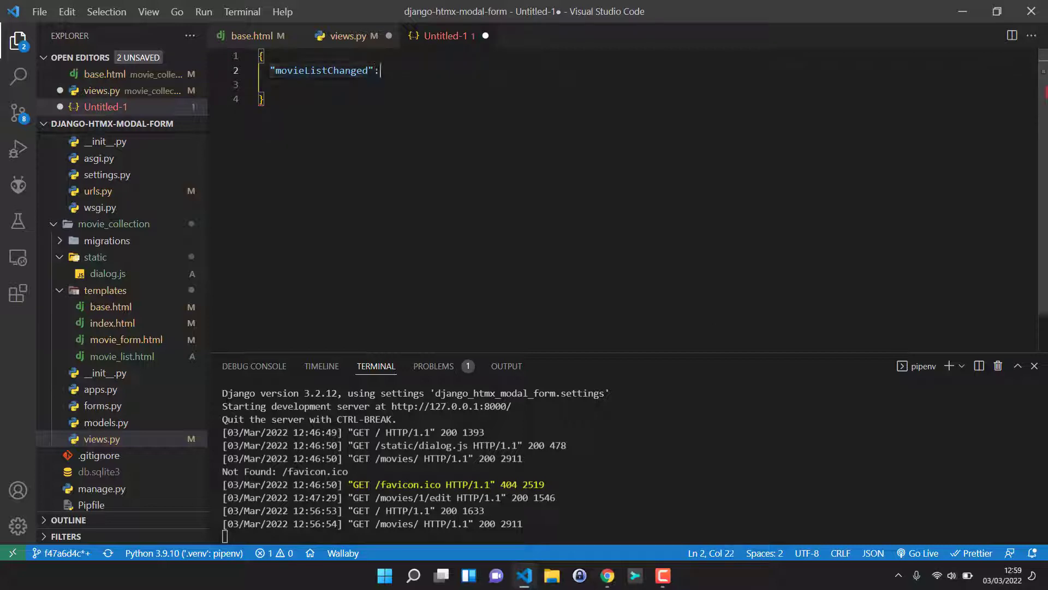
{"action": "type", "text": "\"\""}
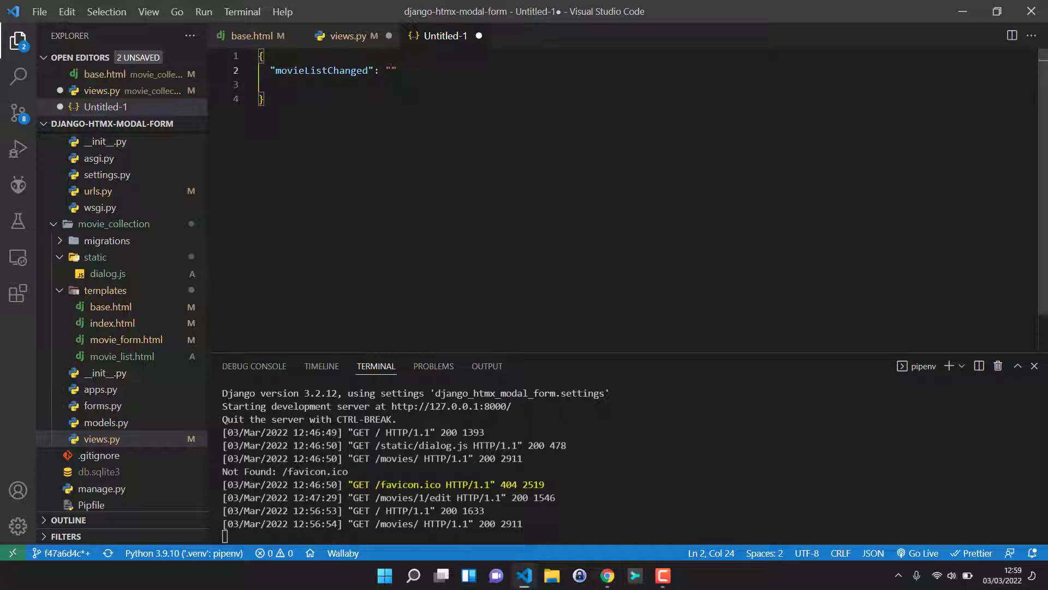
{"action": "type", "text": "payload"}
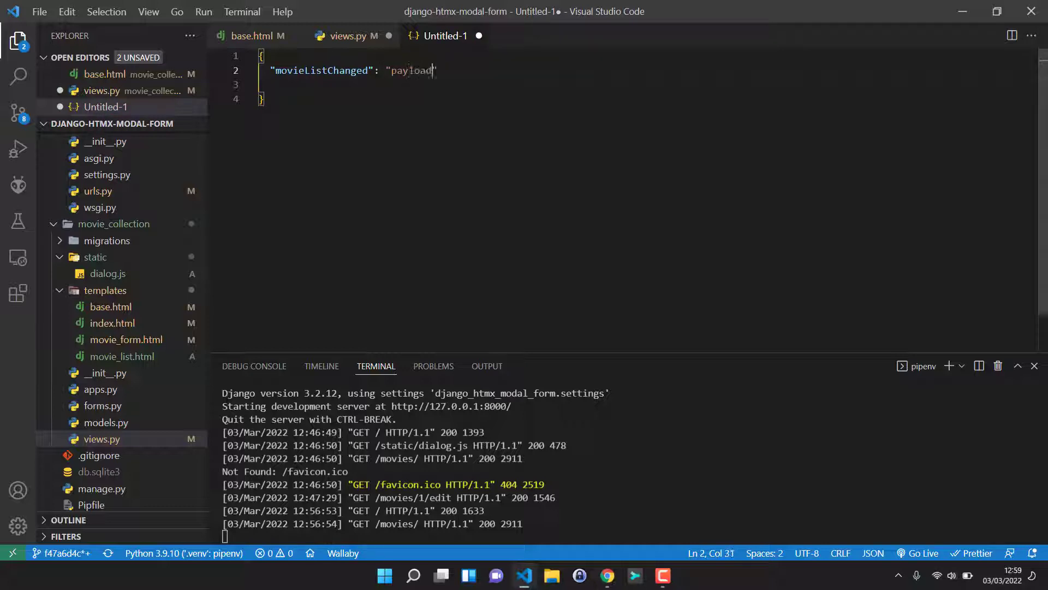
{"action": "double_click", "coordinate": [409, 70]}
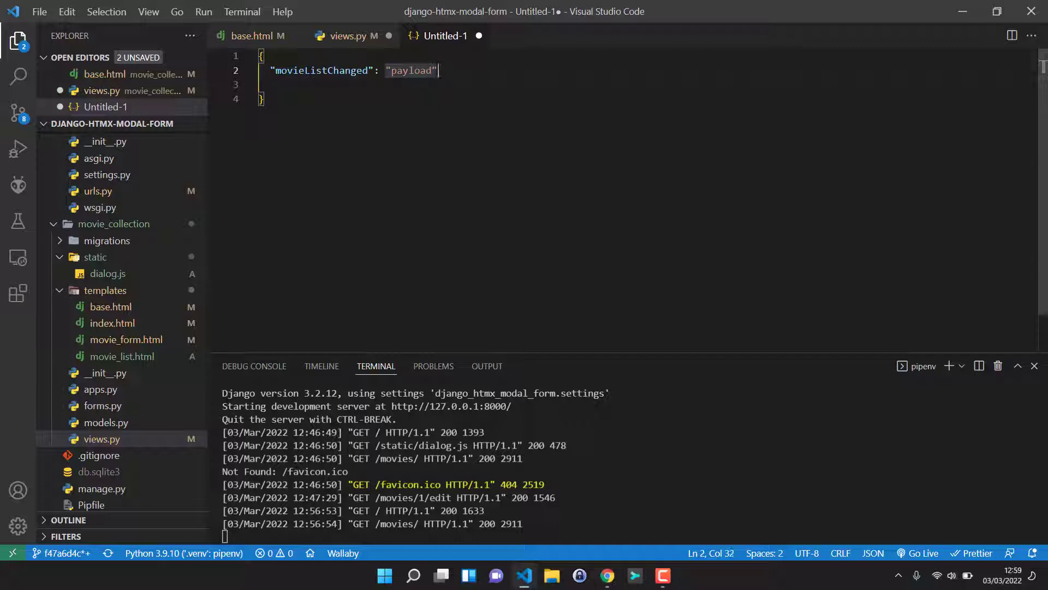
{"action": "double_click", "coordinate": [410, 71]}
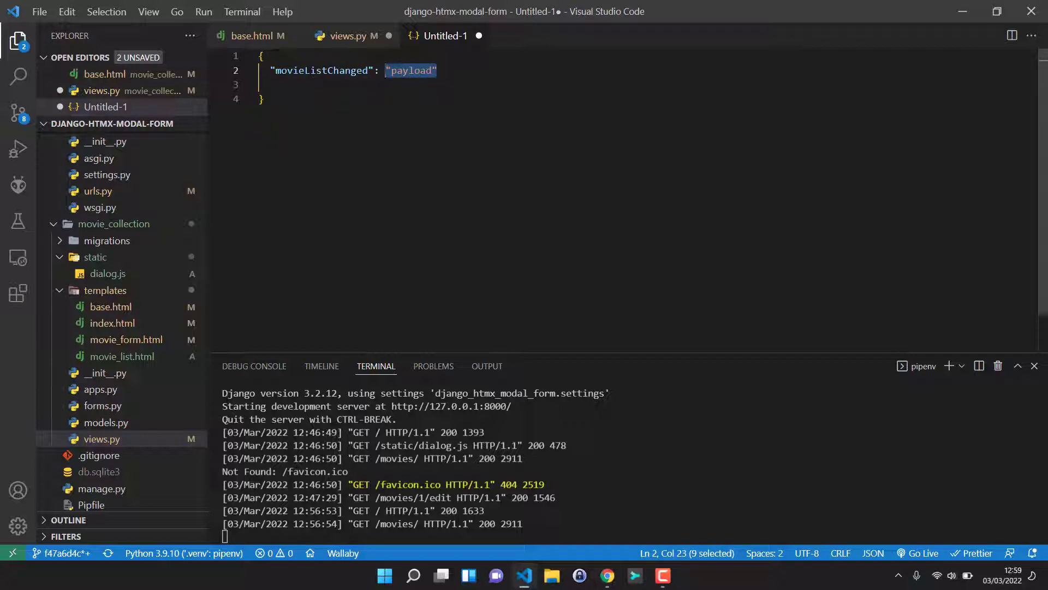
{"action": "type", "text": "null,"}
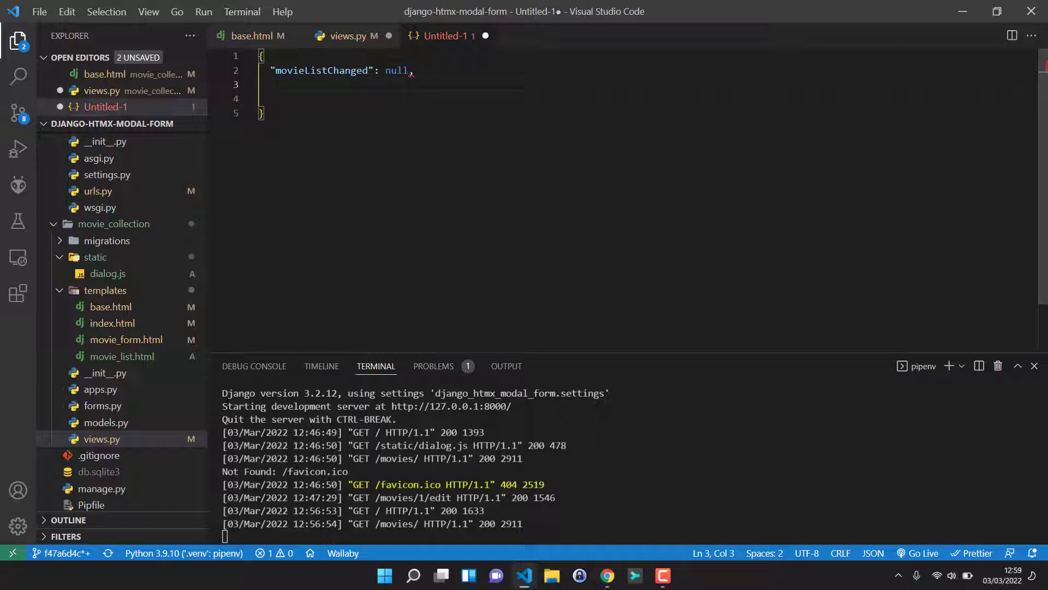
Add a "showMessage": "Movie bla bla added." entry to the draft JSON.
{"action": "type", "text": "\""}
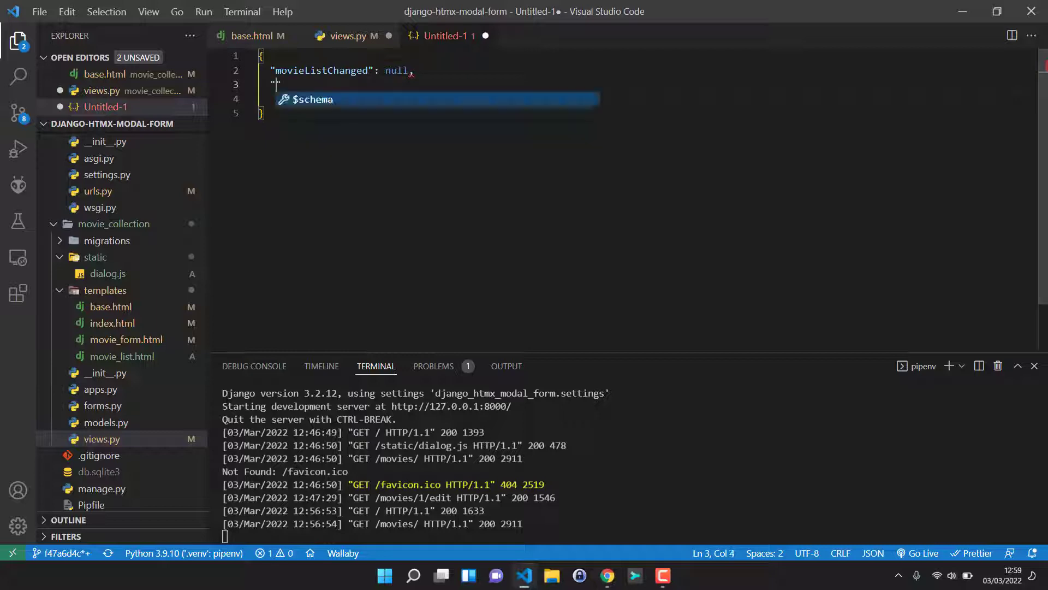
{"action": "type", "text": "sh"}
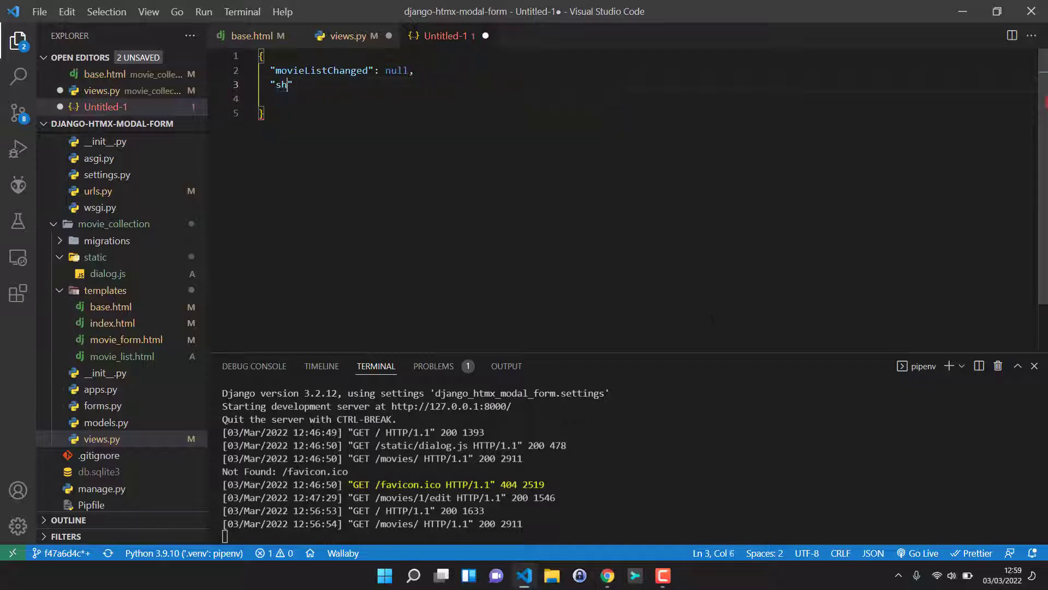
{"action": "type", "text": "owMessage"}
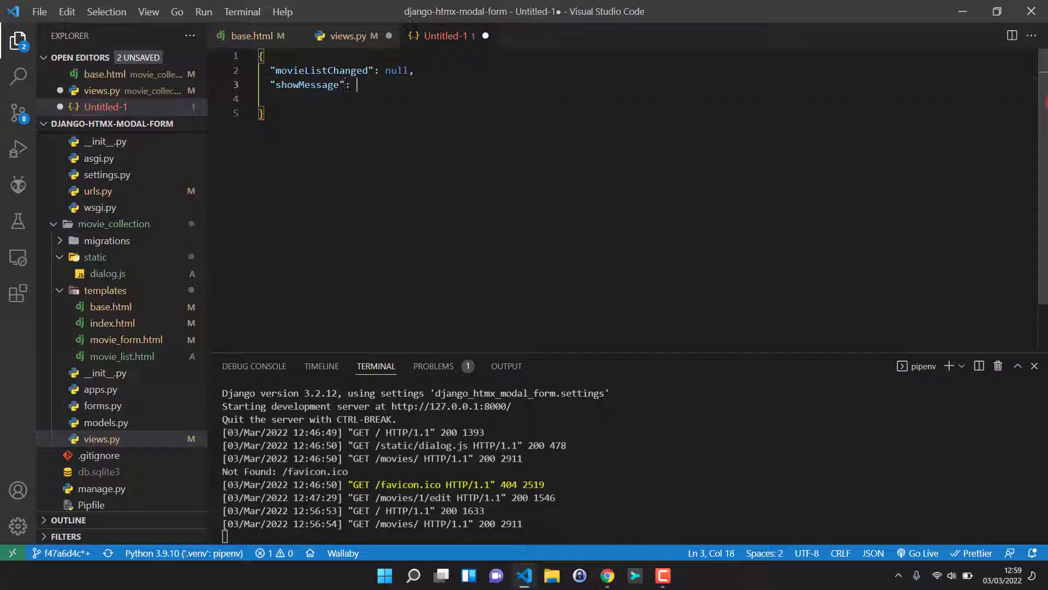
{"action": "type", "text": "\"\""}
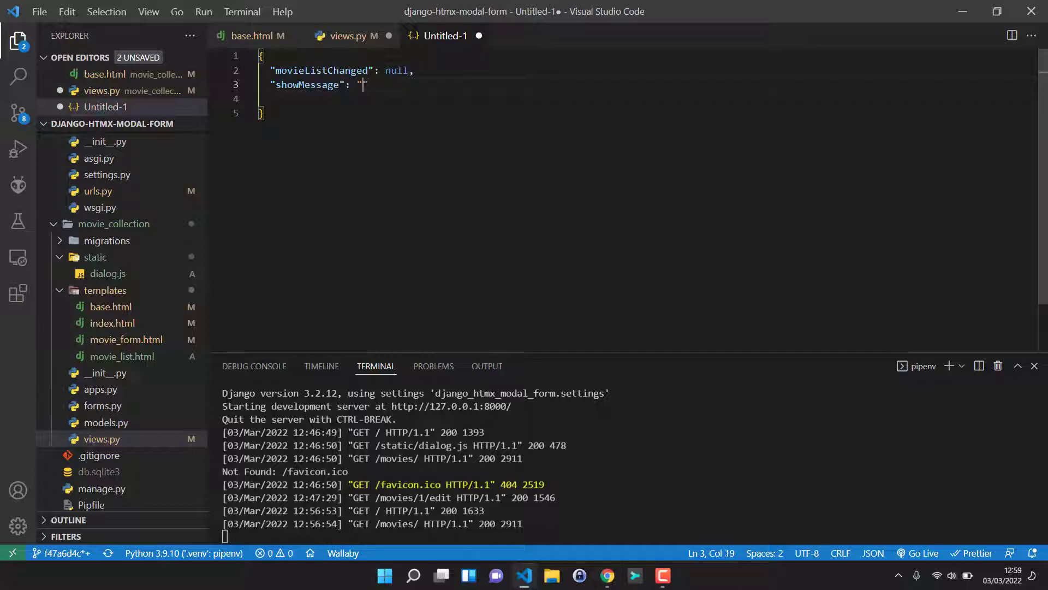
{"action": "type", "text": "Movie"}
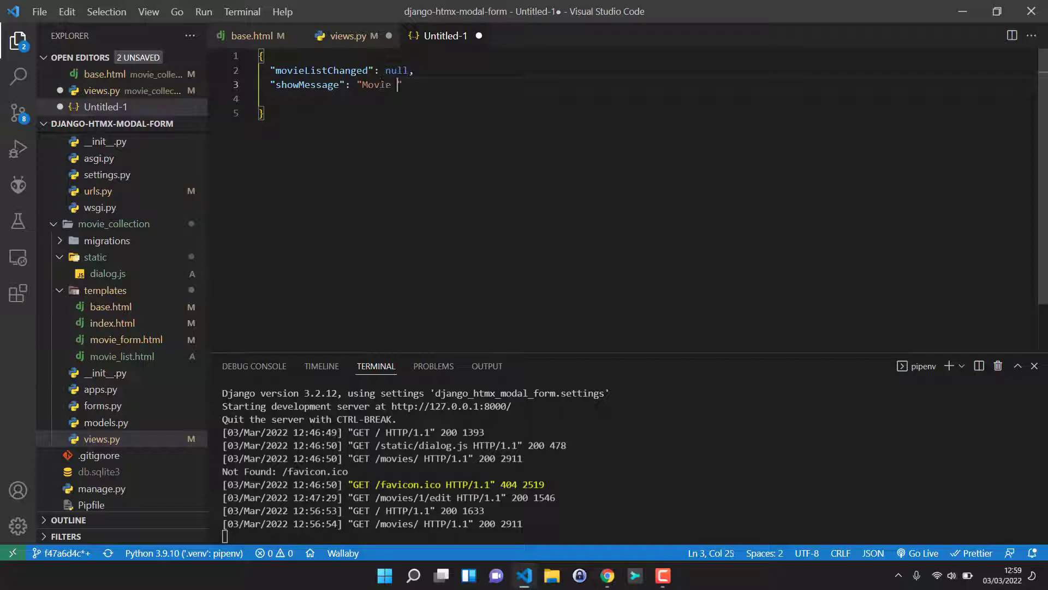
{"action": "type", "text": "bla bla"}
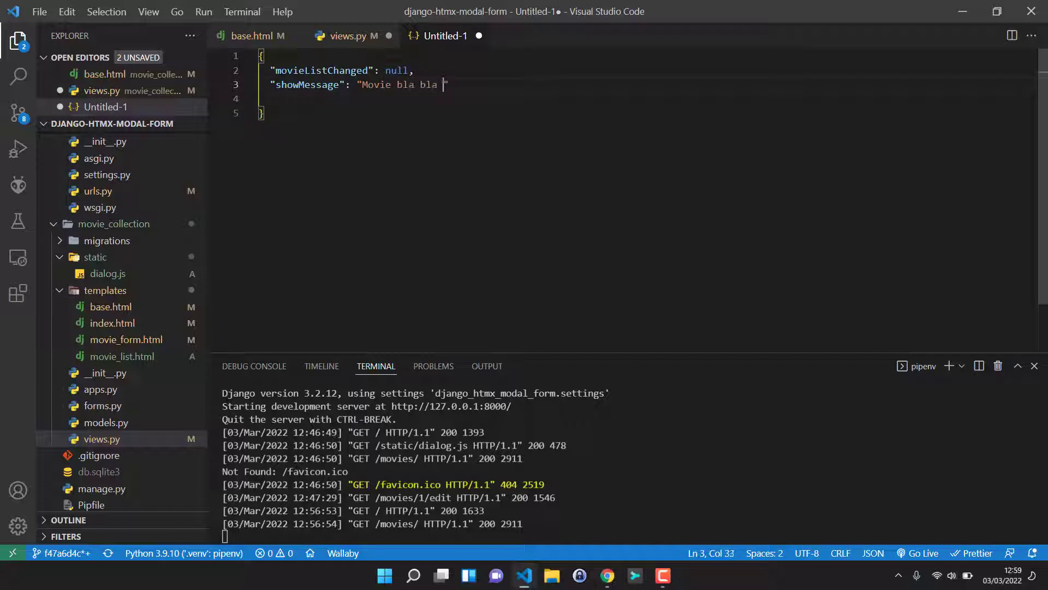
{"action": "type", "text": "added."}
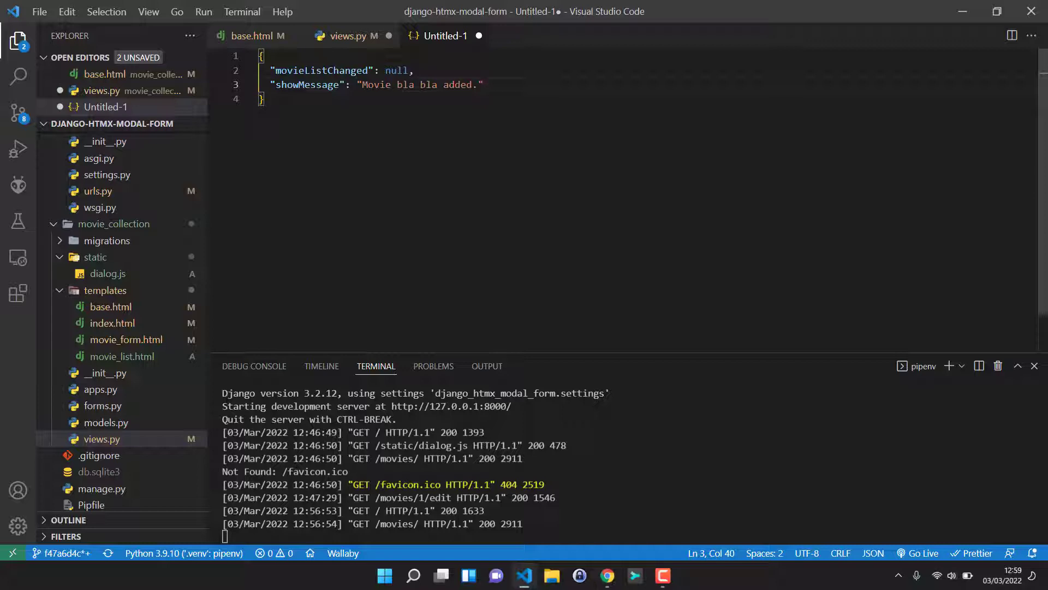
{"action": "left_click", "coordinate": [348, 35]}
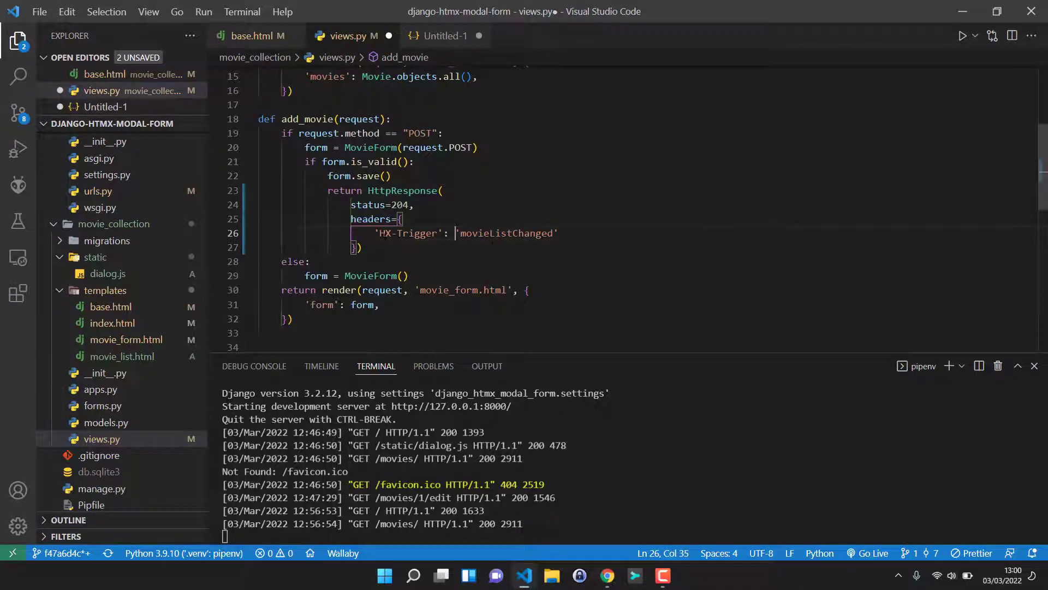
Add import json at the top of views.py.
{"action": "scroll", "scroll_direction": "up", "scroll_amount": 3}
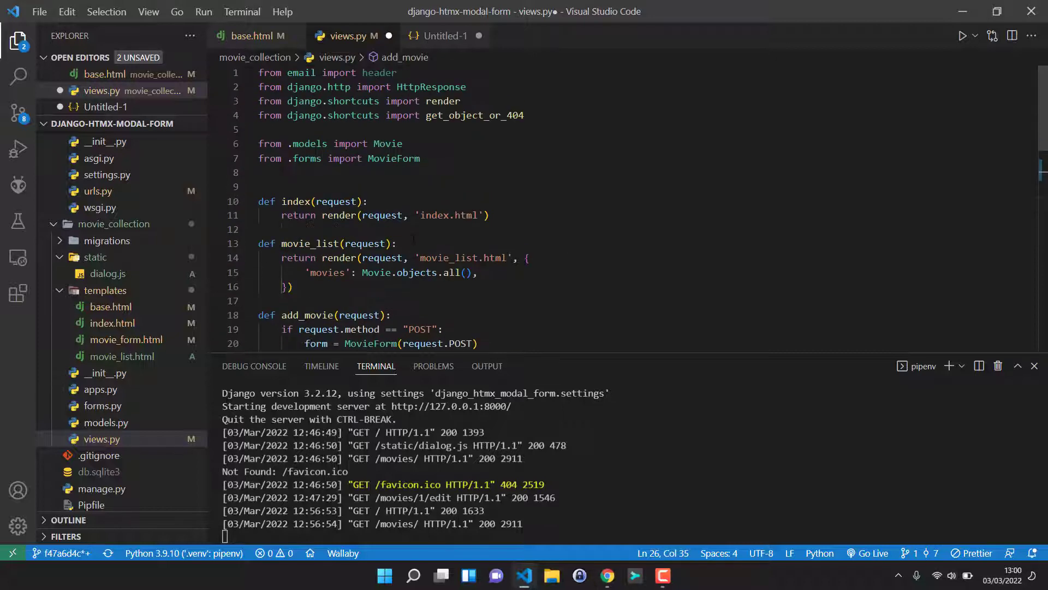
{"action": "left_click", "coordinate": [381, 72]}
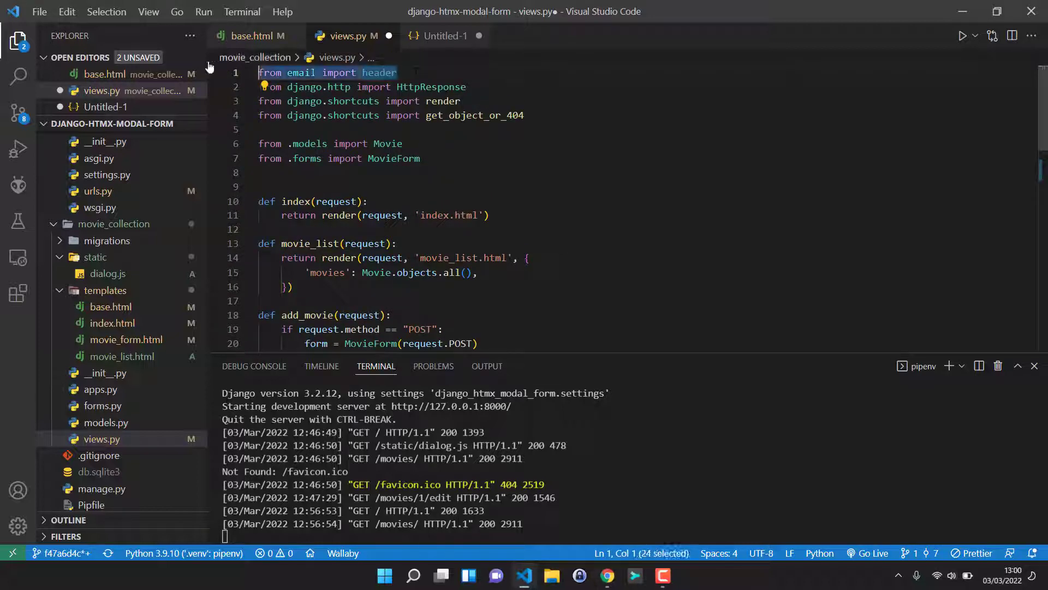
{"action": "type", "text": "import"}
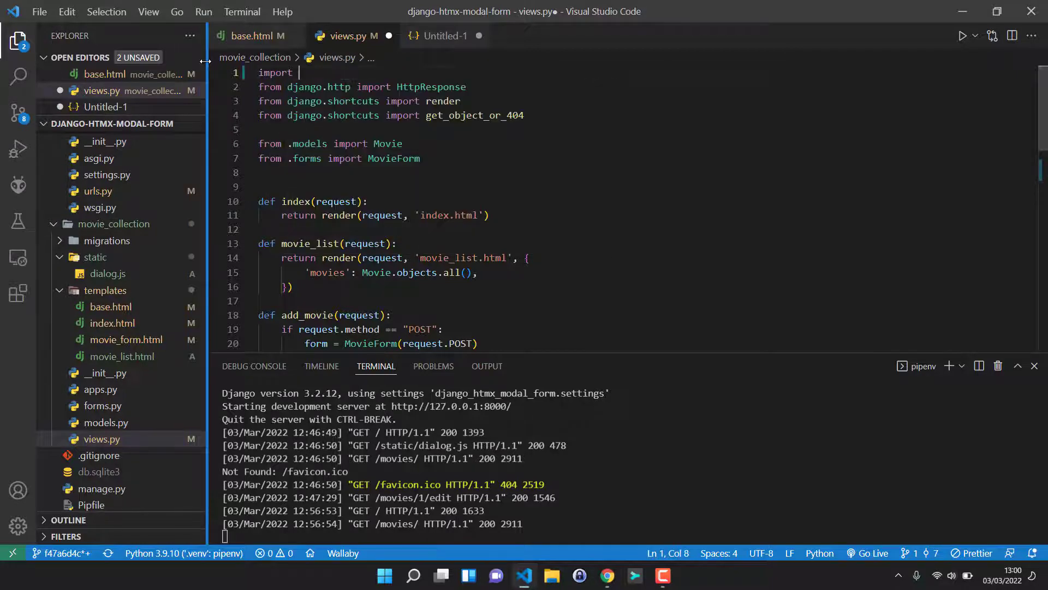
{"action": "type", "text": "json"}
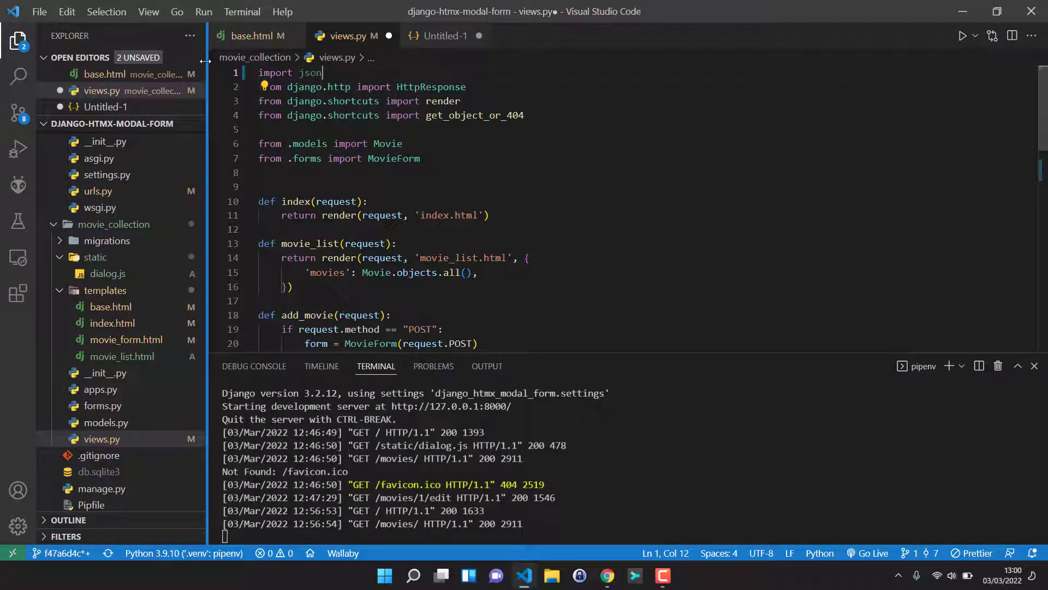
{"action": "scroll", "scroll_direction": "down", "scroll_amount": 3}
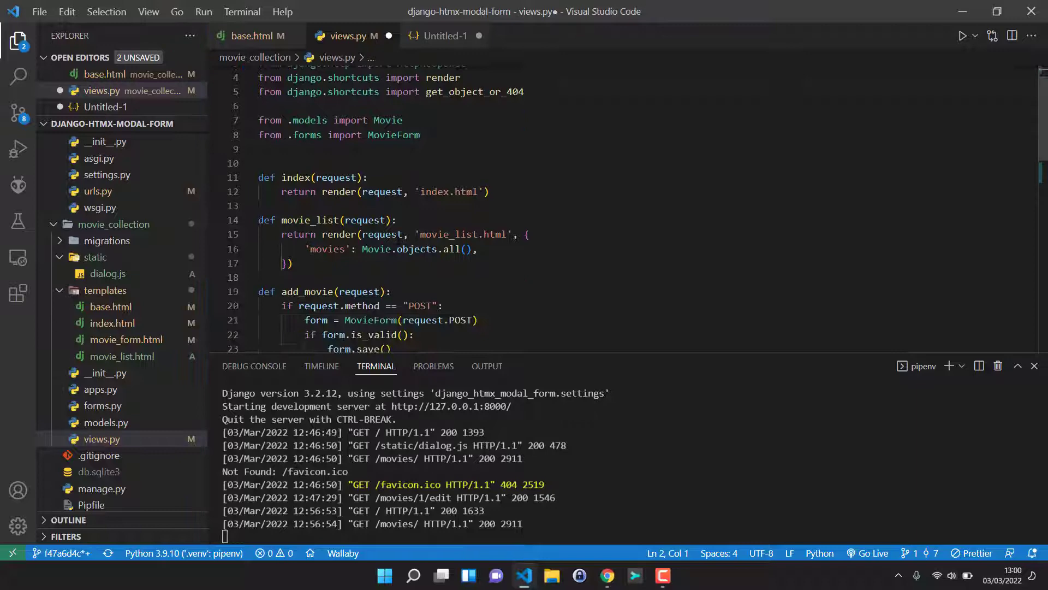
{"action": "scroll", "scroll_direction": "down", "scroll_amount": 3}
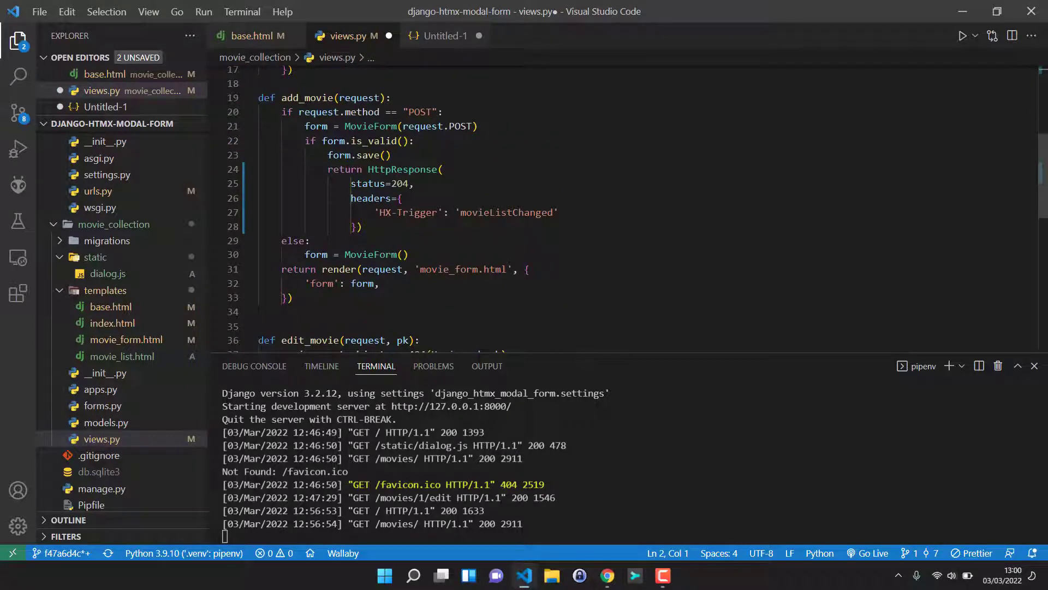
Replace add_movie's movieListChanged header value with an open multi-line json.dumps({ call.
{"action": "double_click", "coordinate": [506, 212]}
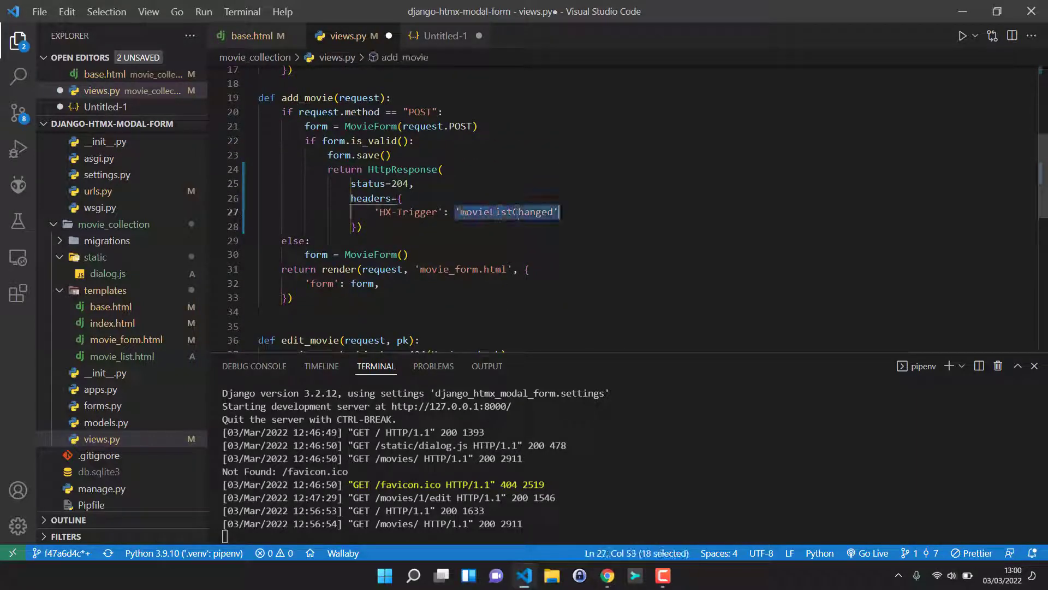
{"action": "type", "text": "json"}
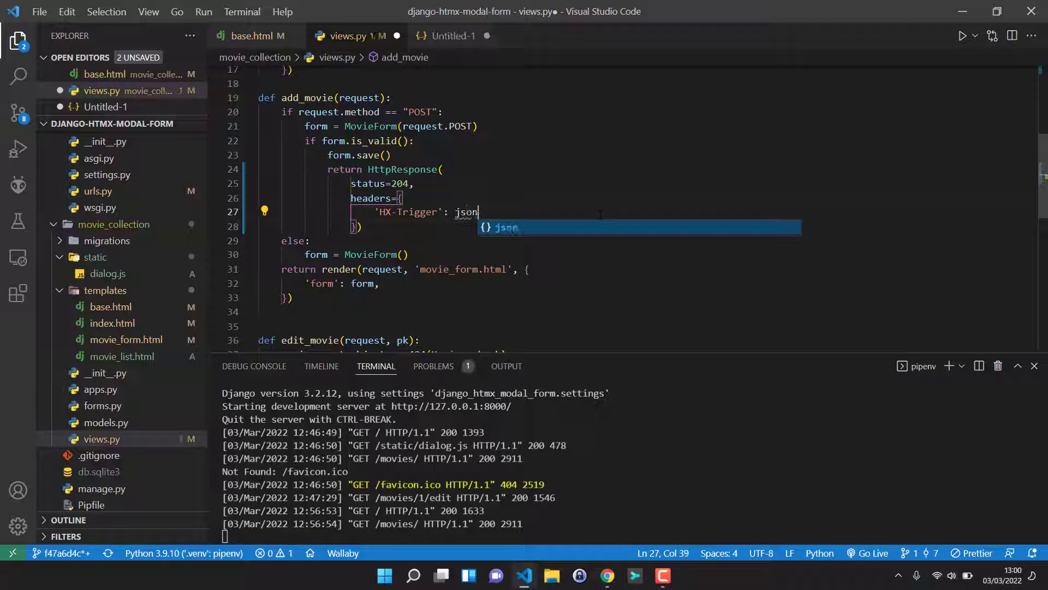
{"action": "type", "text": ".dumps-"}
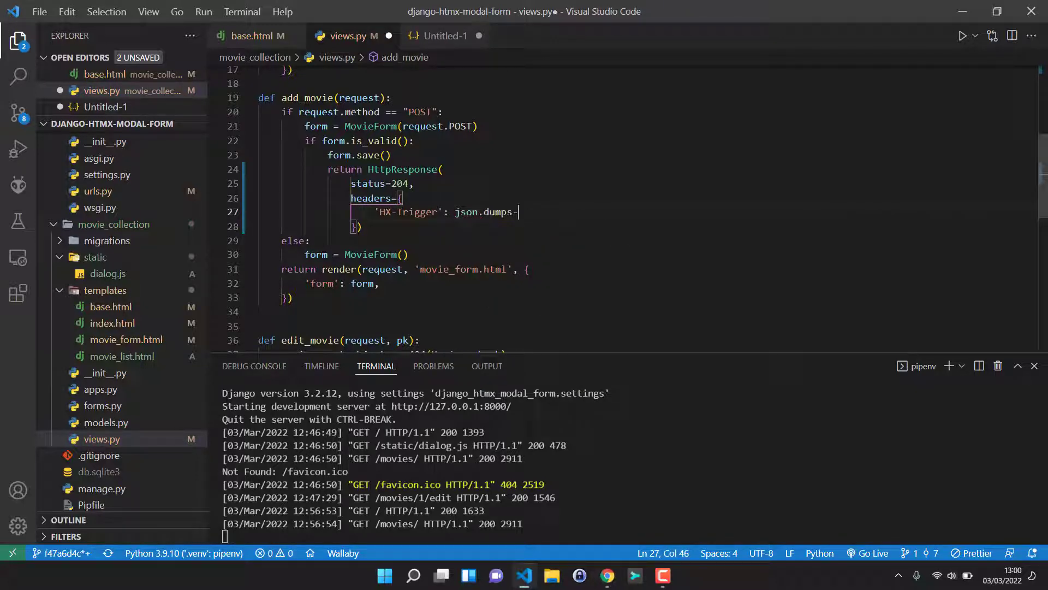
{"action": "type", "text": "("}
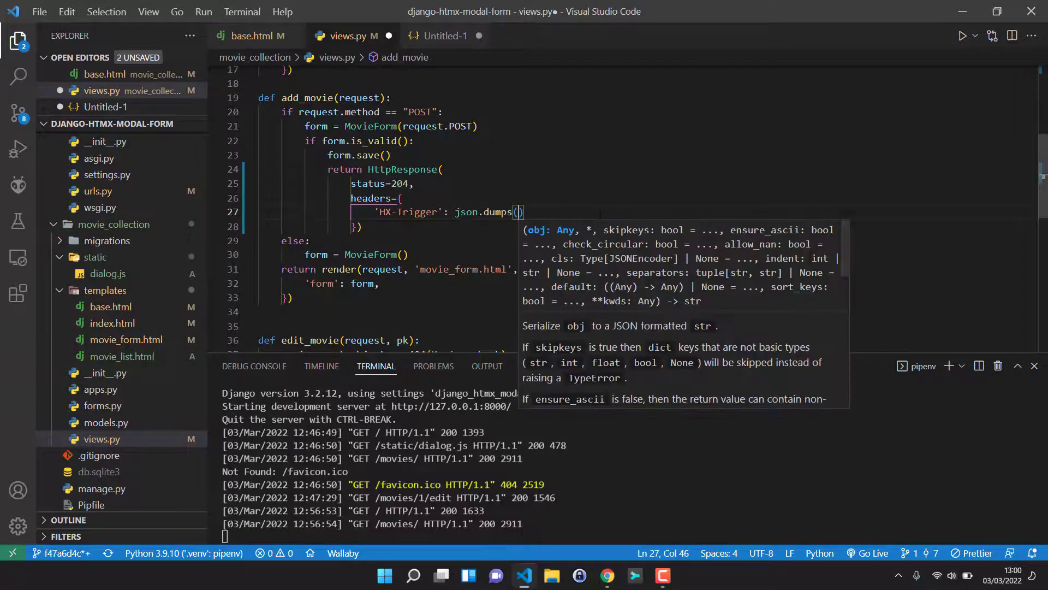
{"action": "type", "text": "{"}
{"action": "key", "text": "Return"}
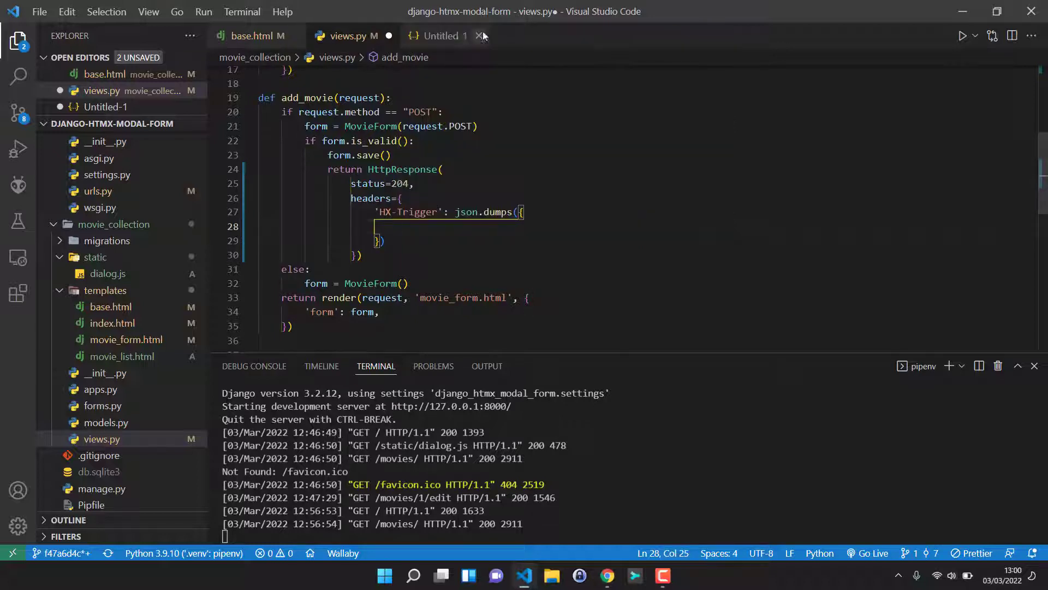
Copy the draft JSON into json.dumps and change null to None.
{"action": "left_click", "coordinate": [446, 35]}
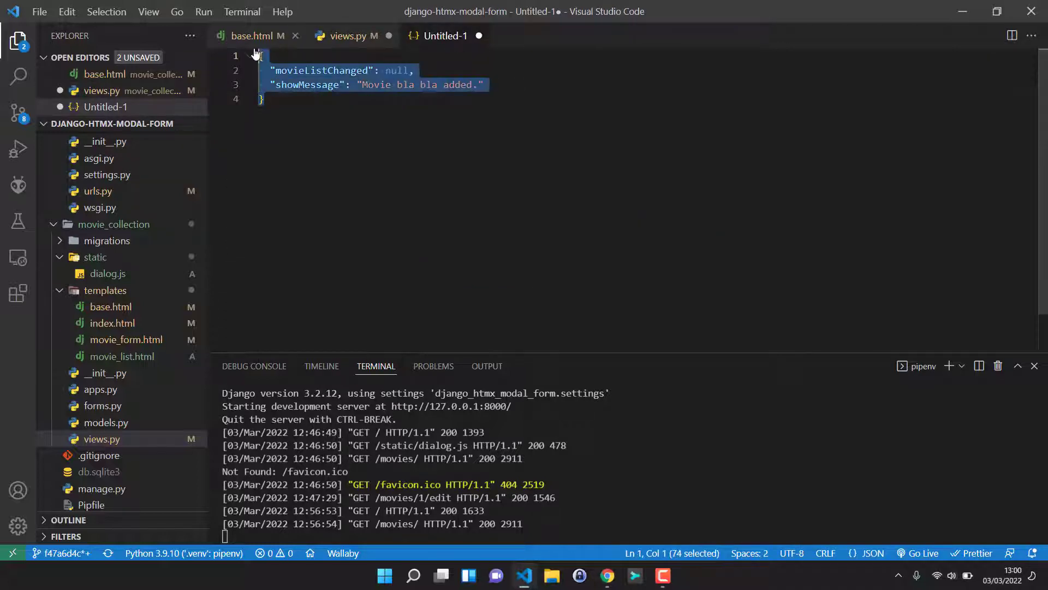
{"action": "left_click", "coordinate": [348, 35]}
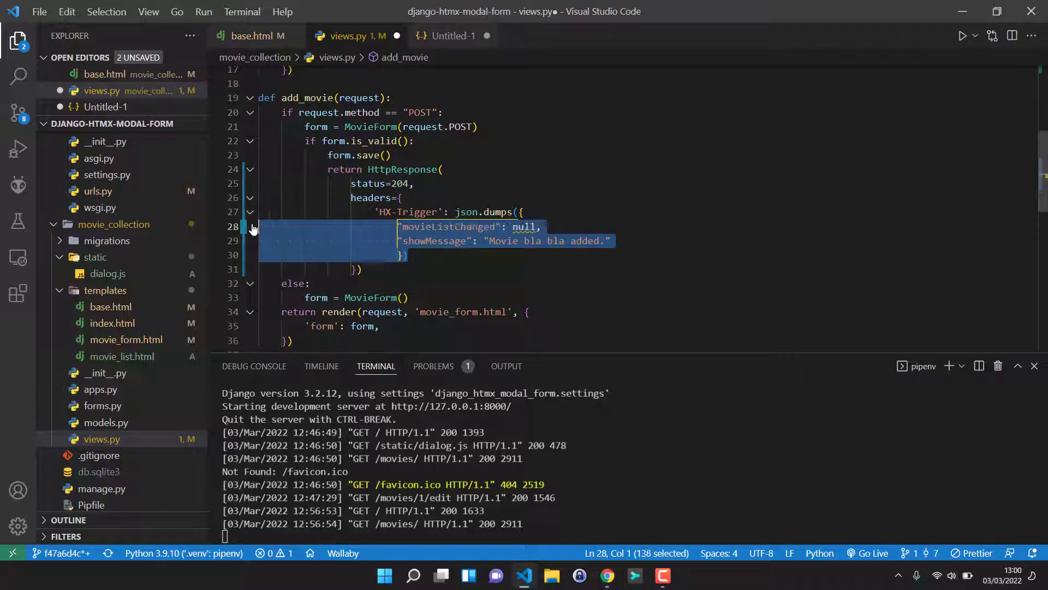
{"action": "left_click", "coordinate": [385, 255]}
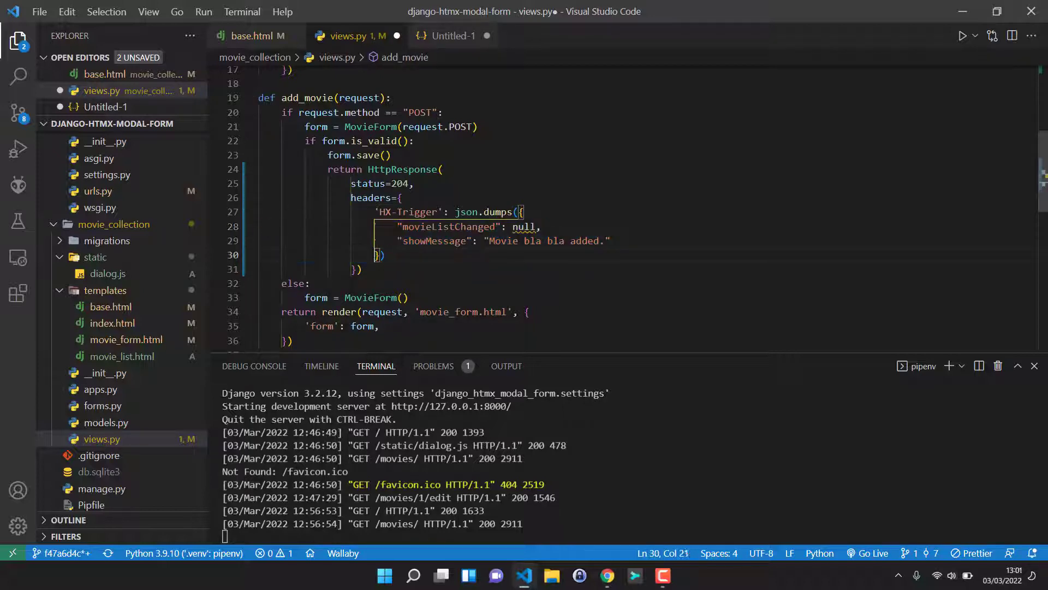
{"action": "left_click", "coordinate": [518, 227]}
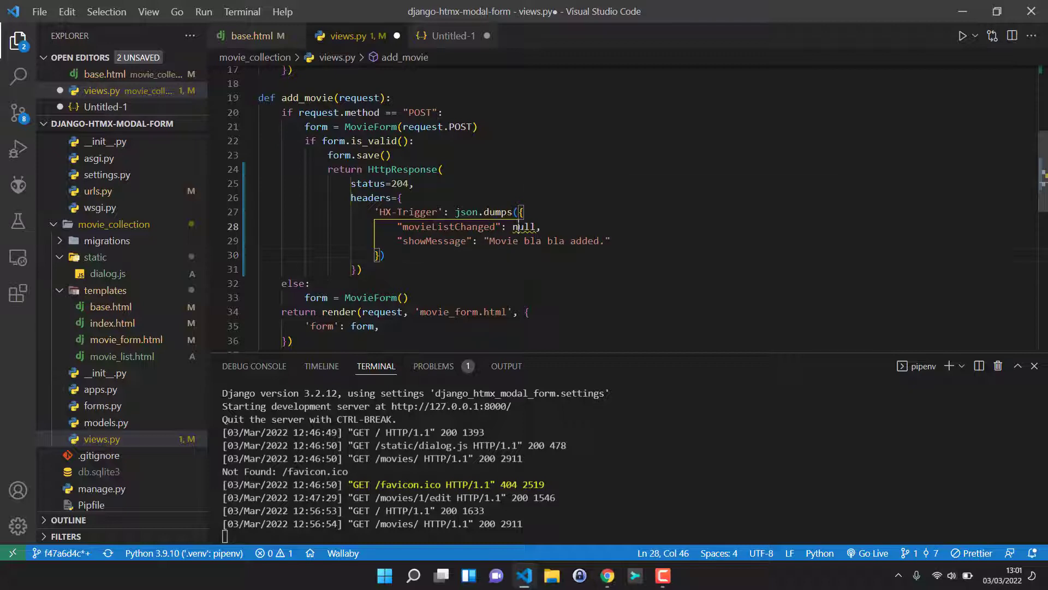
{"action": "double_click", "coordinate": [527, 227]}
{"action": "type", "text": "None"}
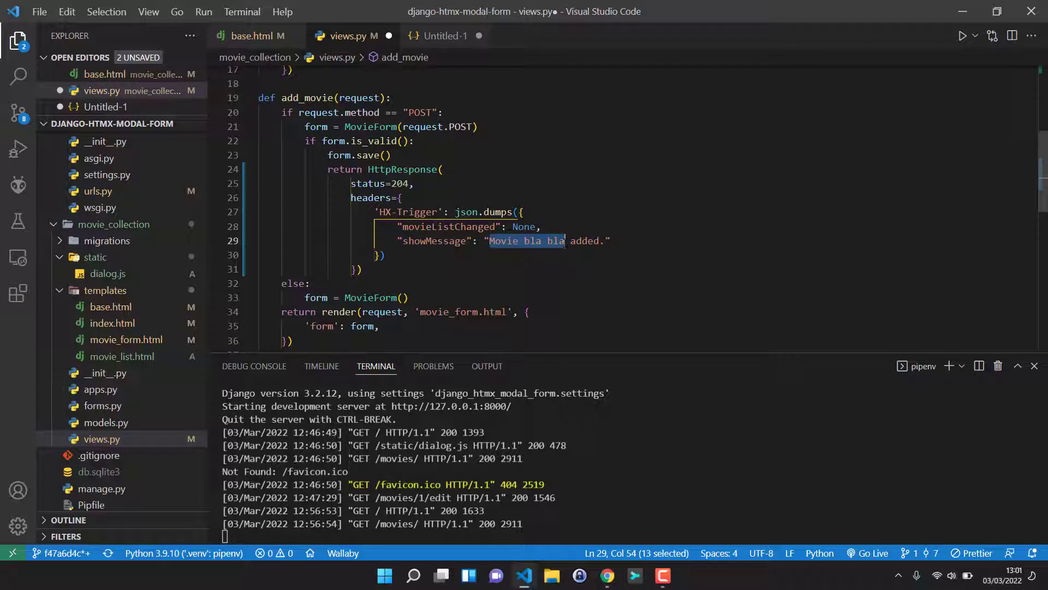
Make showMessage the f-string f"{move.title} added.".
{"action": "type", "text": "{move.}"}
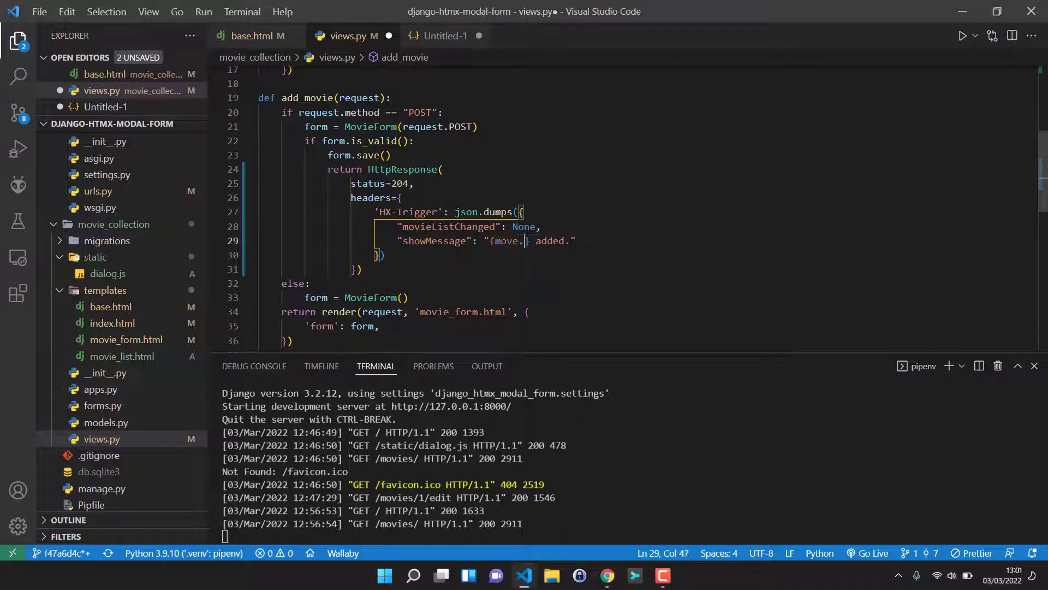
{"action": "type", "text": "title"}
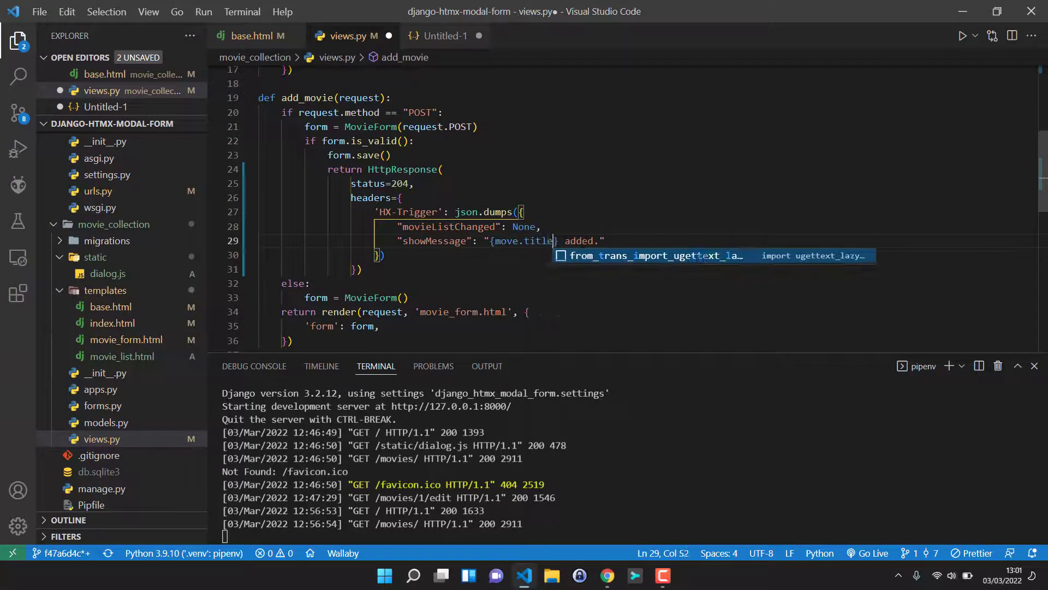
{"action": "type", "text": "f\""}
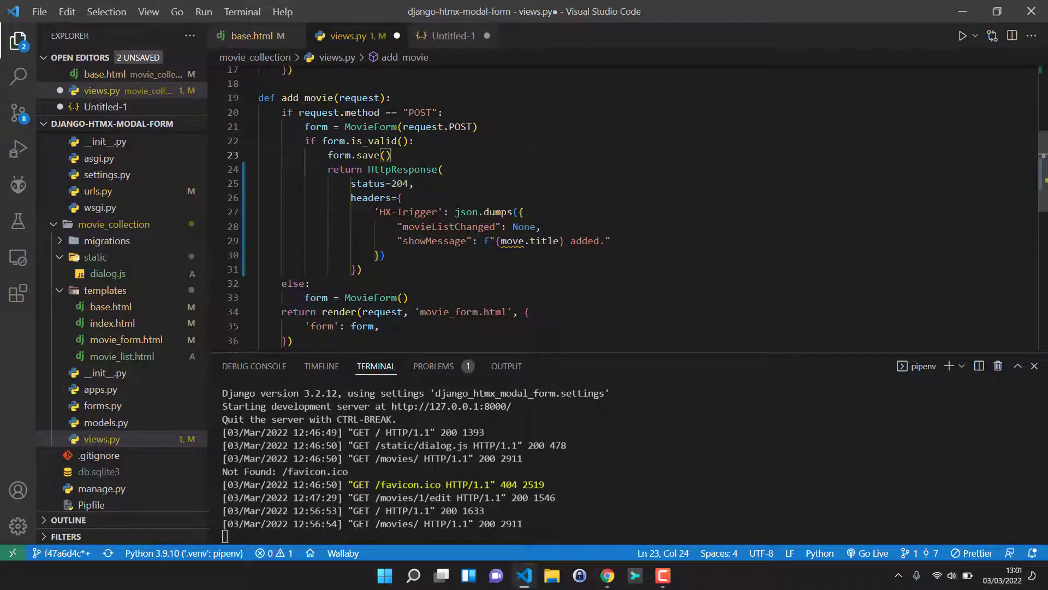
Assign form.save() to movie, use movie.title in the message, save, and copy the HttpResponse block.
{"action": "left_click", "coordinate": [327, 155]}
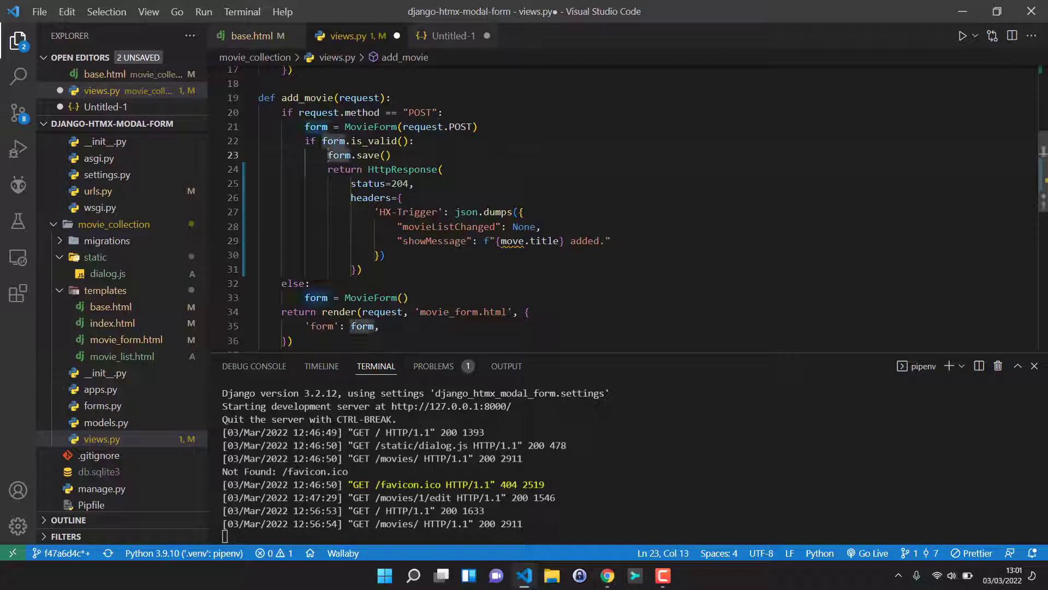
{"action": "mouse_move", "coordinate": [511, 240]}
{"action": "type", "text": "movie = "}
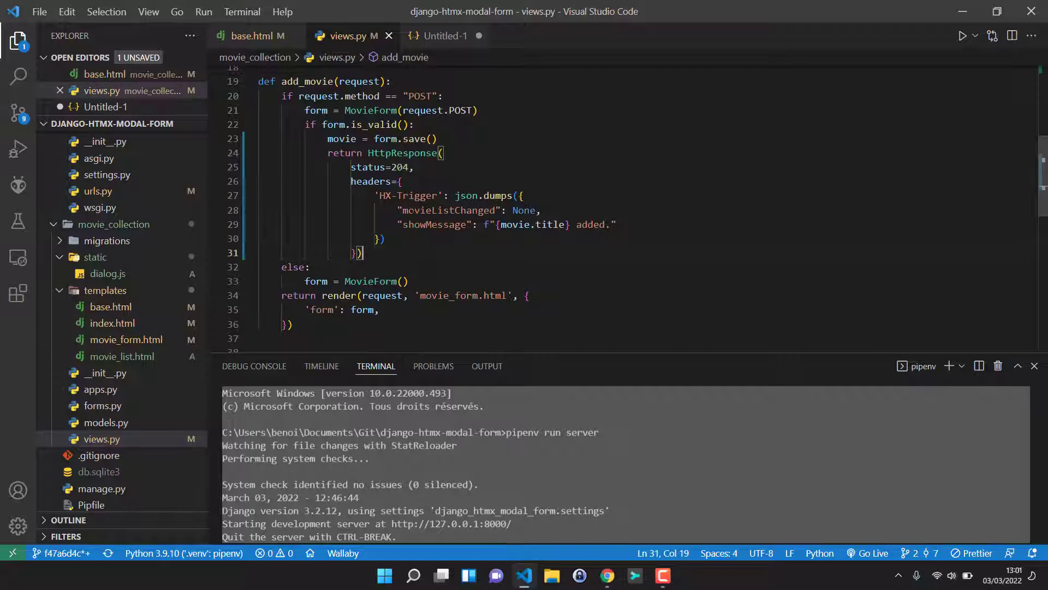
{"action": "double_click", "coordinate": [434, 223]}
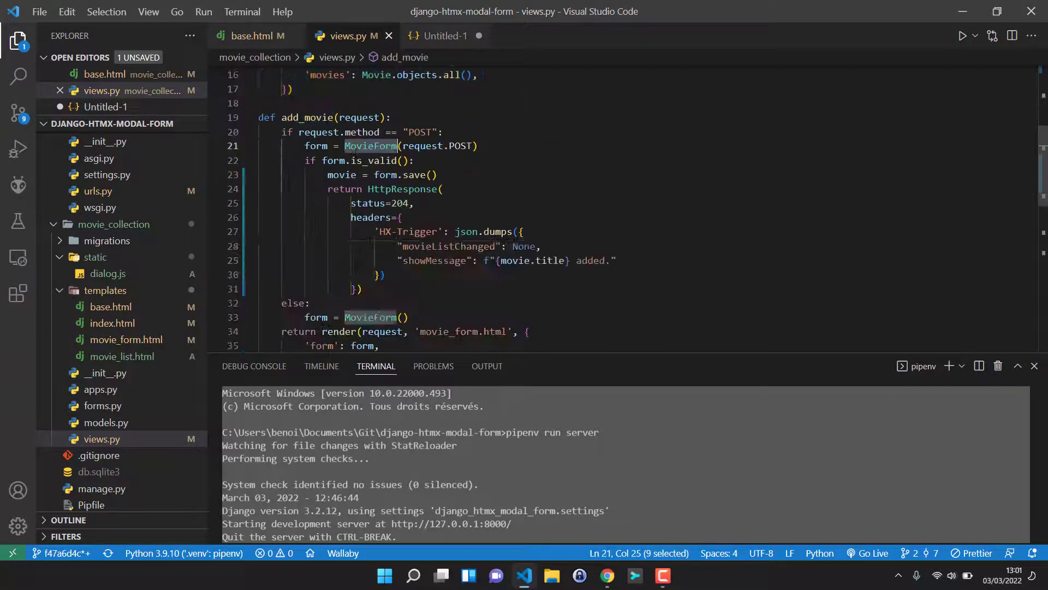
{"action": "scroll", "scroll_direction": "up", "scroll_amount": 3}
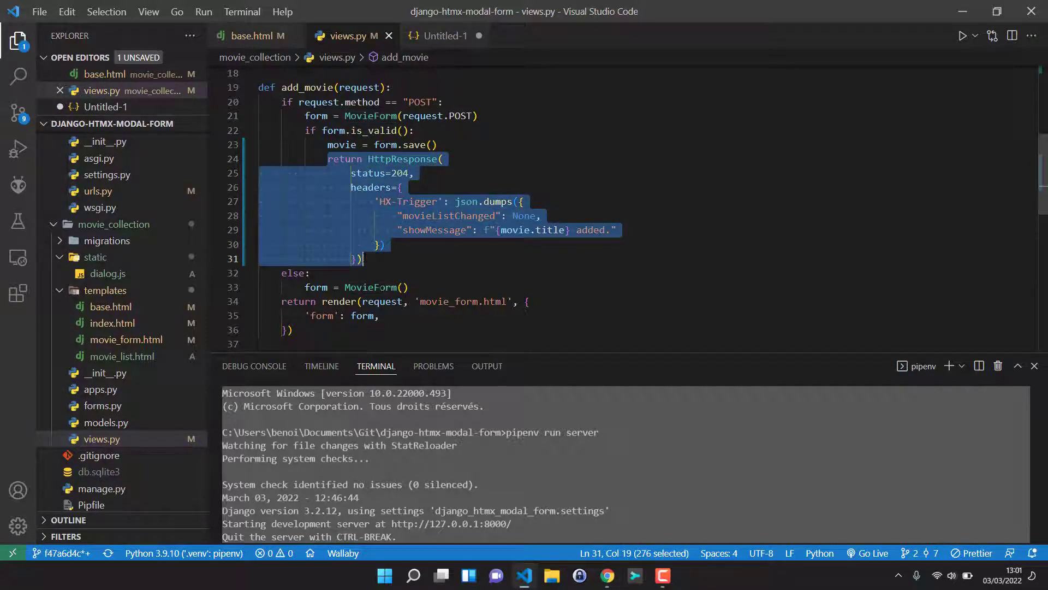
{"action": "scroll", "scroll_direction": "down", "scroll_amount": 3}
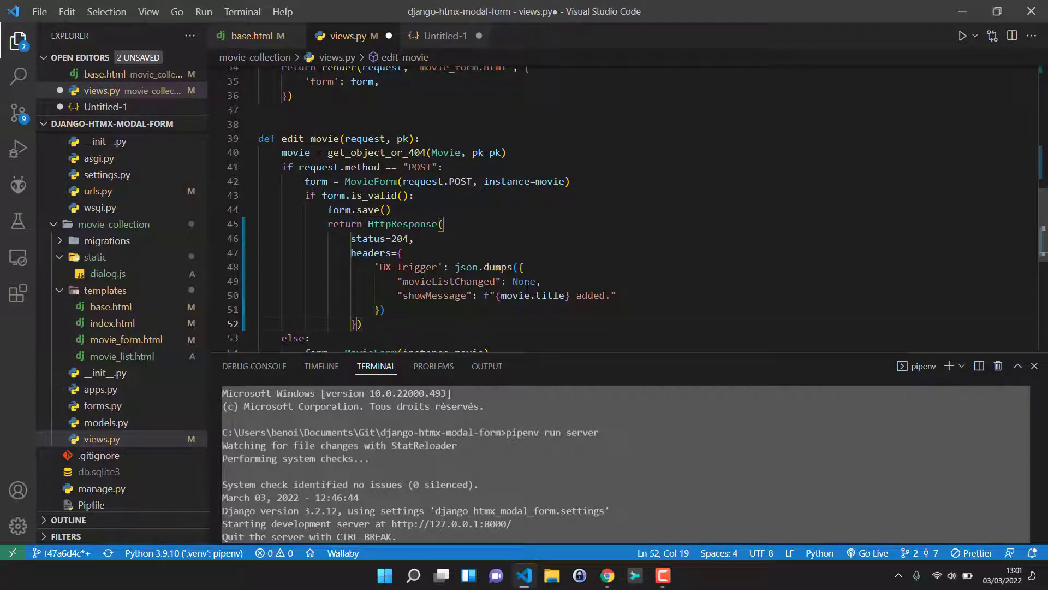
Change edit_movie's showMessage to "{movie.title} updated." and save views.py.
{"action": "double_click", "coordinate": [591, 296]}
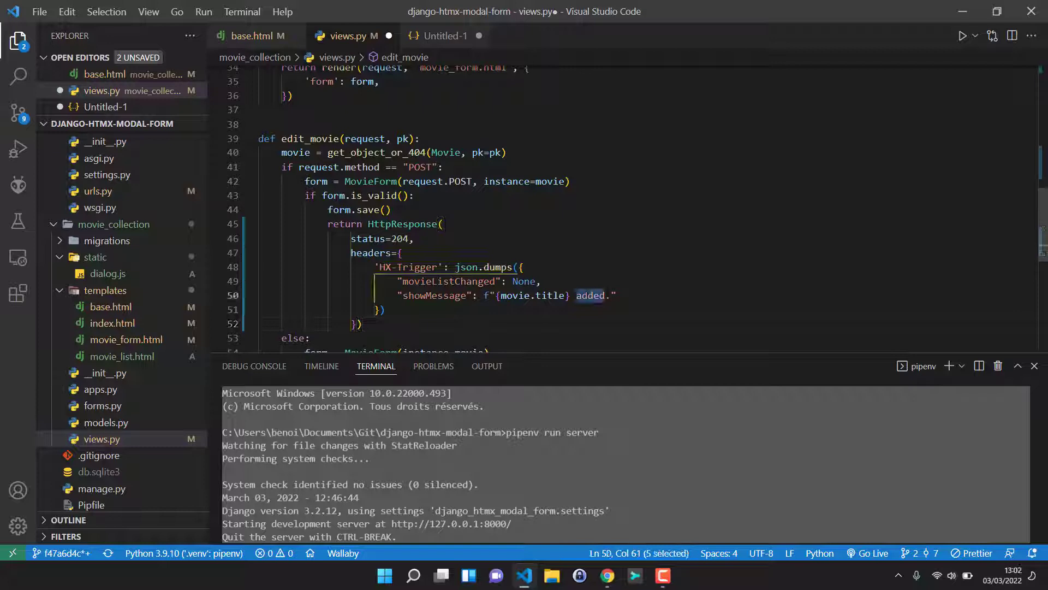
{"action": "type", "text": "updated"}
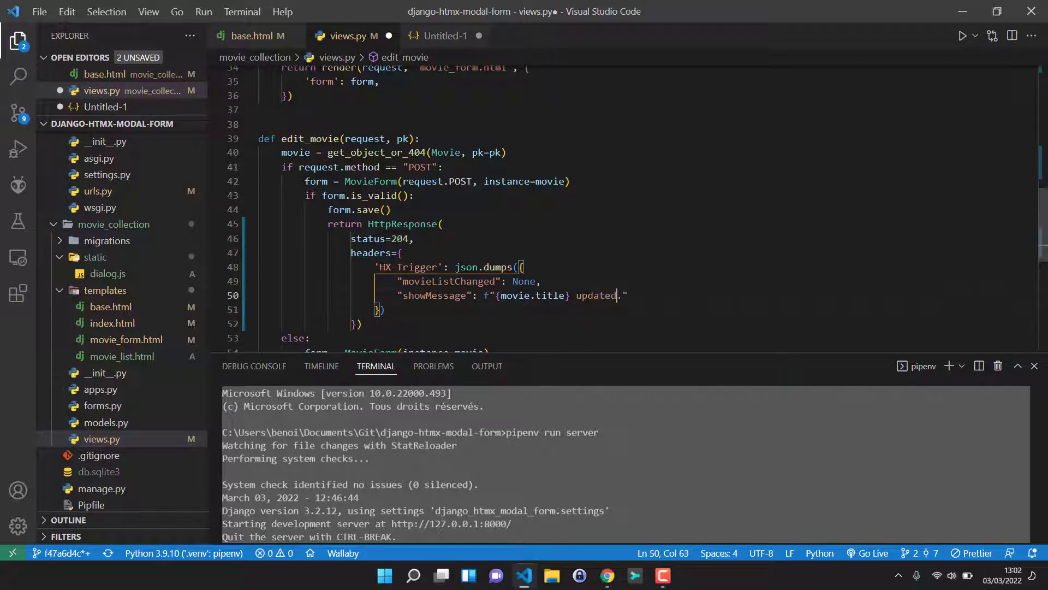
{"action": "scroll", "scroll_direction": "down", "scroll_amount": 3}
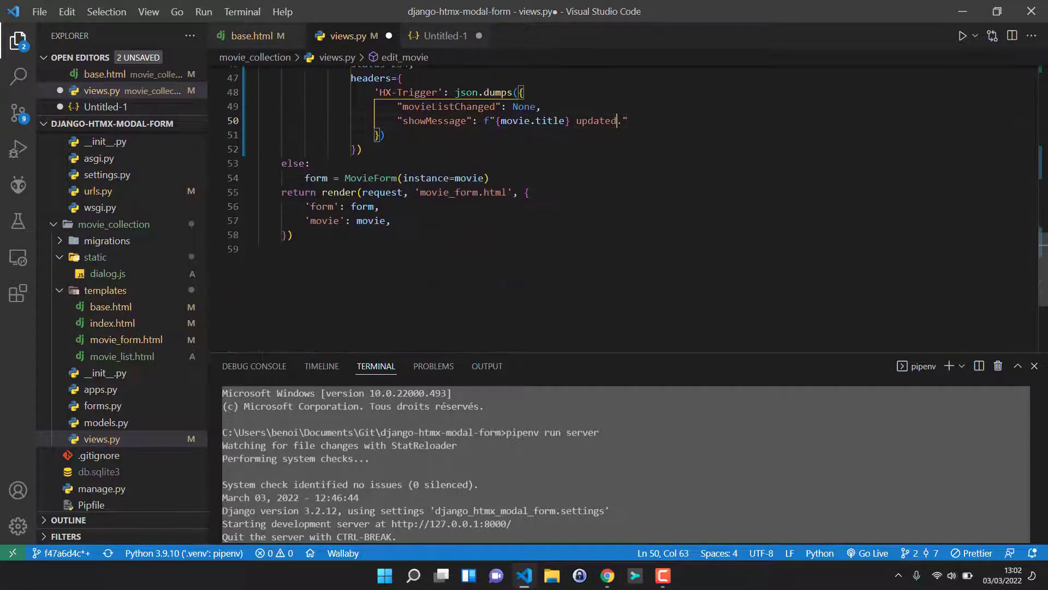
{"action": "scroll", "scroll_direction": "up", "scroll_amount": 3}
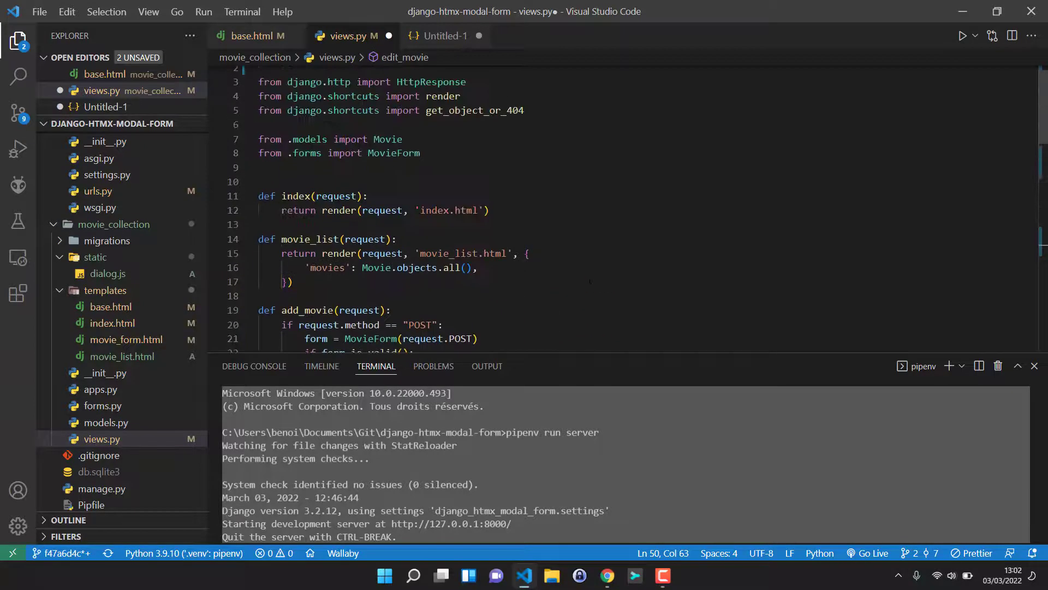
{"action": "scroll", "scroll_direction": "down", "scroll_amount": 3}
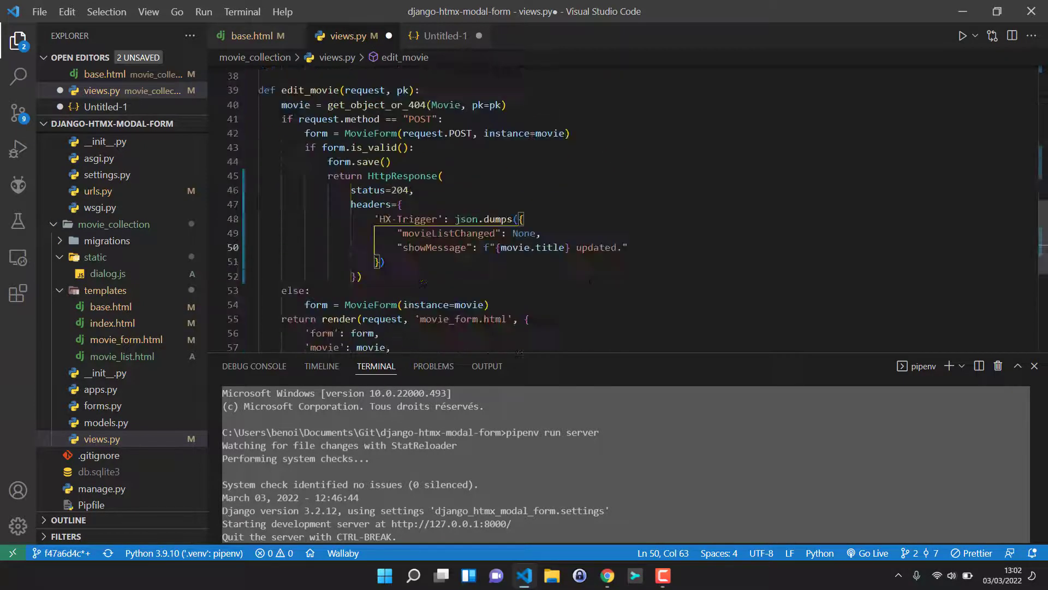
{"action": "scroll", "scroll_direction": "up", "scroll_amount": 3}
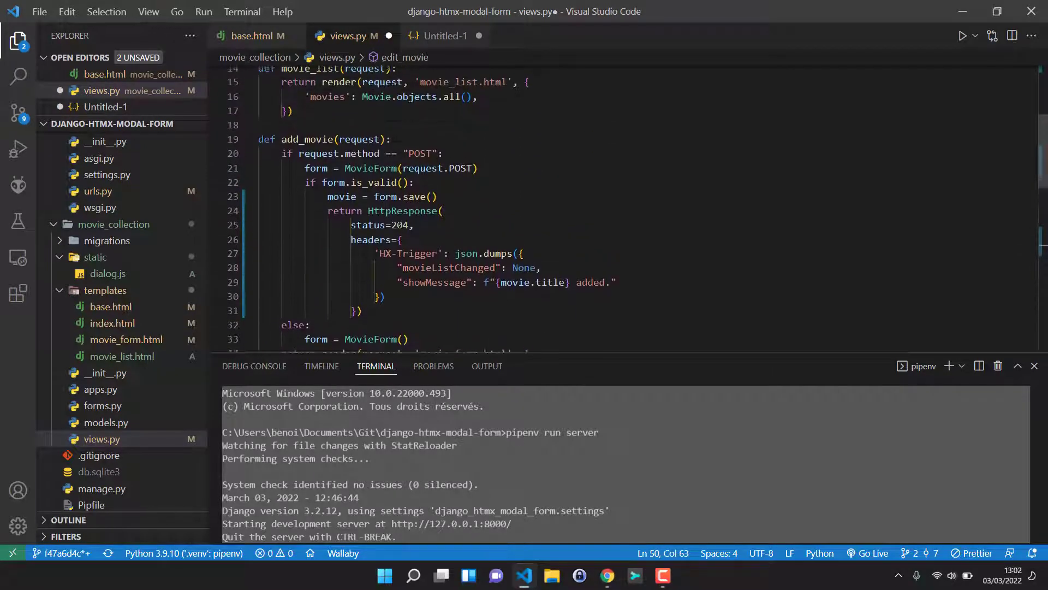
{"action": "key", "text": "ctrl+s"}
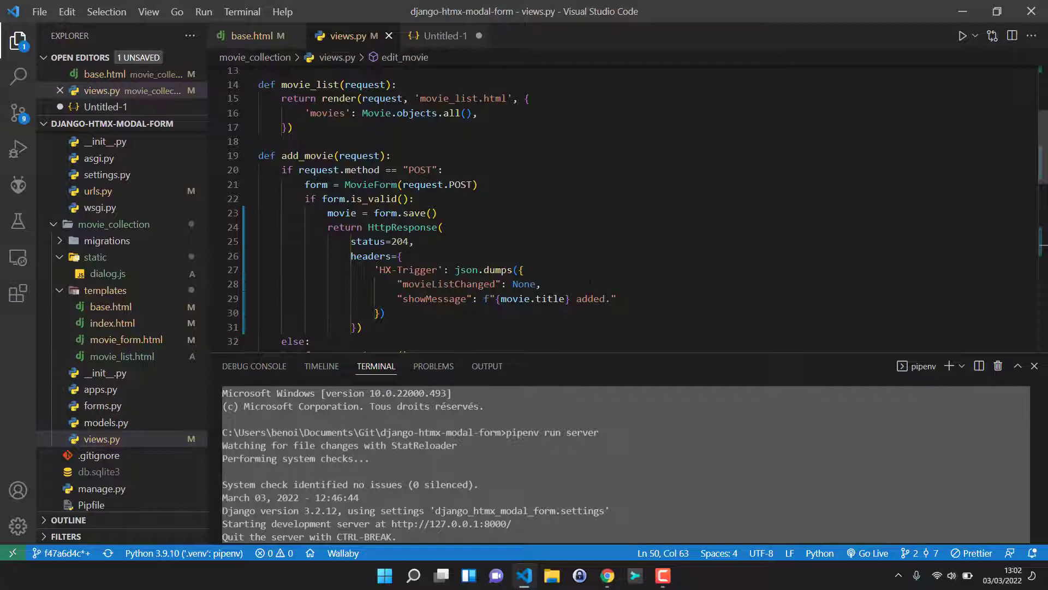
{"action": "mouse_move", "coordinate": [264, 35]}
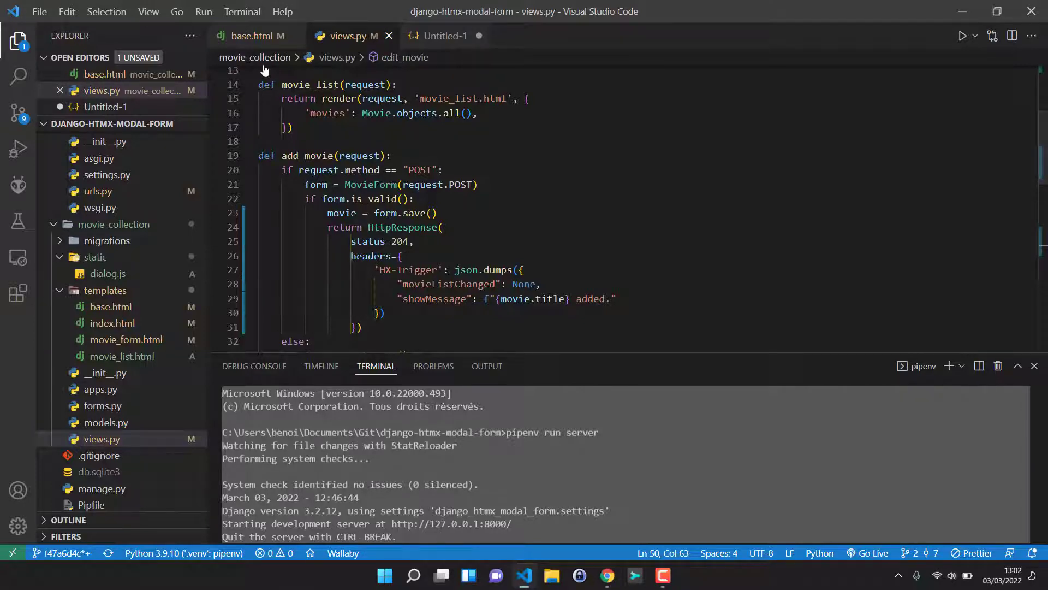
Revisit base.html's toast container, then return to views.py at add_movie's HX-Trigger showMessage response.
{"action": "left_click", "coordinate": [253, 35]}
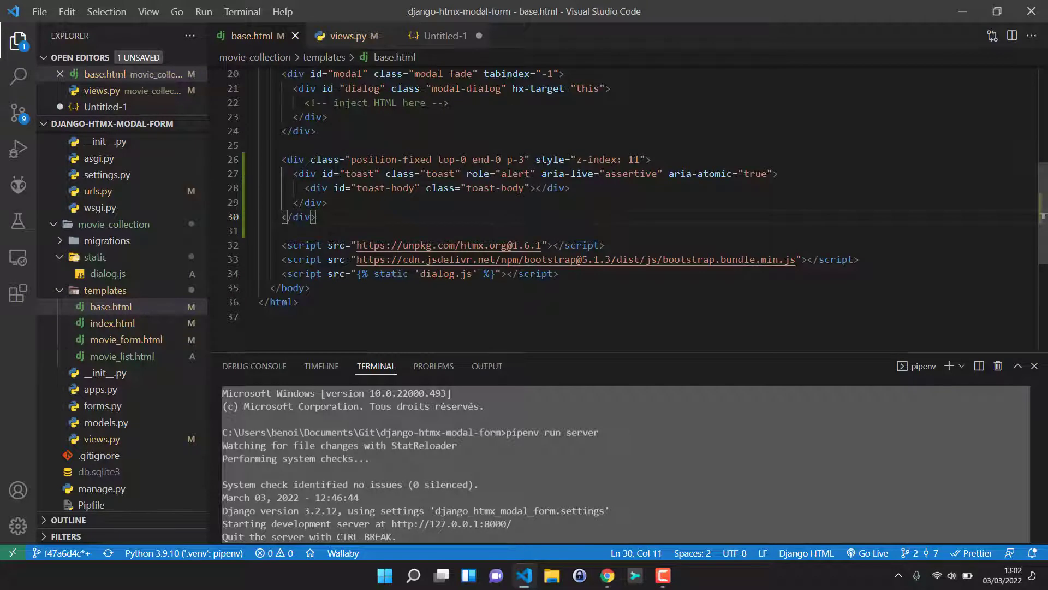
{"action": "left_click_drag", "start_coordinate": [280, 159], "coordinate": [317, 216]}
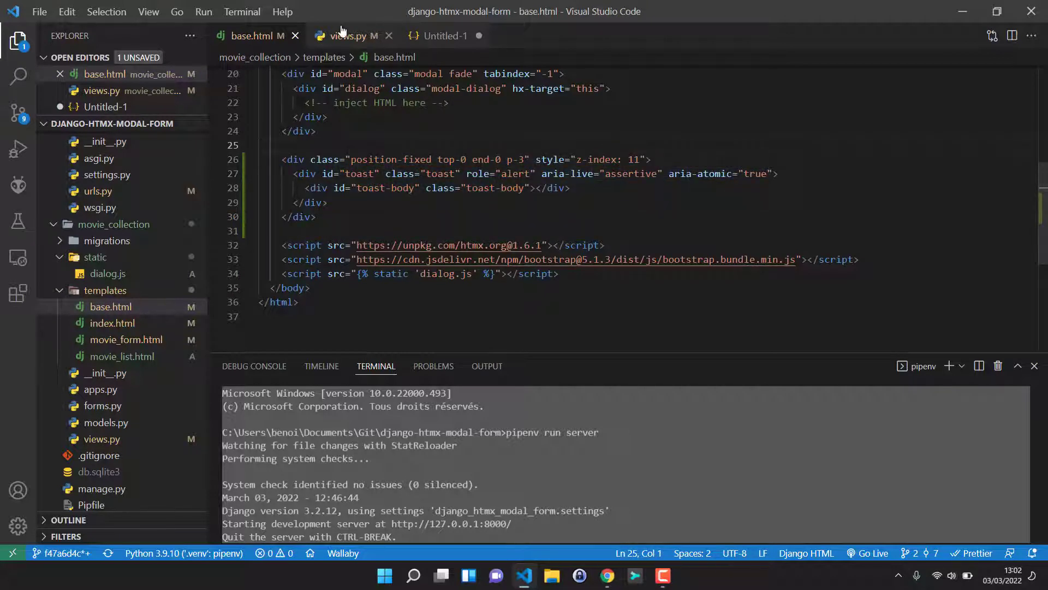
{"action": "left_click", "coordinate": [347, 35]}
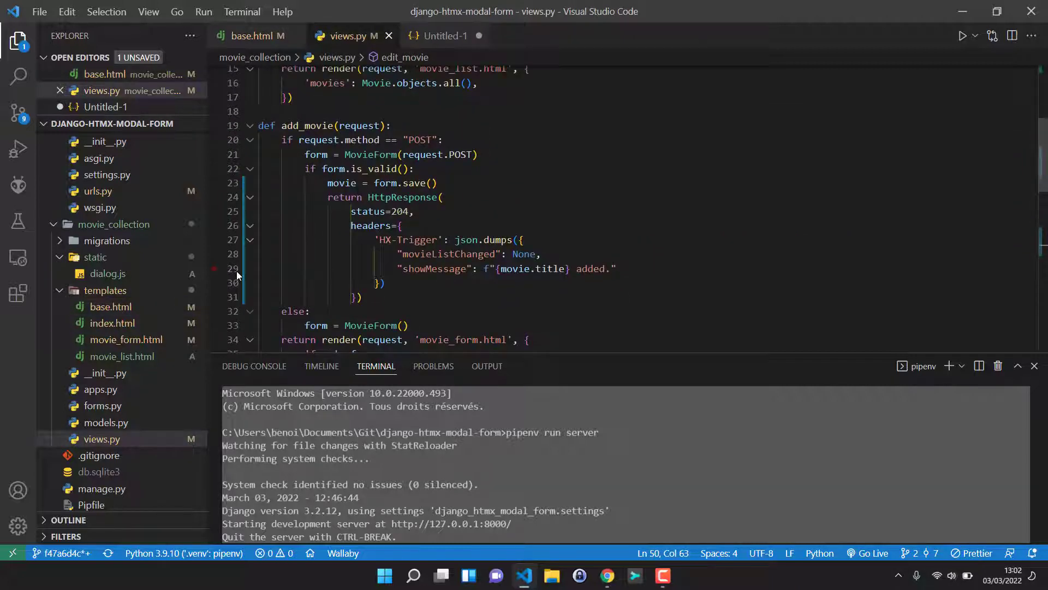
{"action": "mouse_move", "coordinate": [95, 256]}
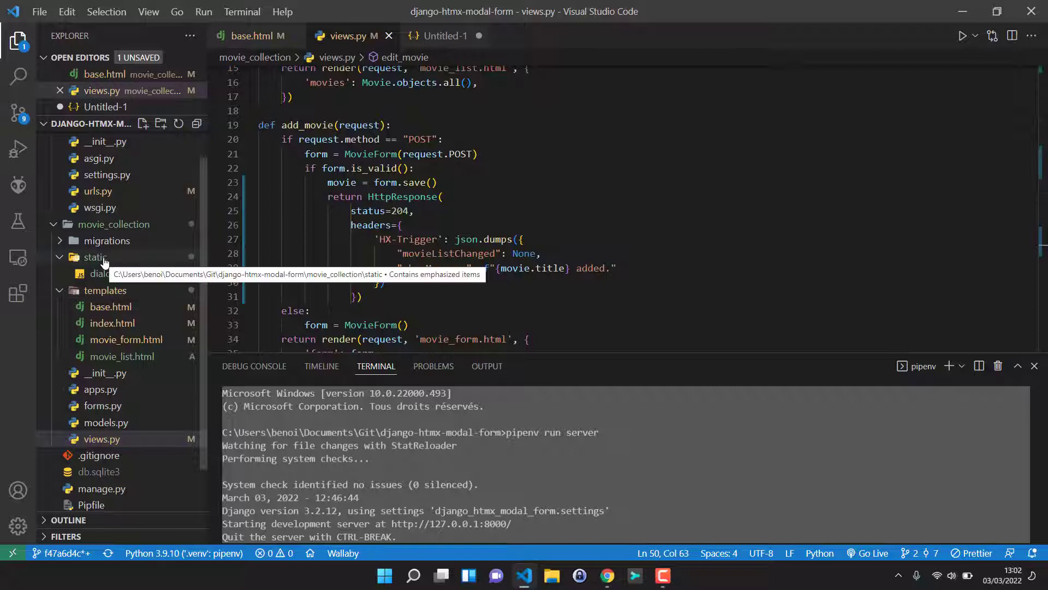
Create a new empty toast.js file inside the static folder.
{"action": "right_click", "coordinate": [95, 257]}
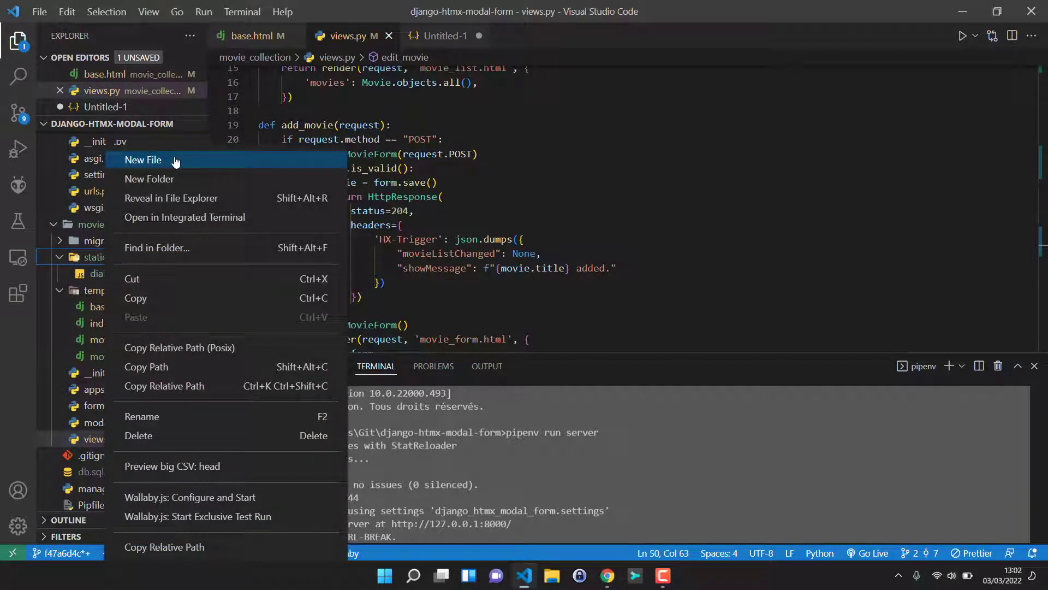
{"action": "left_click", "coordinate": [143, 160]}
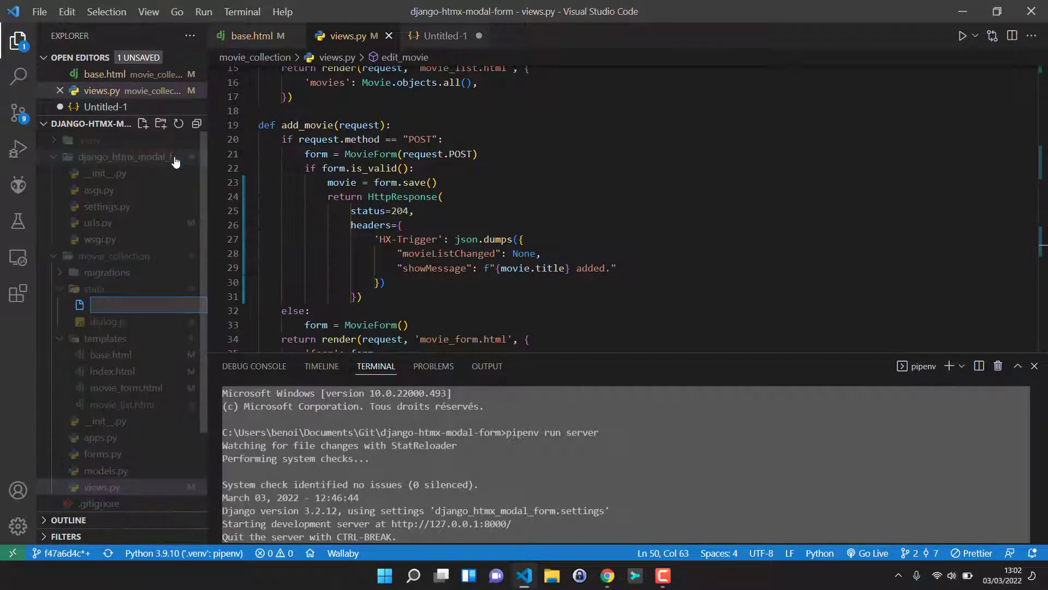
{"action": "type", "text": "toast.js"}
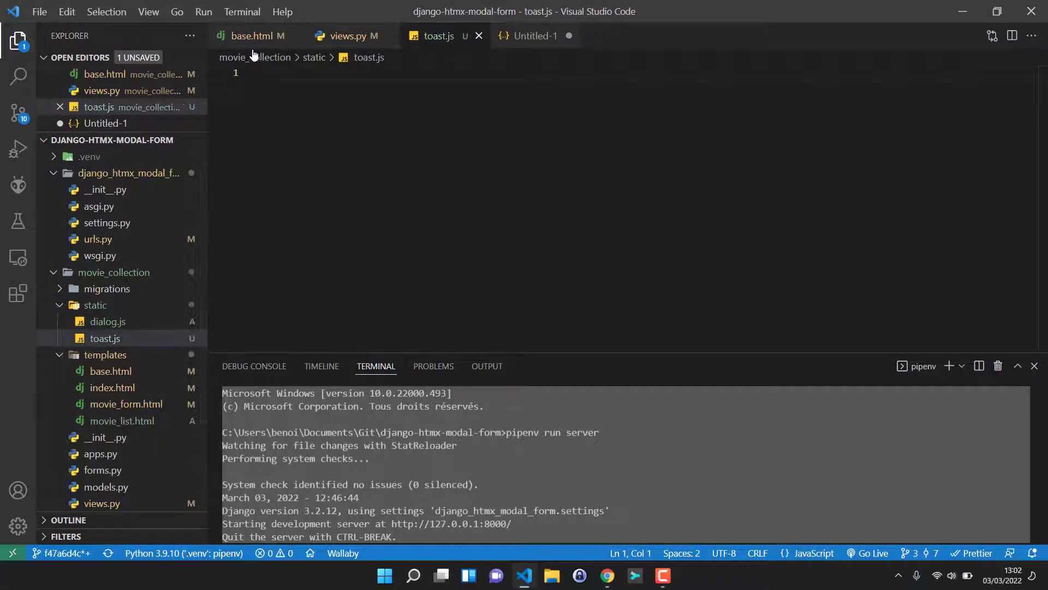
In base.html duplicate the dialog.js script tag and point the copy at toast.js.
{"action": "left_click", "coordinate": [255, 35]}
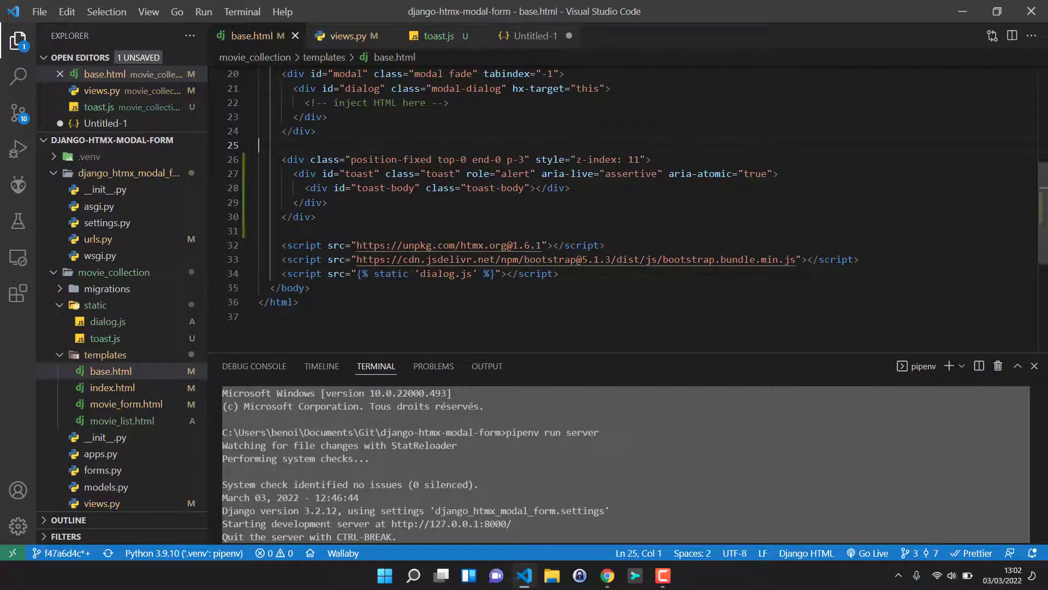
{"action": "triple_click", "coordinate": [419, 273]}
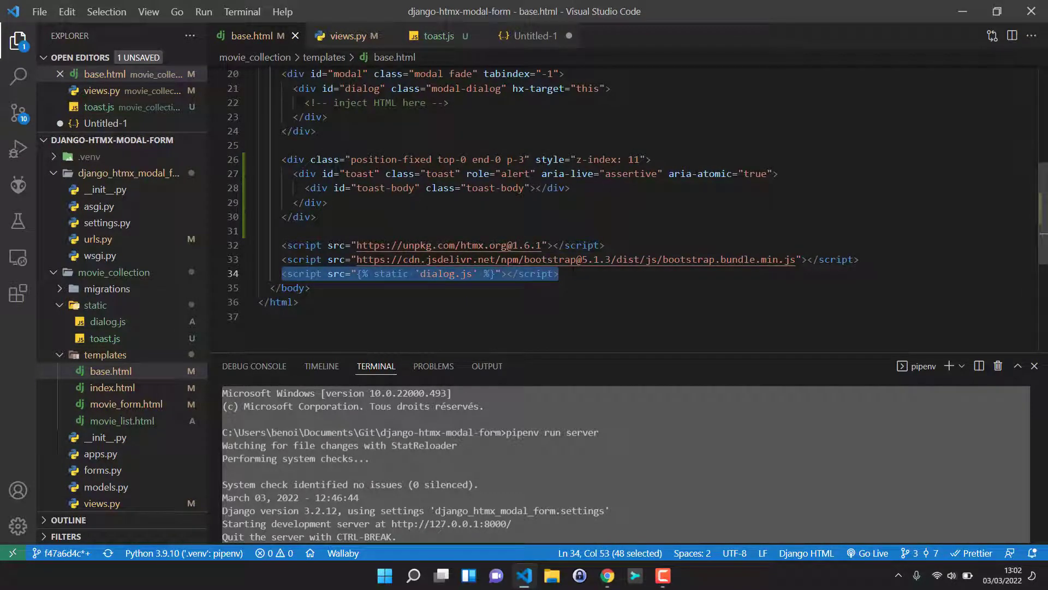
{"action": "key", "text": "Enter"}
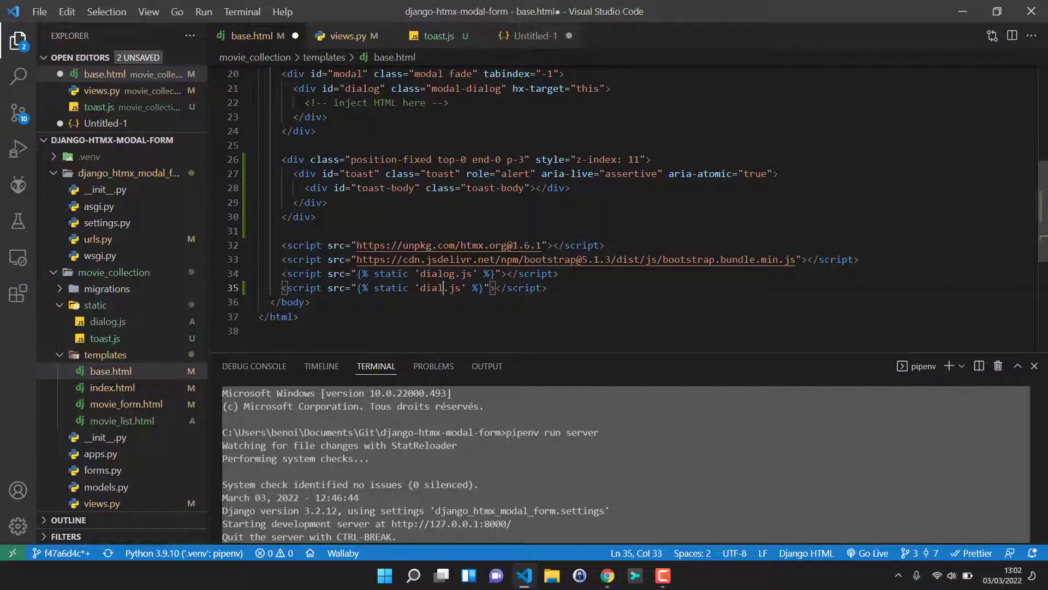
{"action": "type", "text": "toast"}
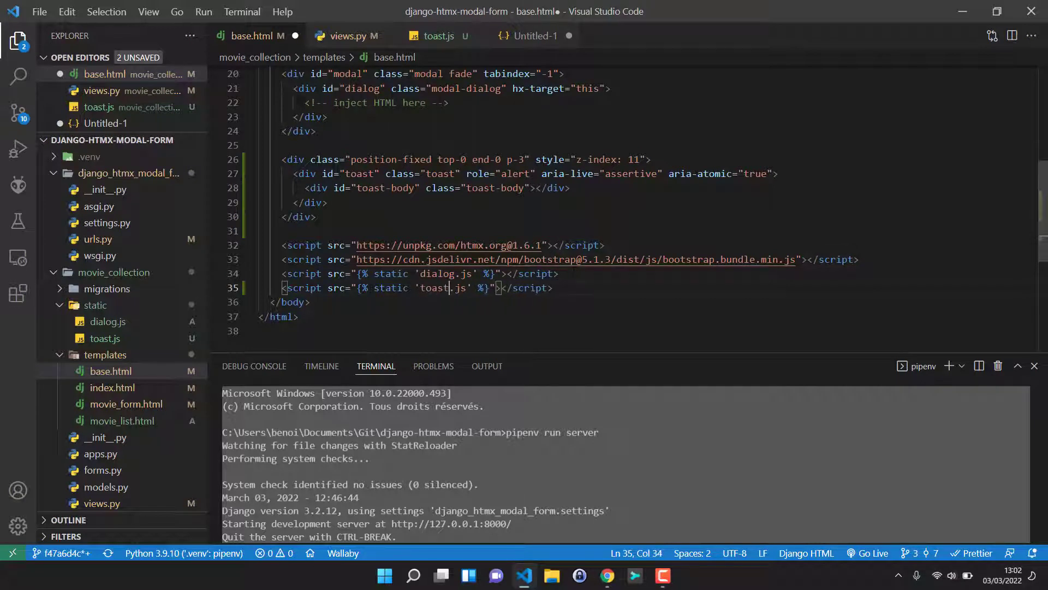
{"action": "left_click", "coordinate": [438, 35]}
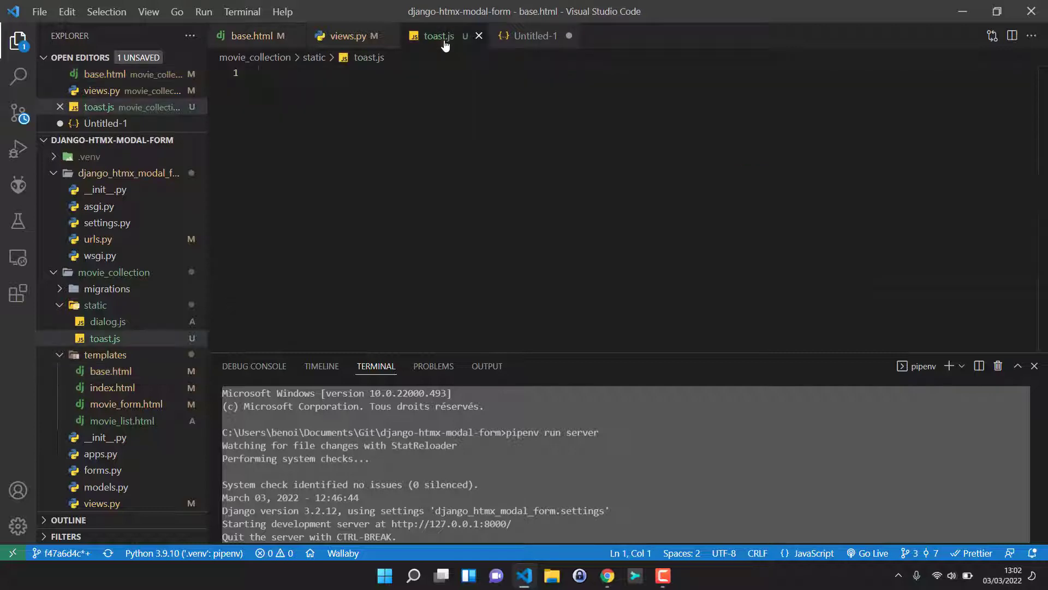
Write an empty ;(function() {})() immediately-invoked wrapper in toast.js.
{"action": "left_click", "coordinate": [438, 35]}
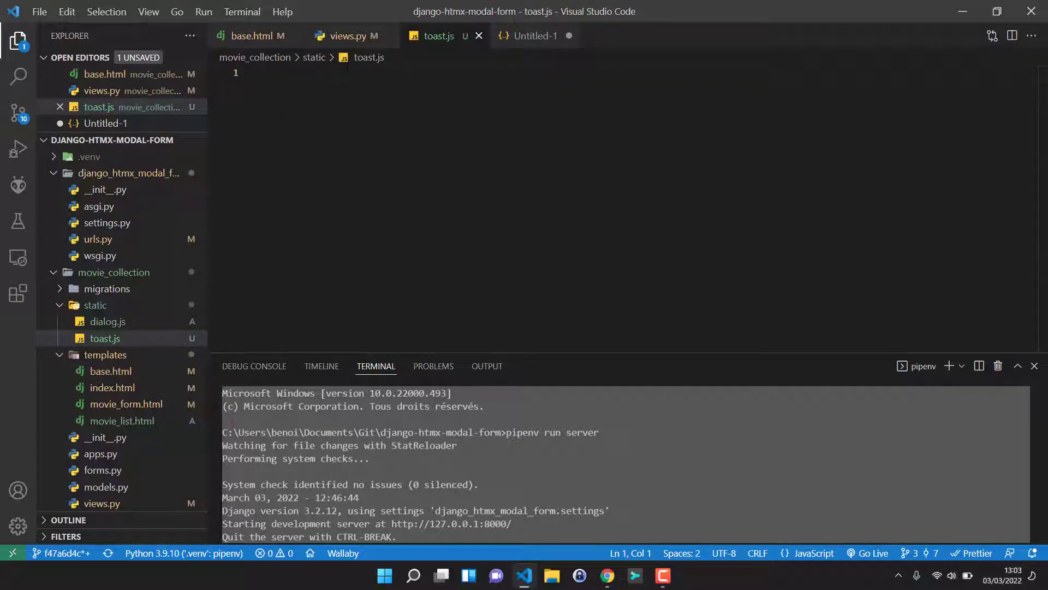
{"action": "type", "text": ";(f"}
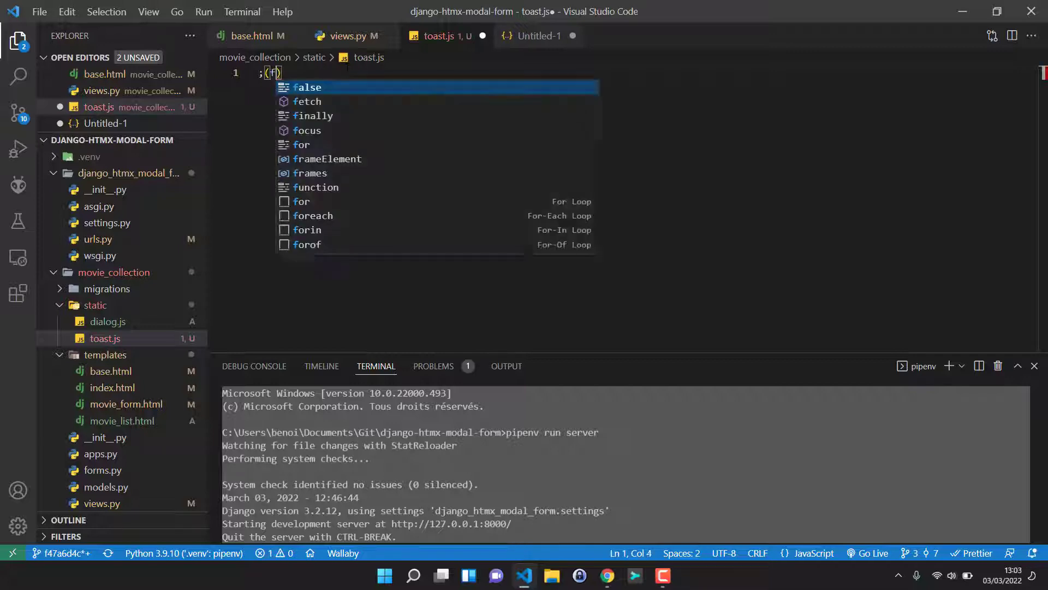
{"action": "type", "text": "unction"}
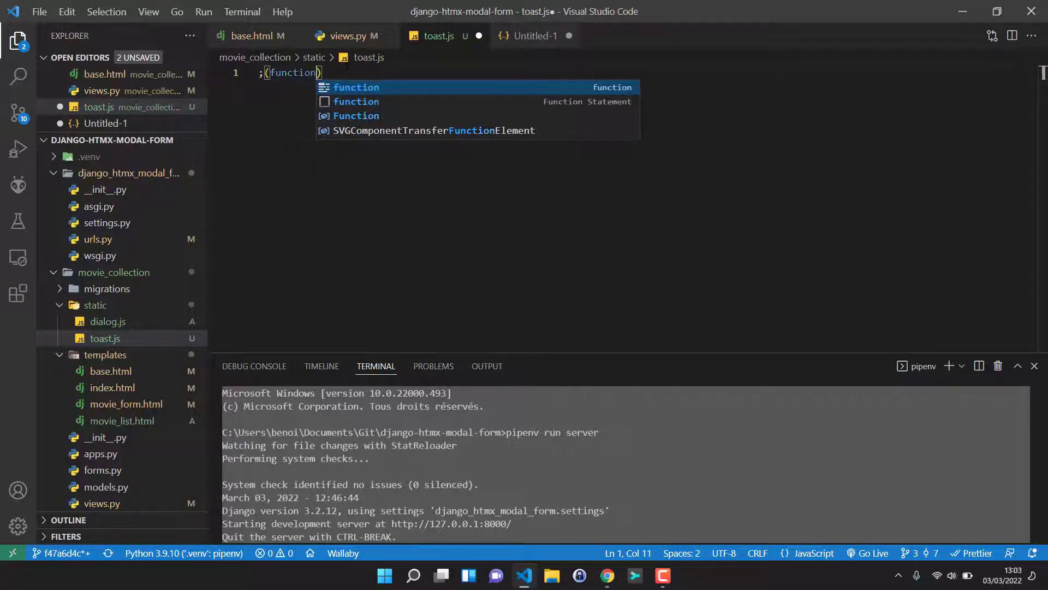
{"action": "type", "text": "()"}
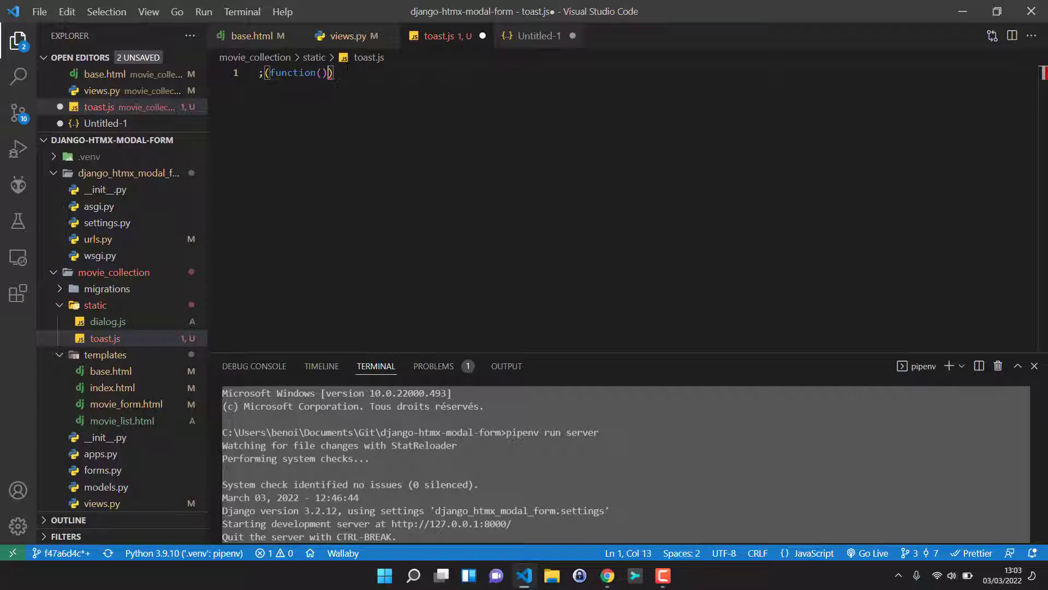
{"action": "type", "text": "()"}
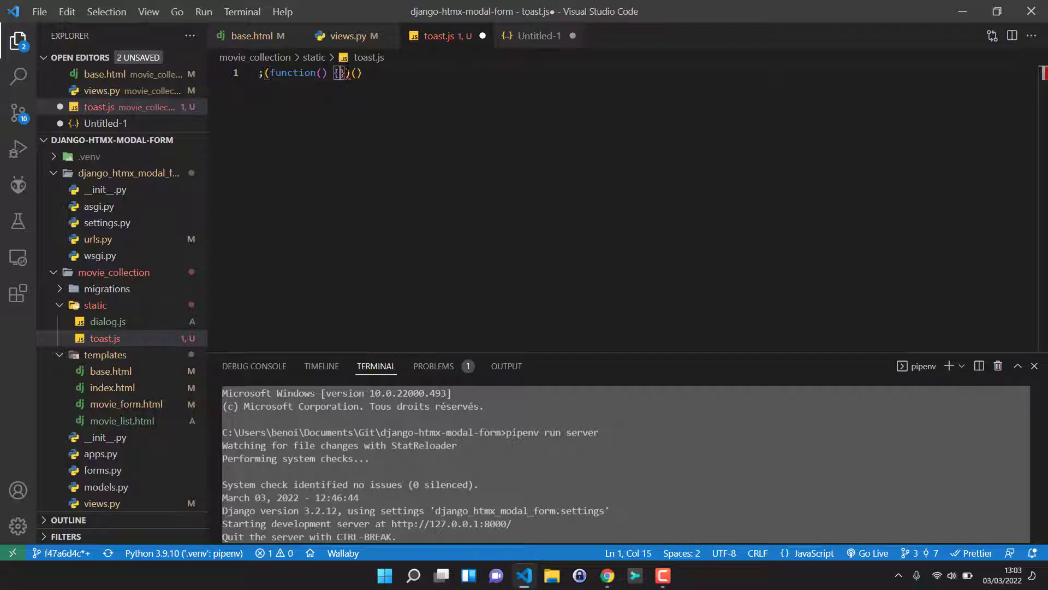
{"action": "key", "text": "Enter"}
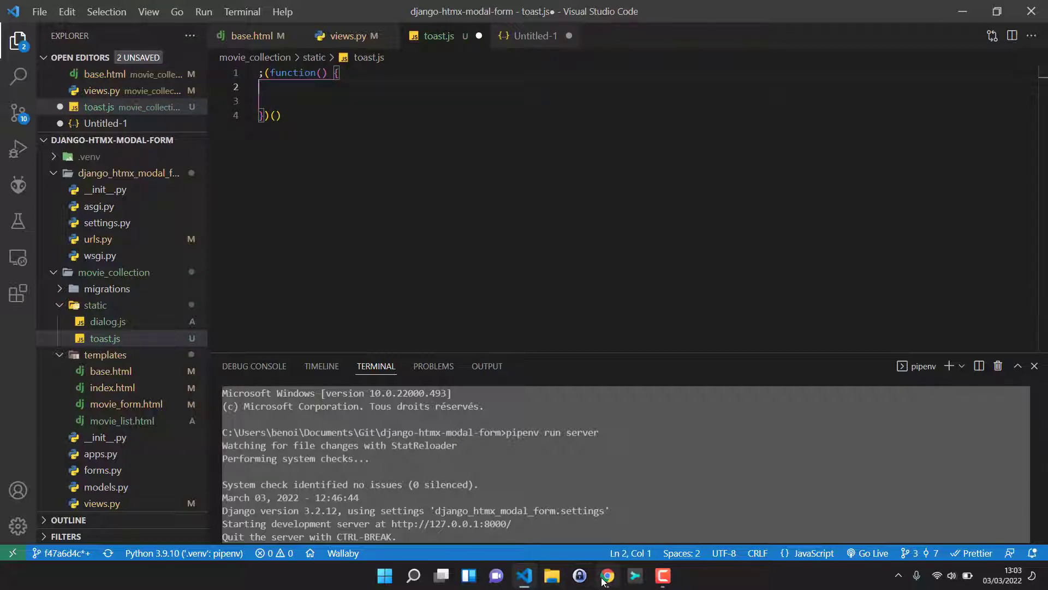
Browse the Bootstrap Toasts docs' show and Usage sections to pick up new bootstrap.Toast(toastEl, option), then return to the editor.
{"action": "left_click", "coordinate": [606, 575]}
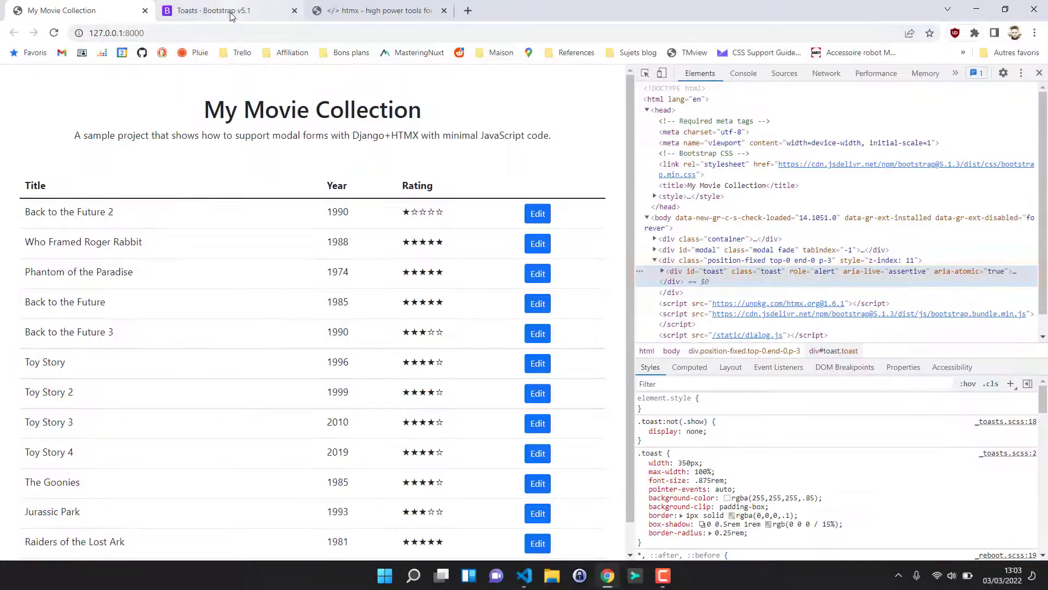
{"action": "left_click", "coordinate": [220, 10]}
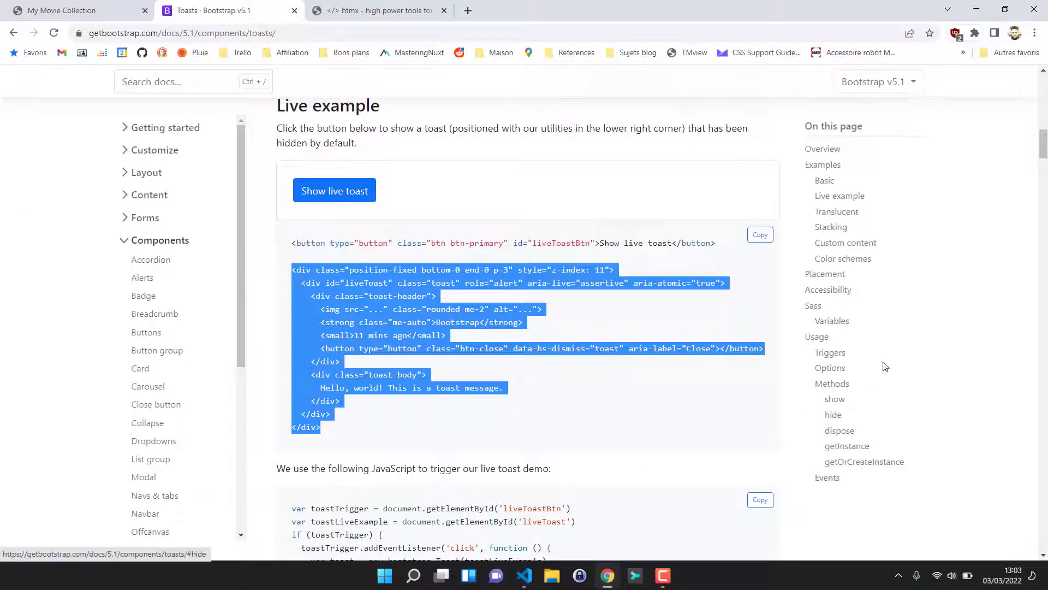
{"action": "left_click", "coordinate": [834, 400]}
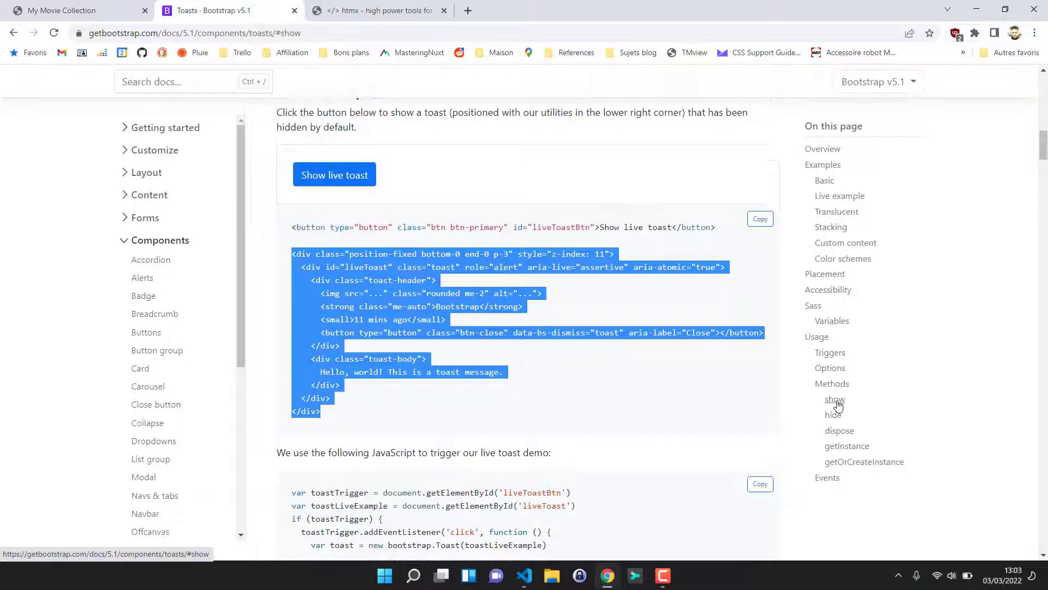
{"action": "left_click", "coordinate": [834, 400]}
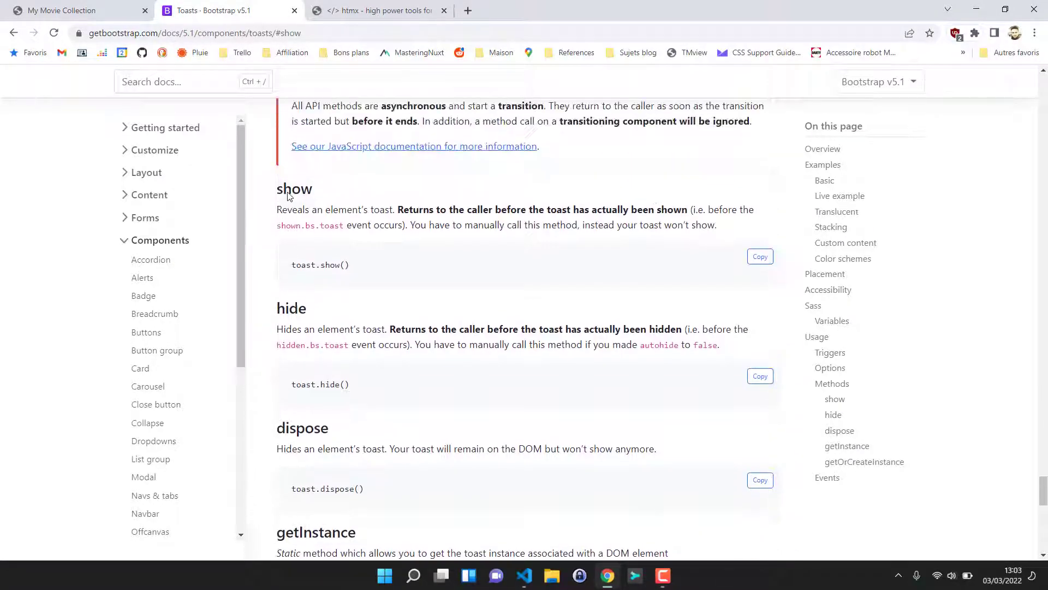
{"action": "scroll", "scroll_direction": "up", "scroll_amount": 3}
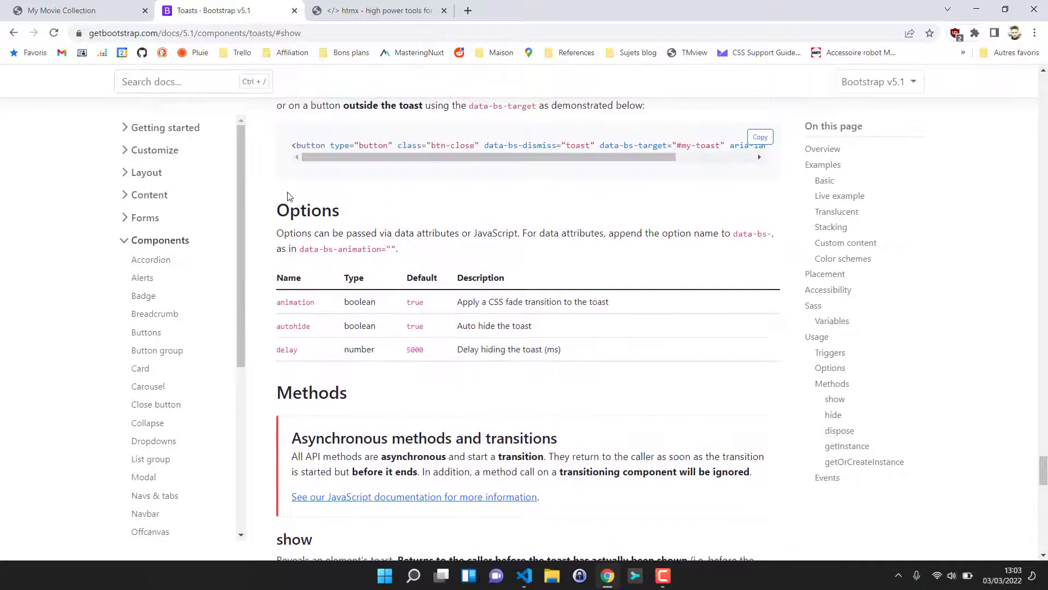
{"action": "scroll", "scroll_direction": "up", "scroll_amount": 3}
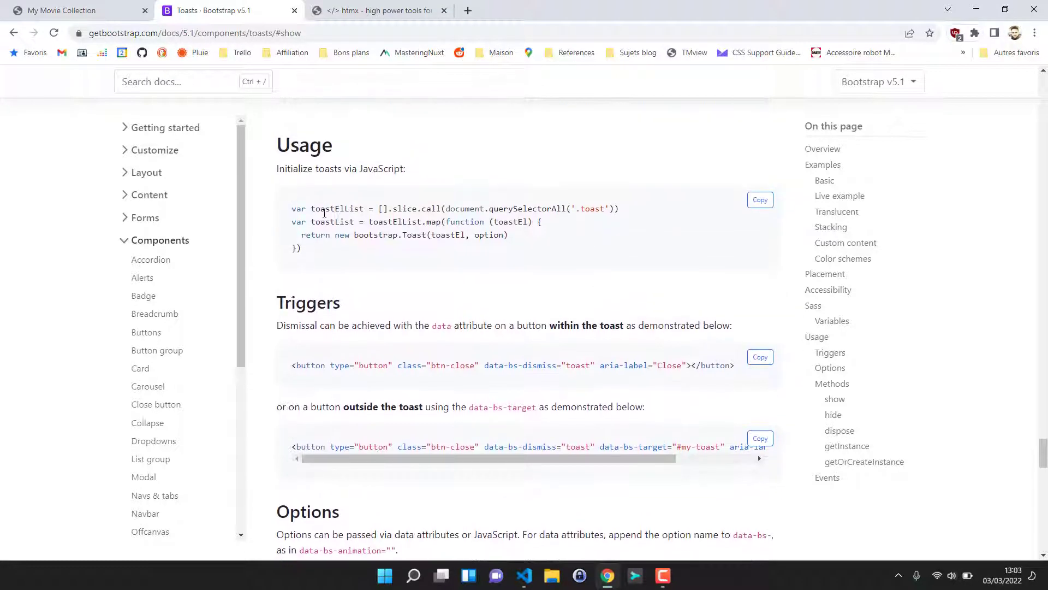
{"action": "scroll", "scroll_direction": "up", "scroll_amount": 3}
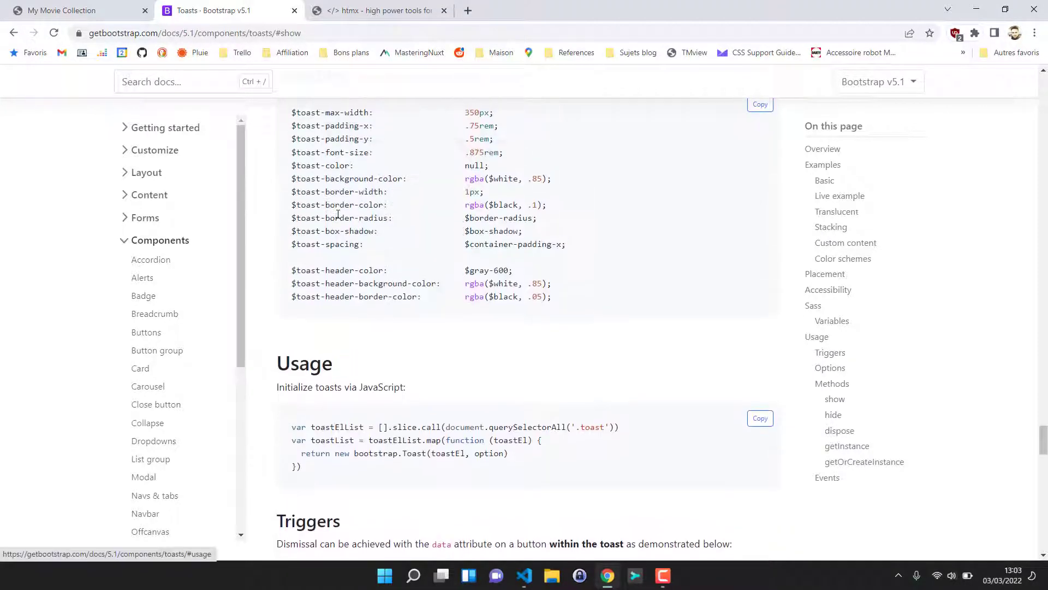
{"action": "scroll", "scroll_direction": "up", "scroll_amount": 3}
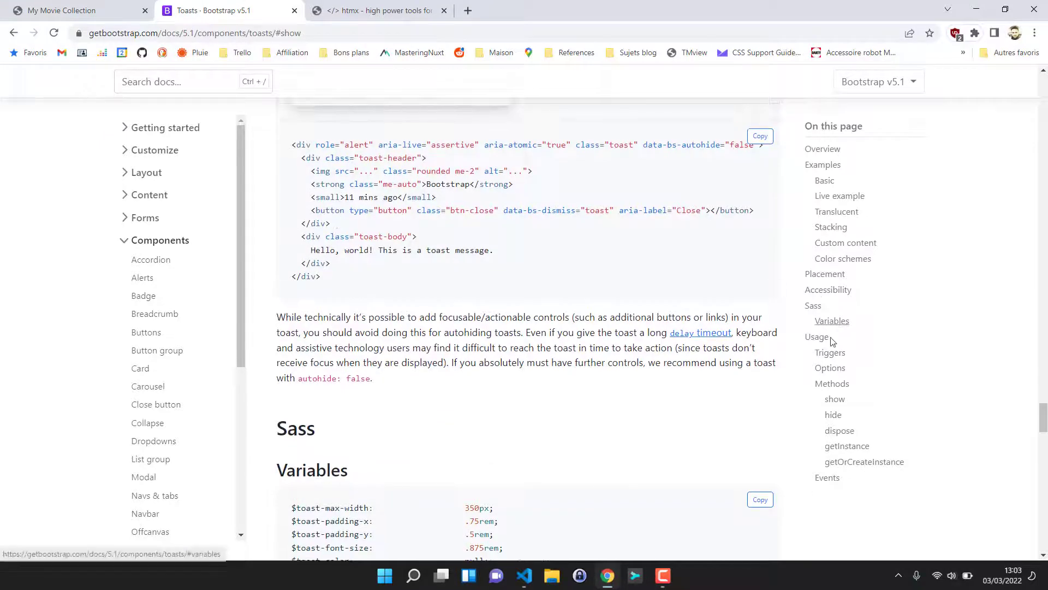
{"action": "mouse_move", "coordinate": [830, 368]}
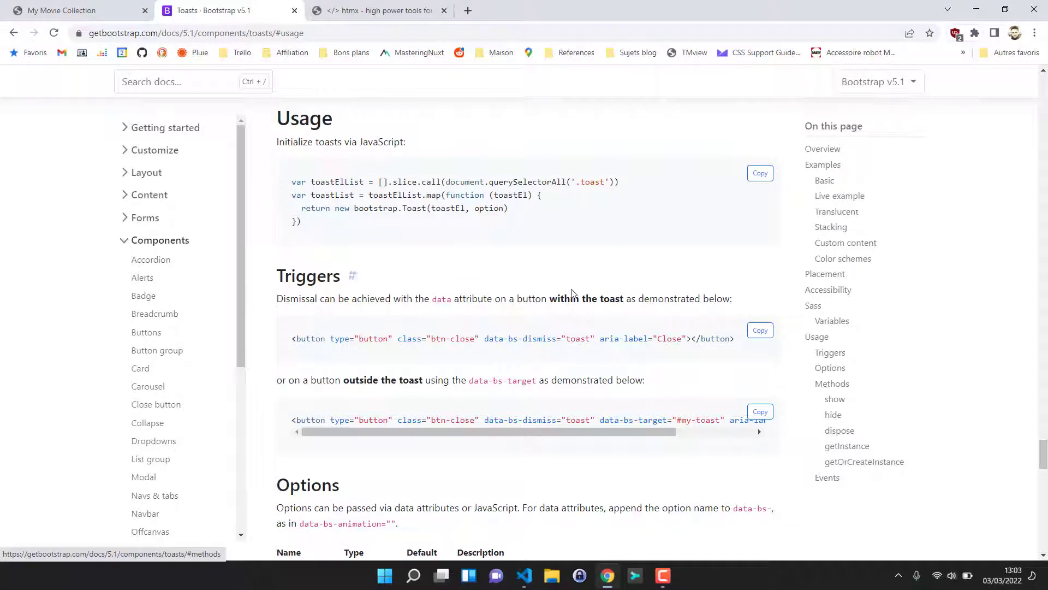
{"action": "scroll", "scroll_direction": "down", "scroll_amount": 3}
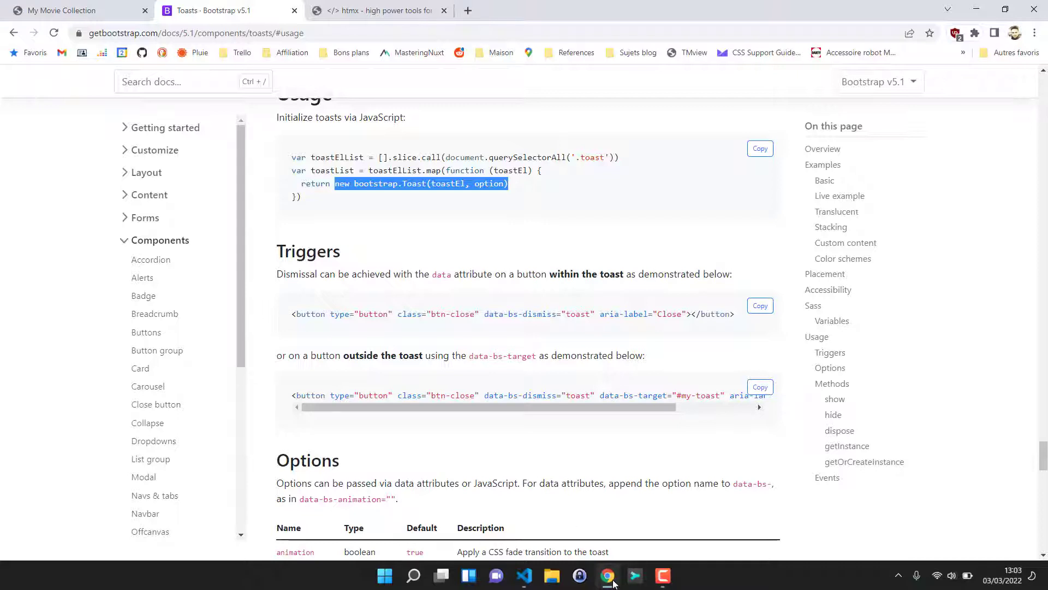
{"action": "mouse_move", "coordinate": [633, 575]}
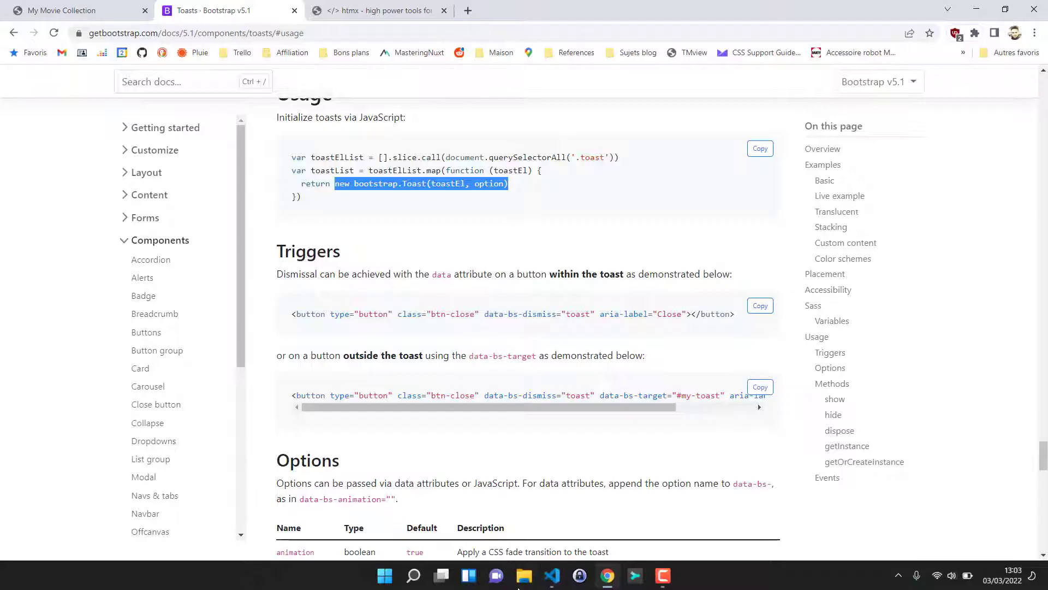
{"action": "left_click", "coordinate": [550, 576]}
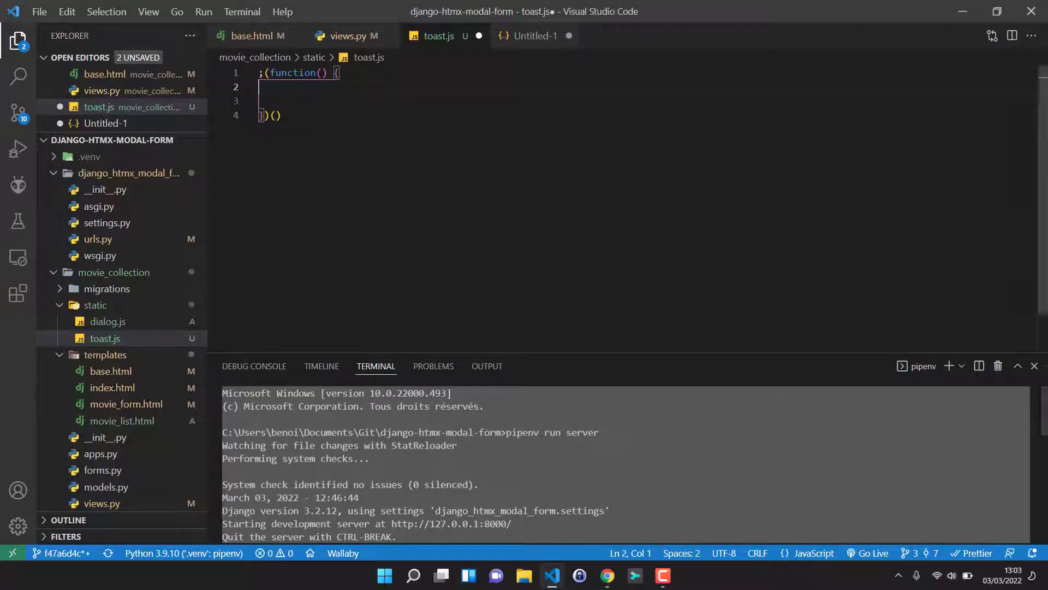
Paste the Toast creation call and add const toastEl = document.getElementById('toast') above it.
{"action": "type", "text": "new bootstrap.Toast(toastEl, option)"}
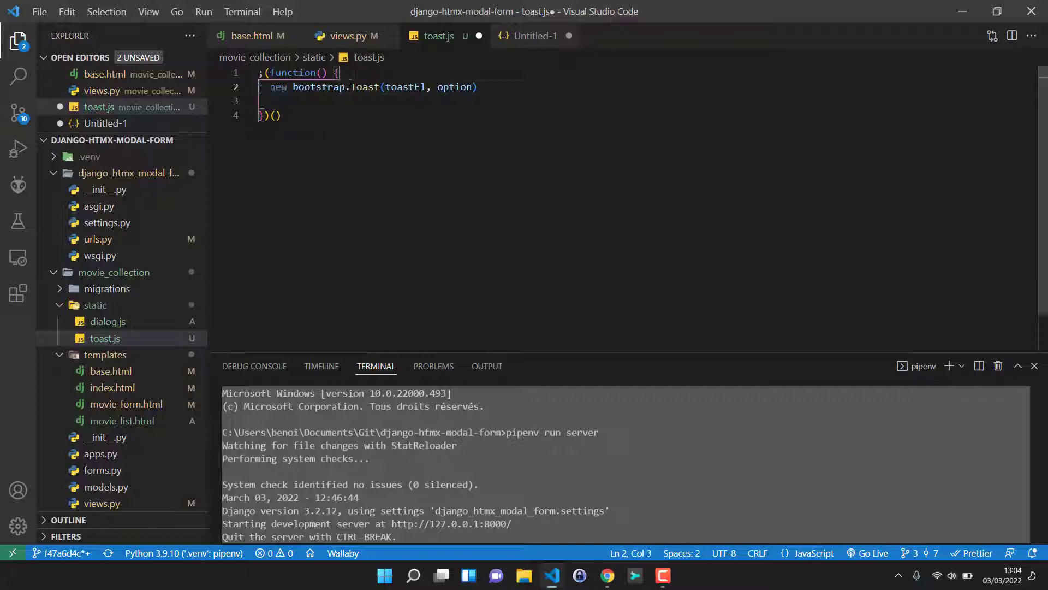
{"action": "type", "text": "const toast ="}
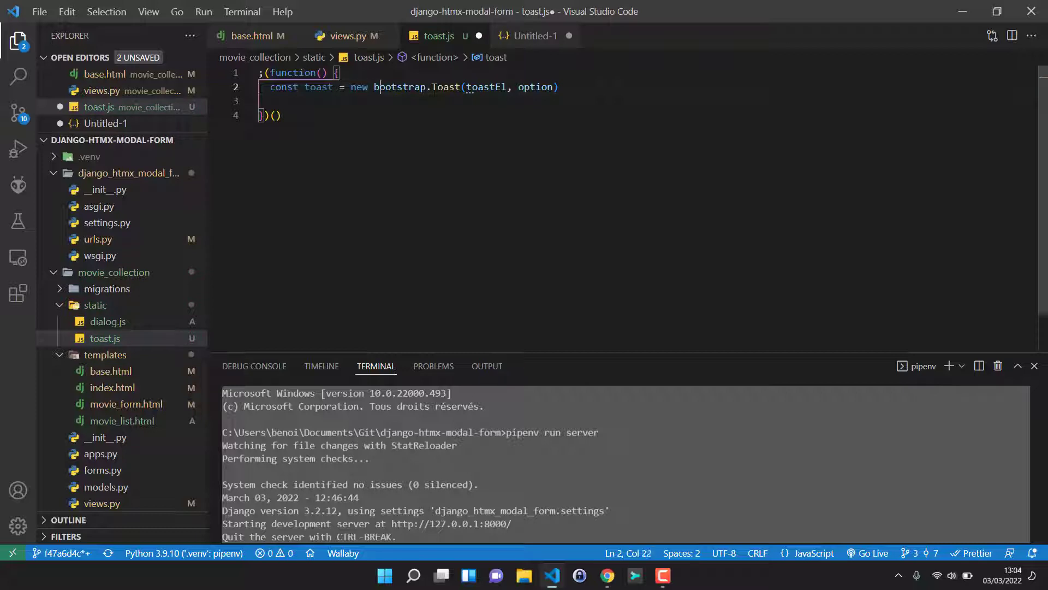
{"action": "left_click", "coordinate": [490, 88]}
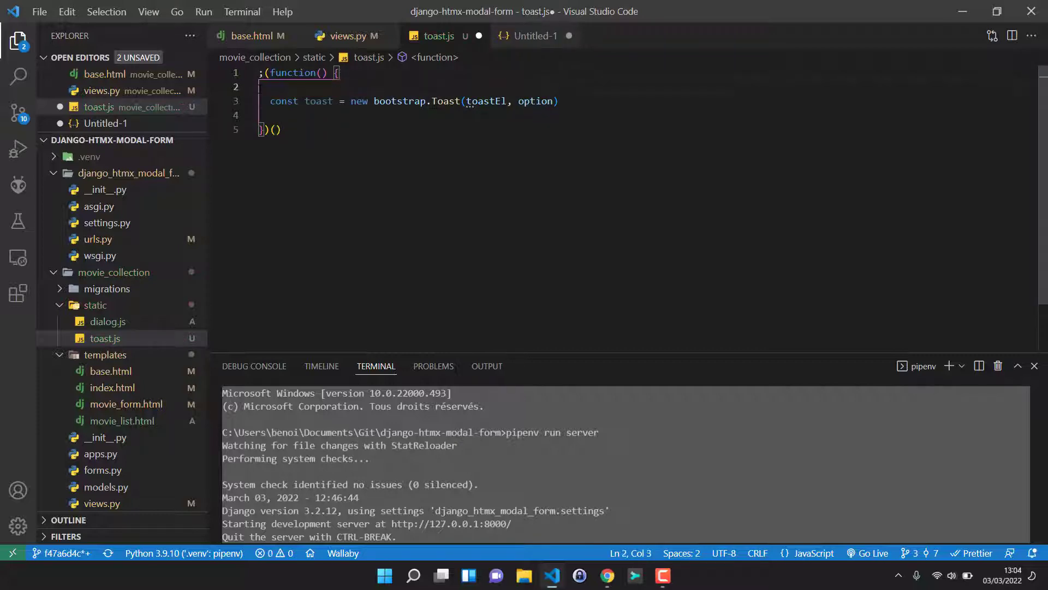
{"action": "type", "text": "const toastEl"}
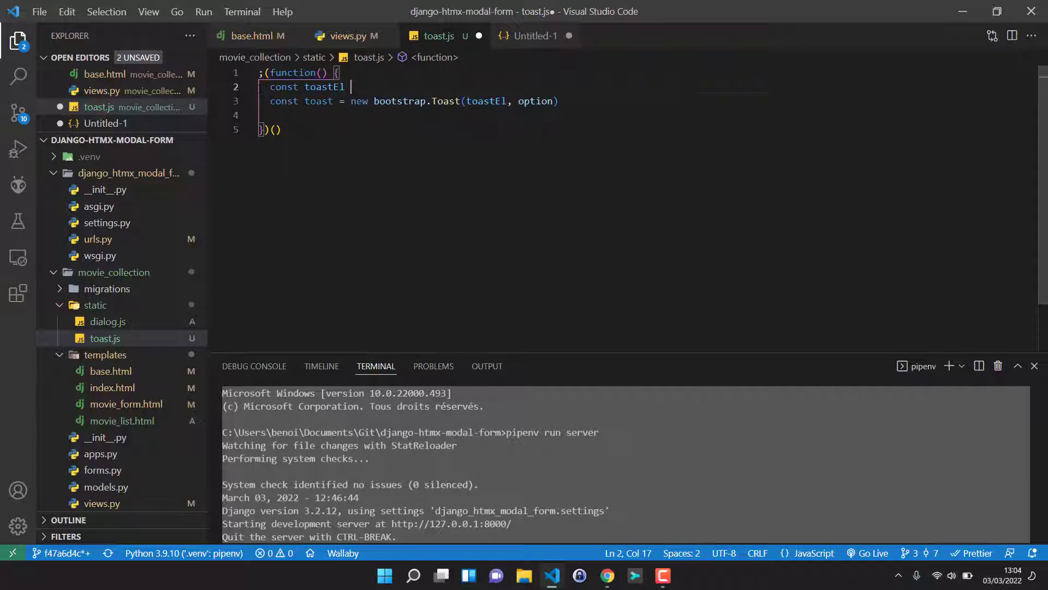
{"action": "type", "text": "= docue"}
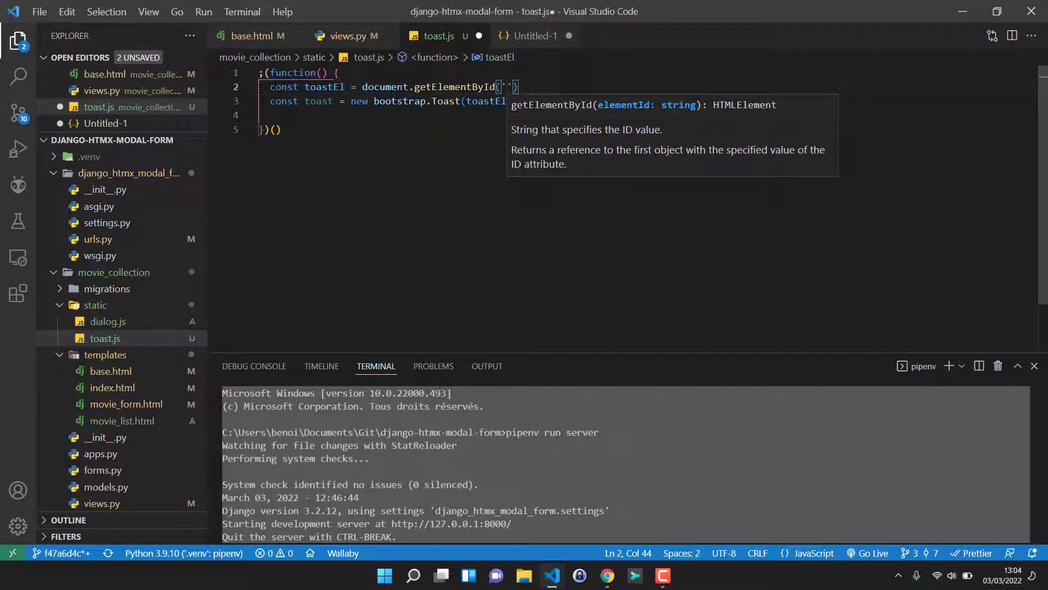
{"action": "type", "text": "t"}
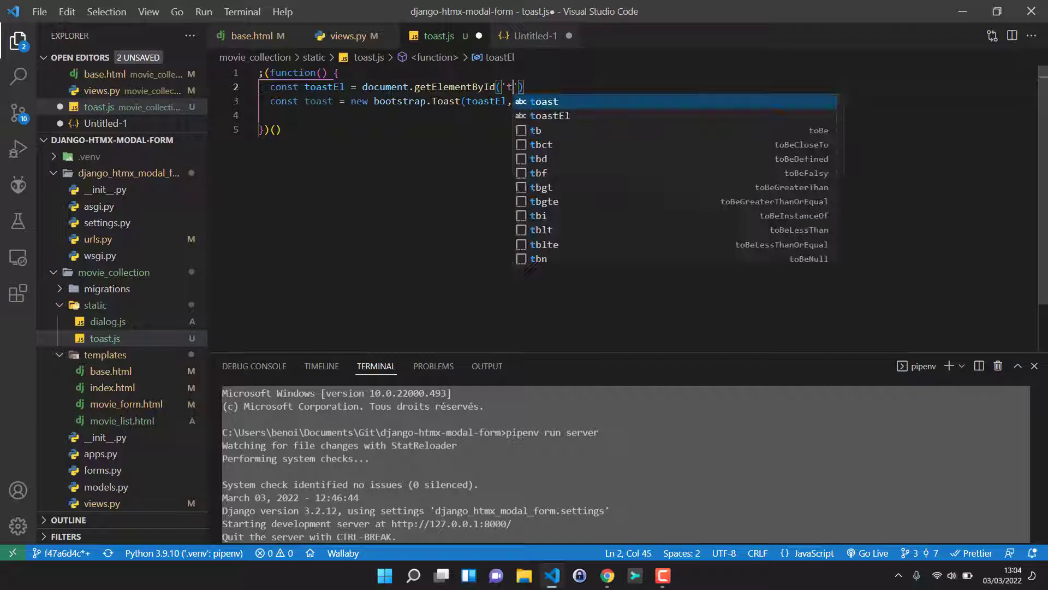
{"action": "type", "text": "oast"}
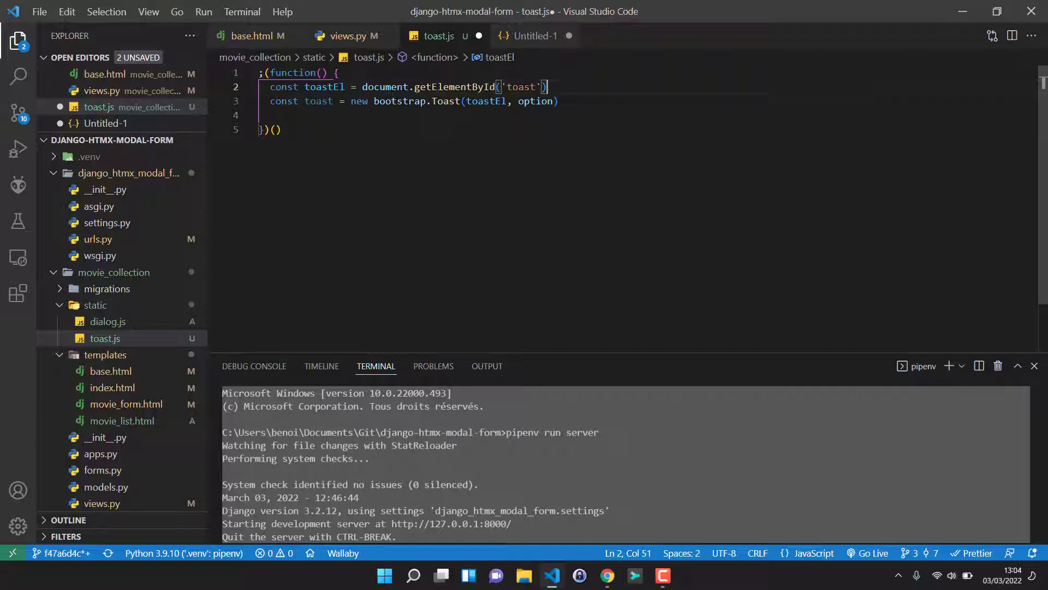
Drop the option argument so the call reads new bootstrap.Toast(toastEl), leaving blank lines below.
{"action": "double_click", "coordinate": [535, 100]}
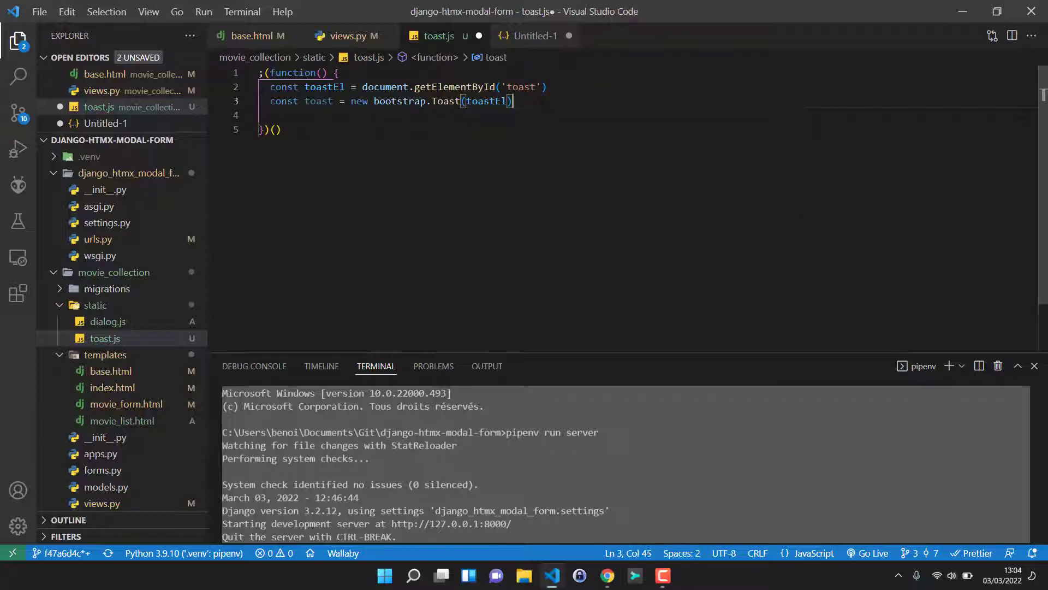
{"action": "key", "text": "Enter"}
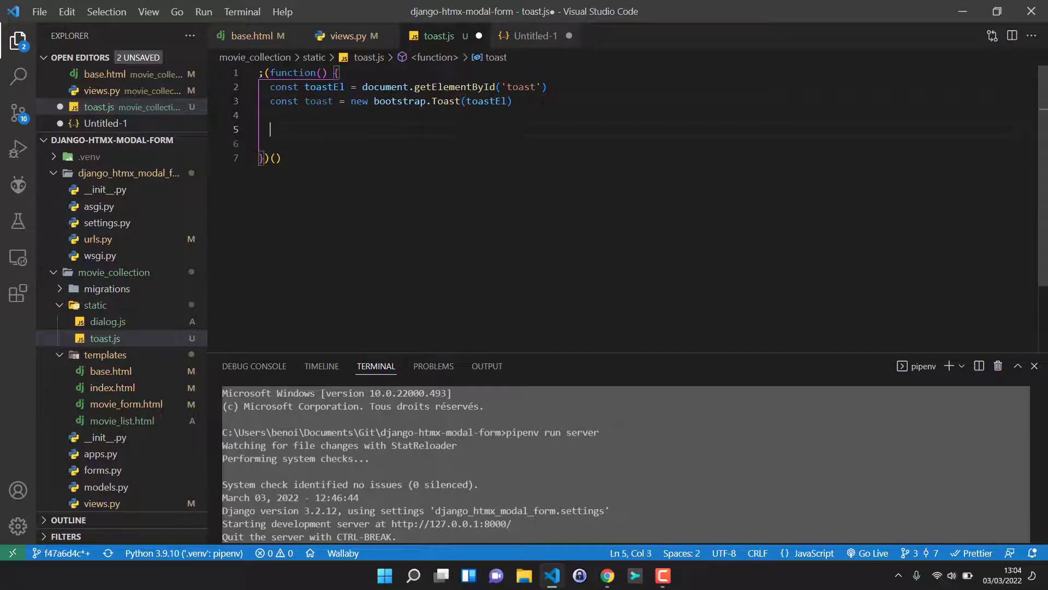
{"action": "mouse_move", "coordinate": [106, 321]}
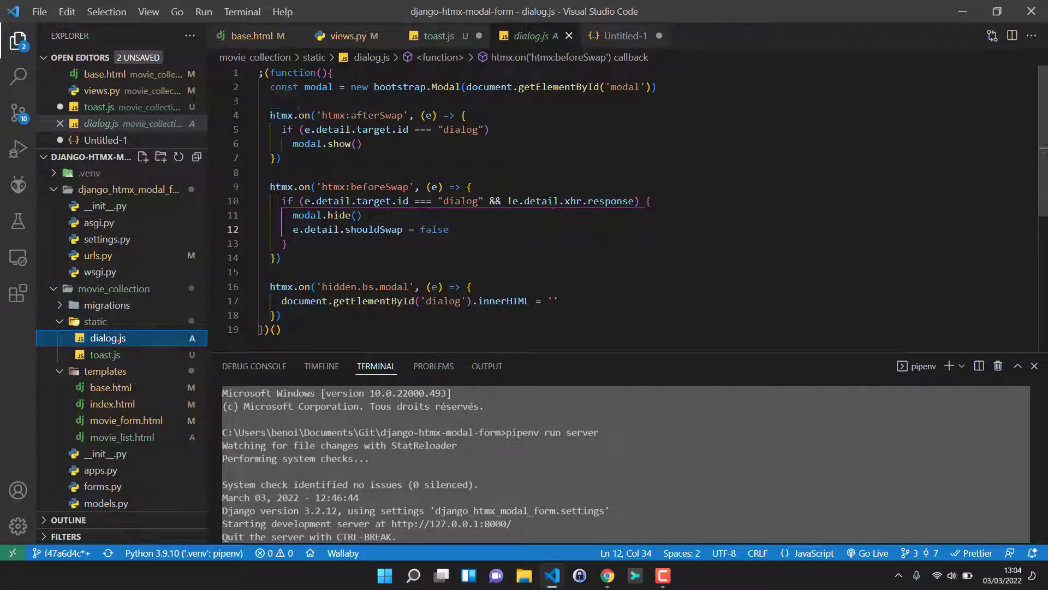
Reuse dialog.js's pattern to add an htmx.on('showMessage', (e) => { }) listener in toast.js.
{"action": "double_click", "coordinate": [285, 114]}
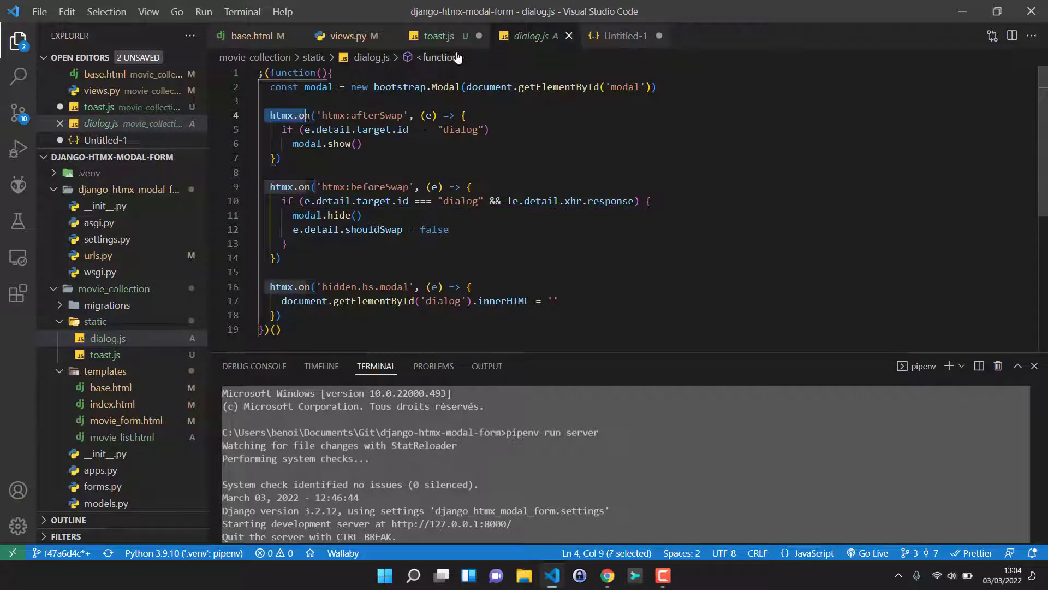
{"action": "left_click", "coordinate": [439, 35]}
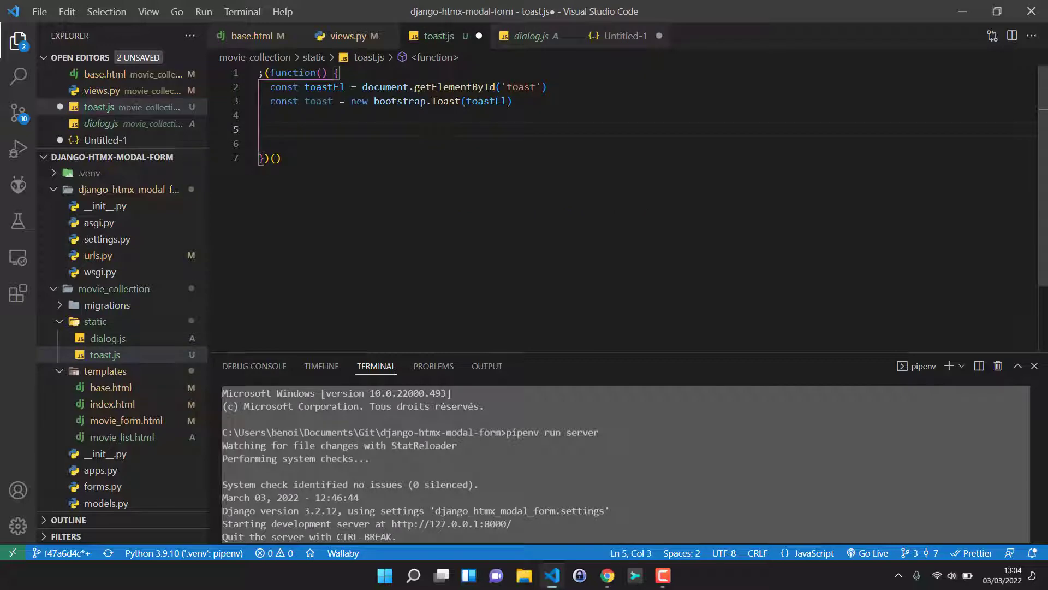
{"action": "type", "text": "htmx"}
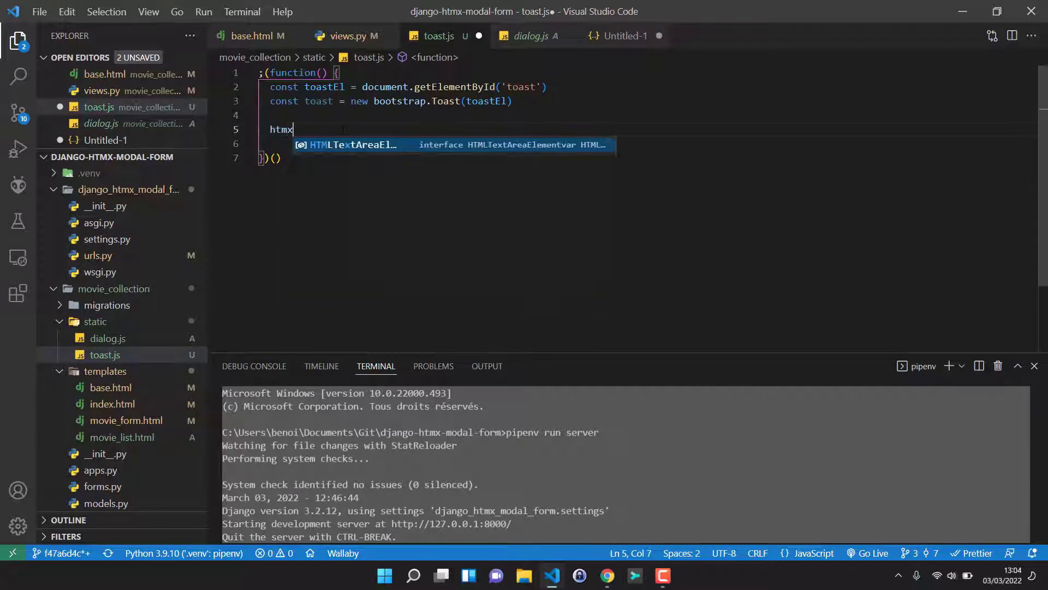
{"action": "type", "text": ".on('"}
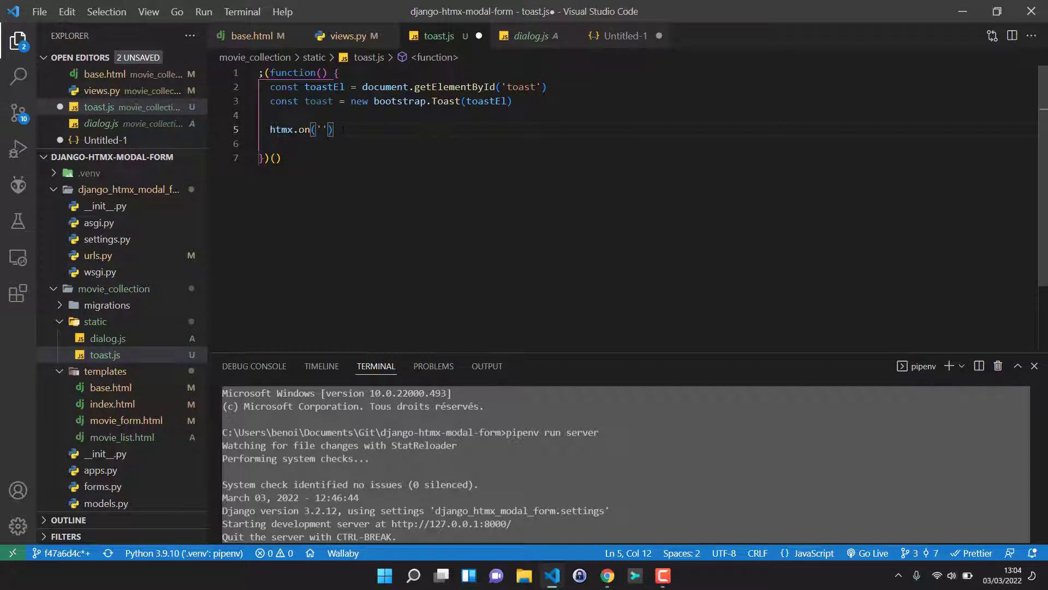
{"action": "type", "text": "showM"}
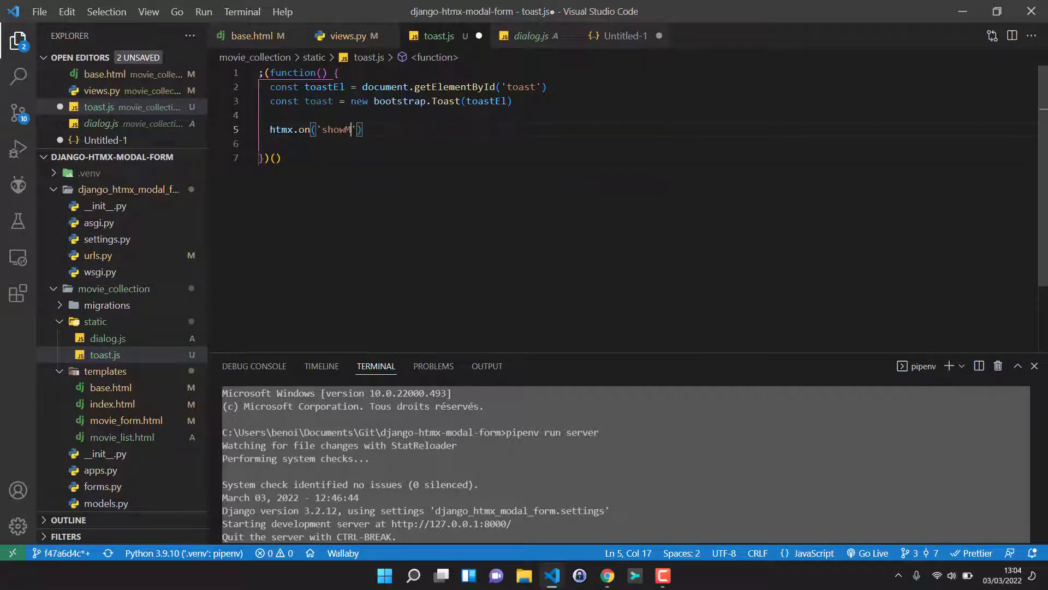
{"action": "type", "text": "essage"}
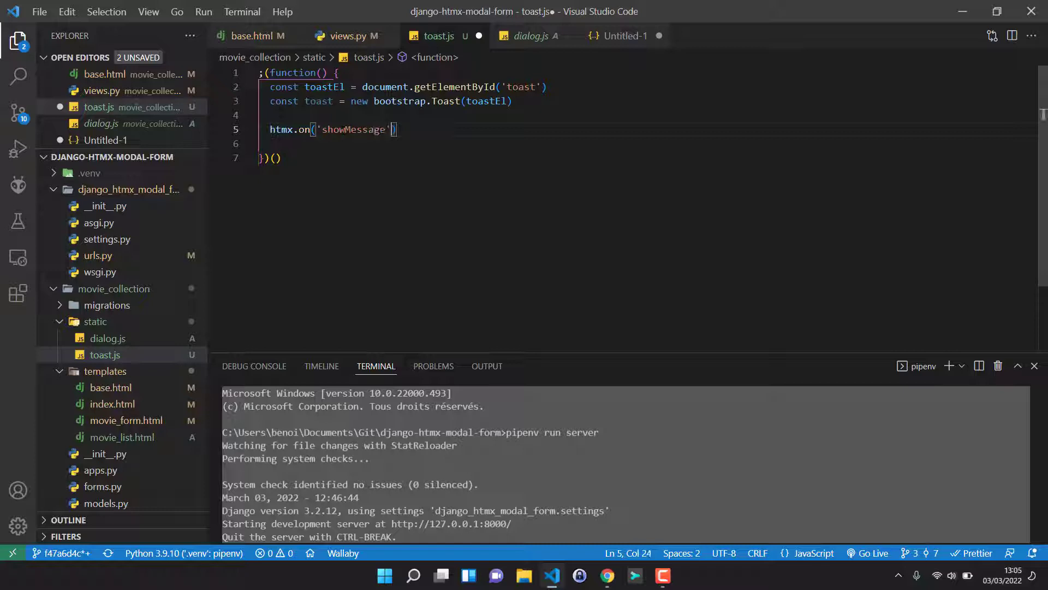
{"action": "type", "text": ", ()"}
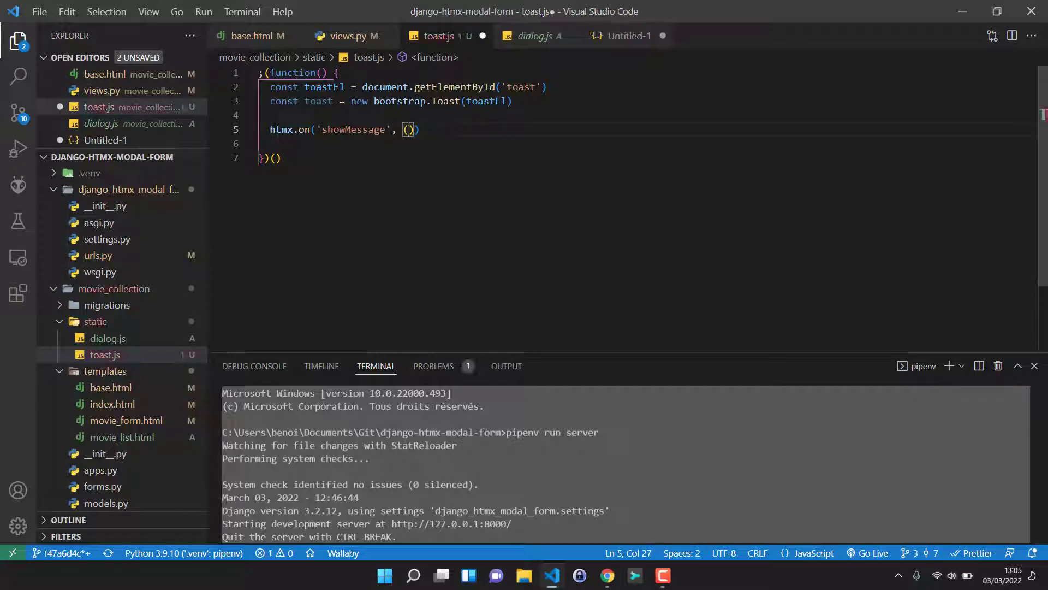
{"action": "type", "text": "(e) =>"}
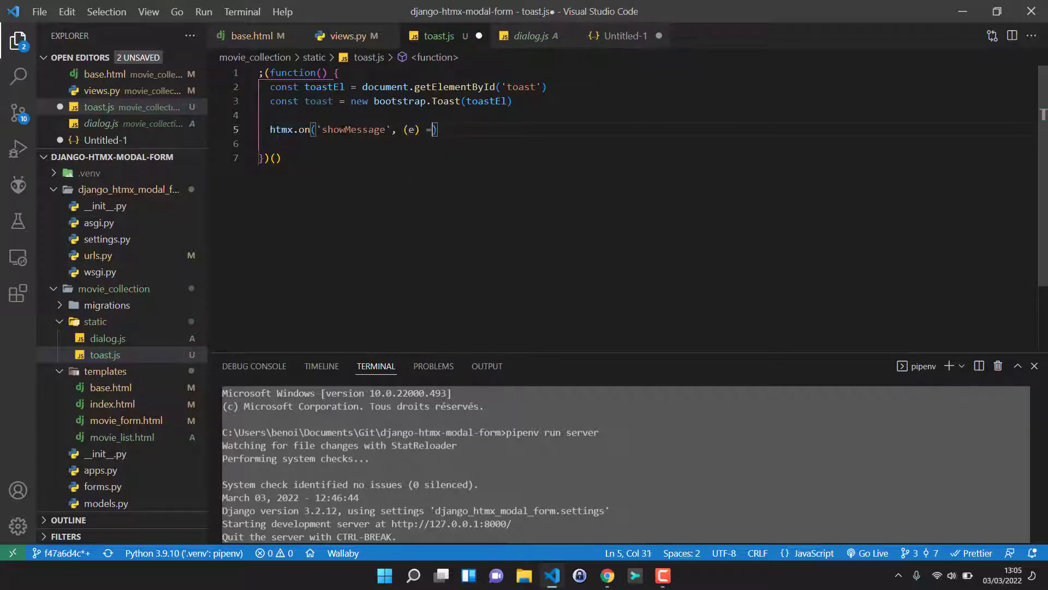
{"action": "type", "text": ">"}
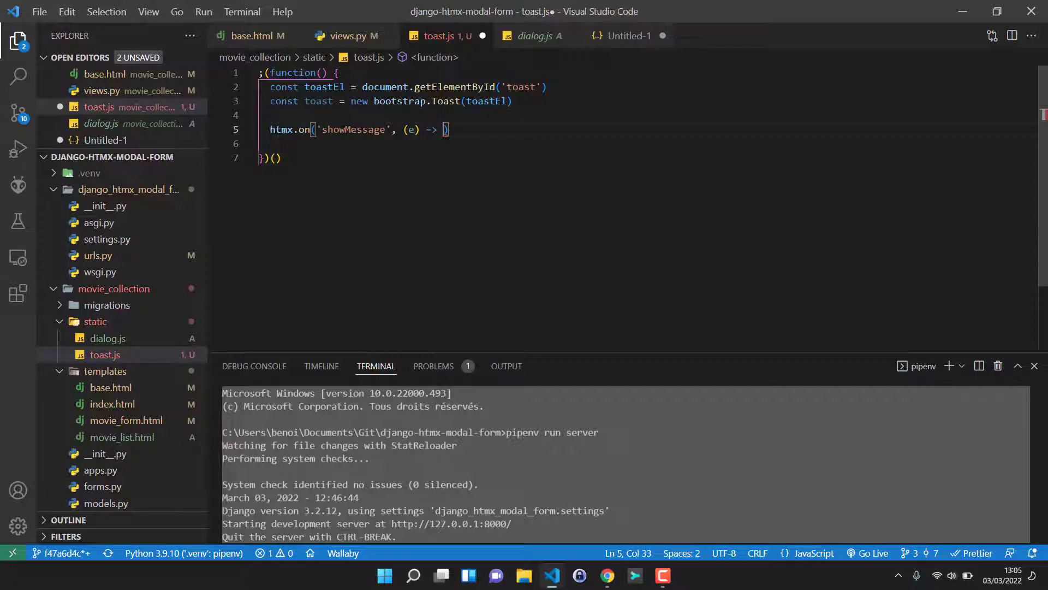
{"action": "key", "text": "Backspace"}
{"action": "type", "text": "{"}
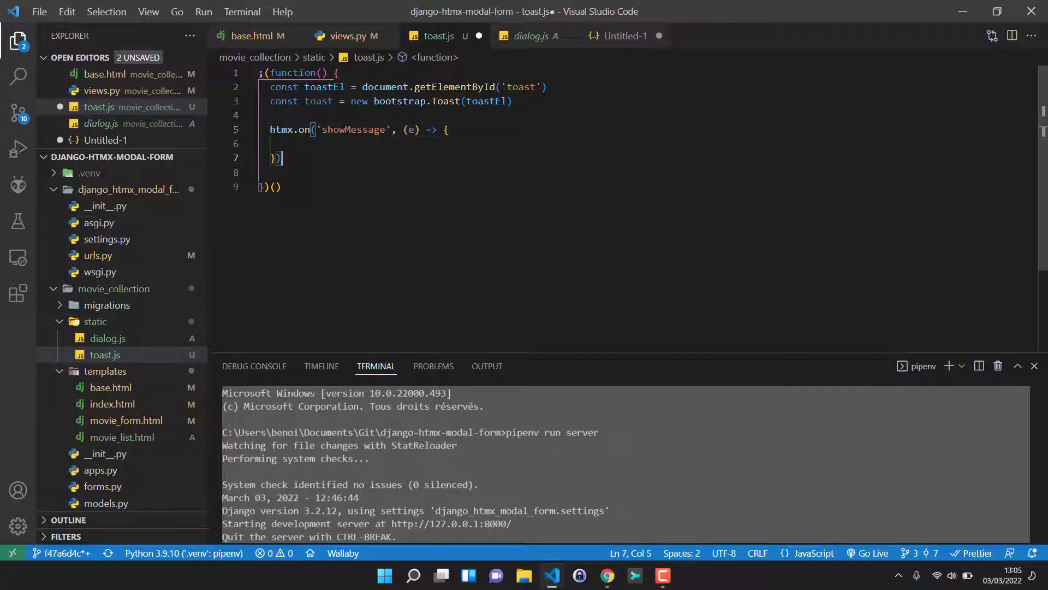
Call toast.show() inside the handler, duplicate the toastEl lookup line, then check base.html's toast body id.
{"action": "left_click", "coordinate": [274, 143]}
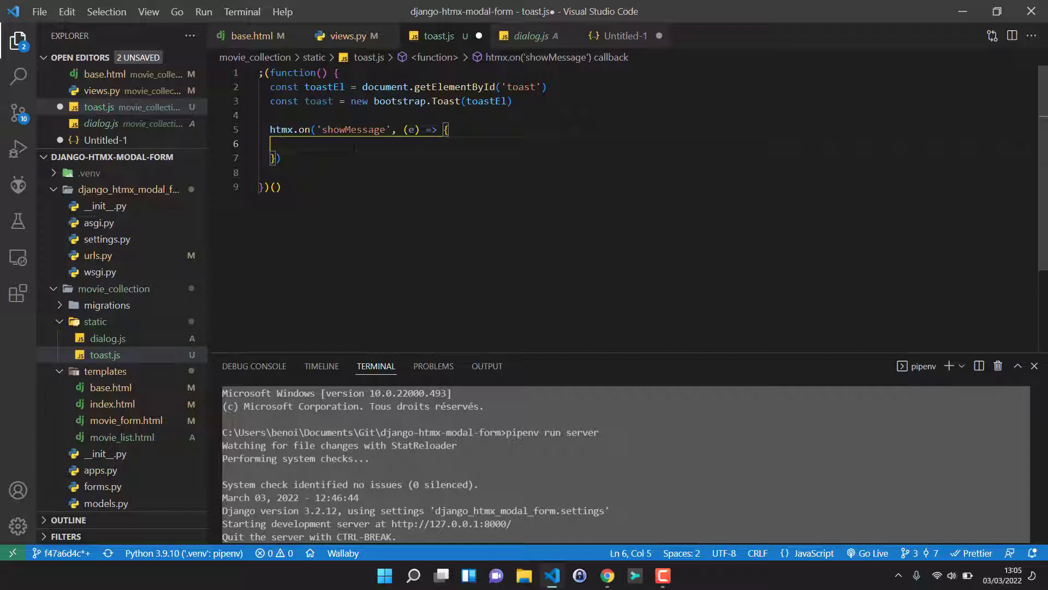
{"action": "type", "text": "toast"}
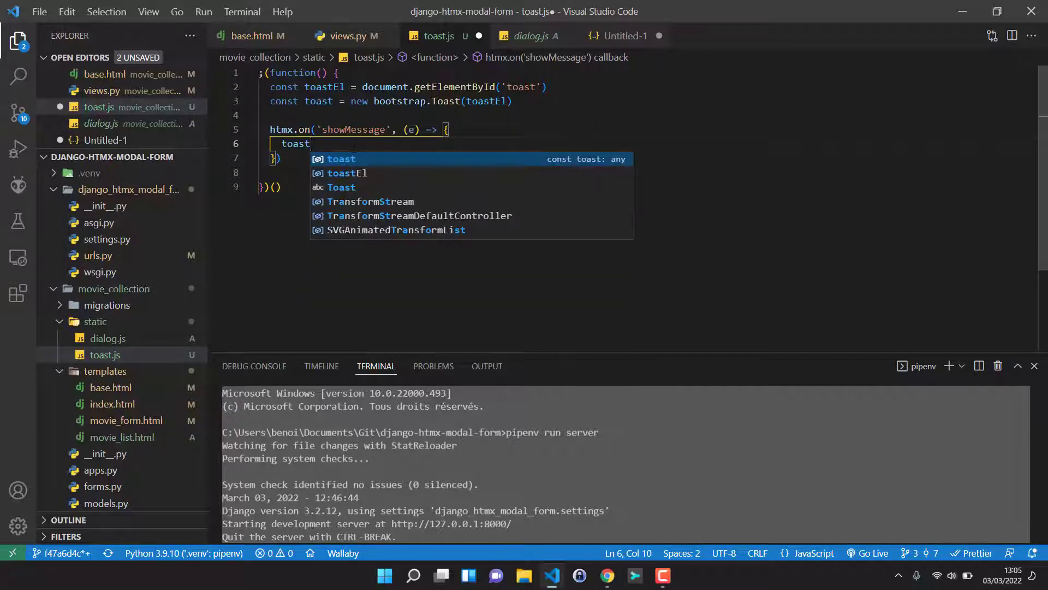
{"action": "type", "text": ".show();"}
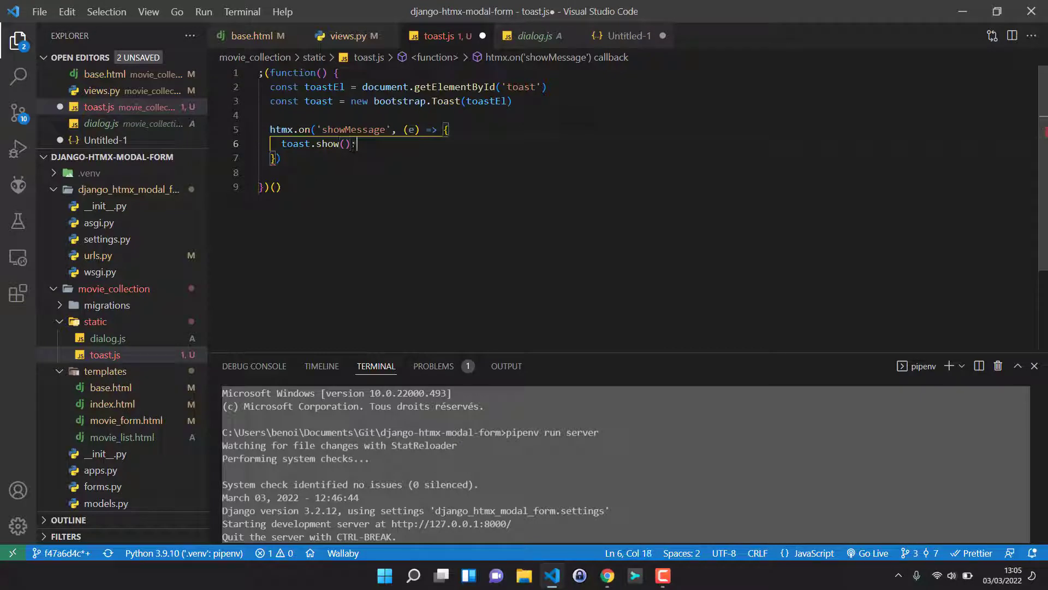
{"action": "key", "text": "Backspace"}
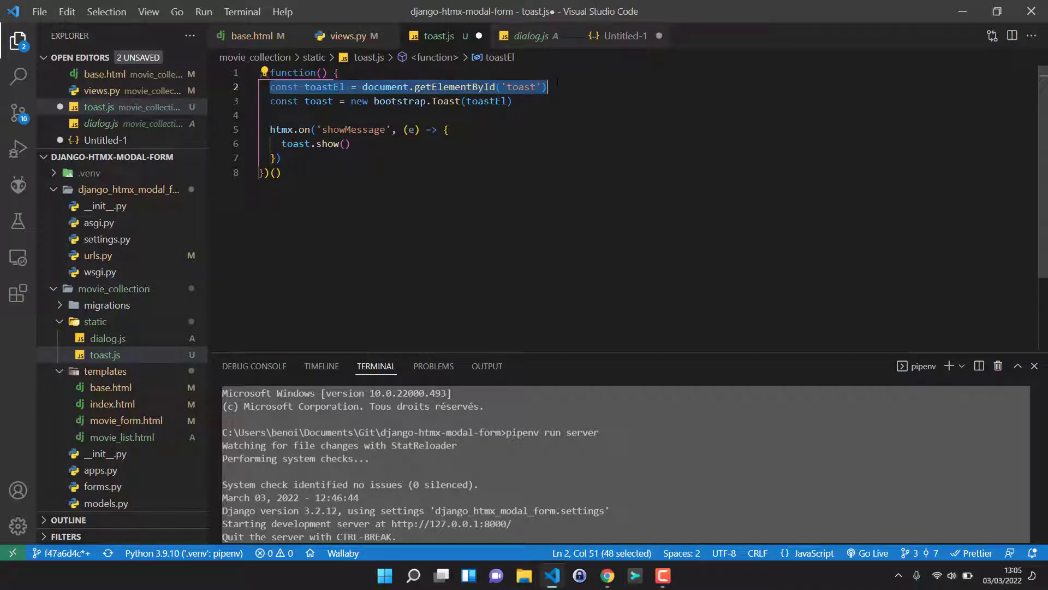
{"action": "key", "text": "Enter"}
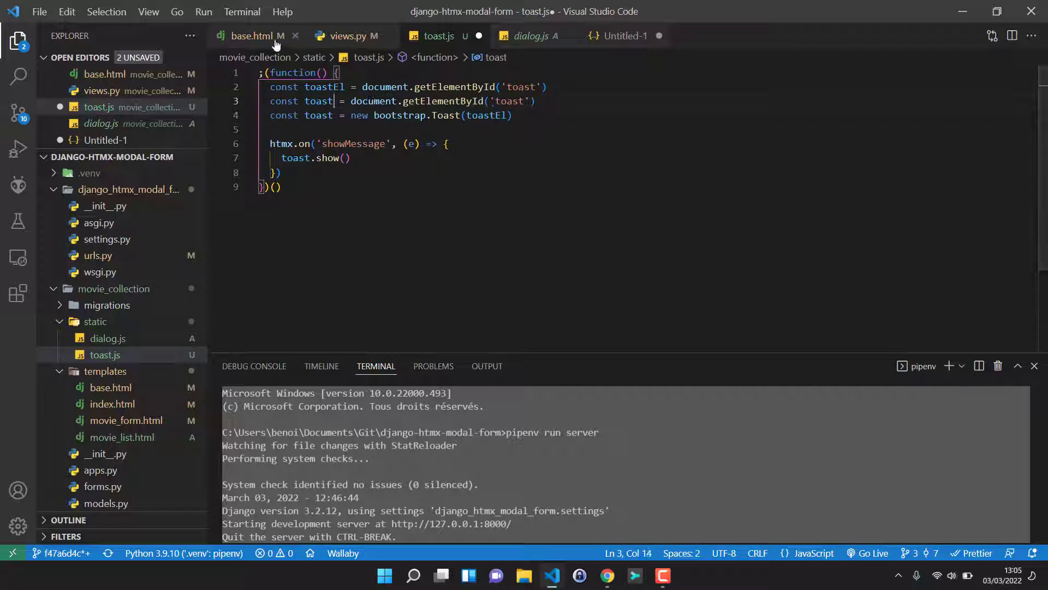
{"action": "left_click", "coordinate": [252, 35]}
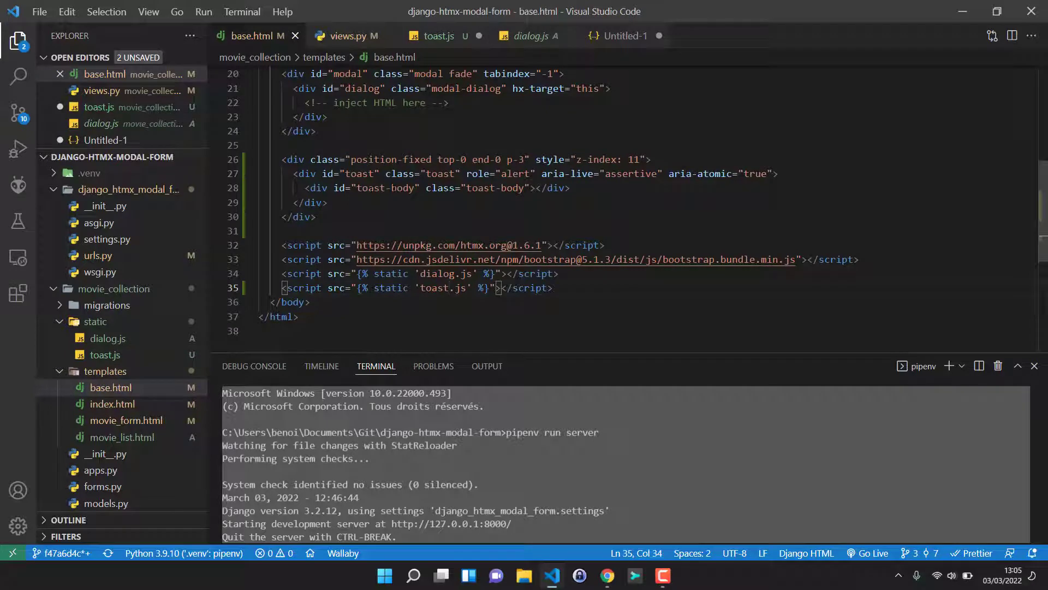
{"action": "mouse_move", "coordinate": [433, 39]}
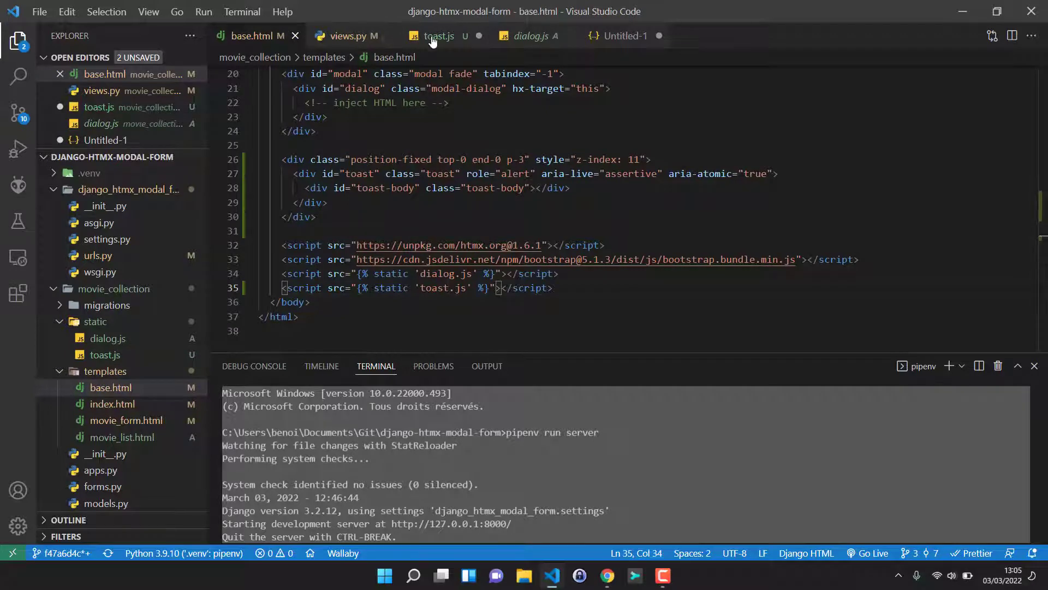
Make the duplicated line look up toastBody by id 'toast-body' and start toastBody.innerText in the handler, then view the scratch trigger JSON.
{"action": "left_click", "coordinate": [437, 35]}
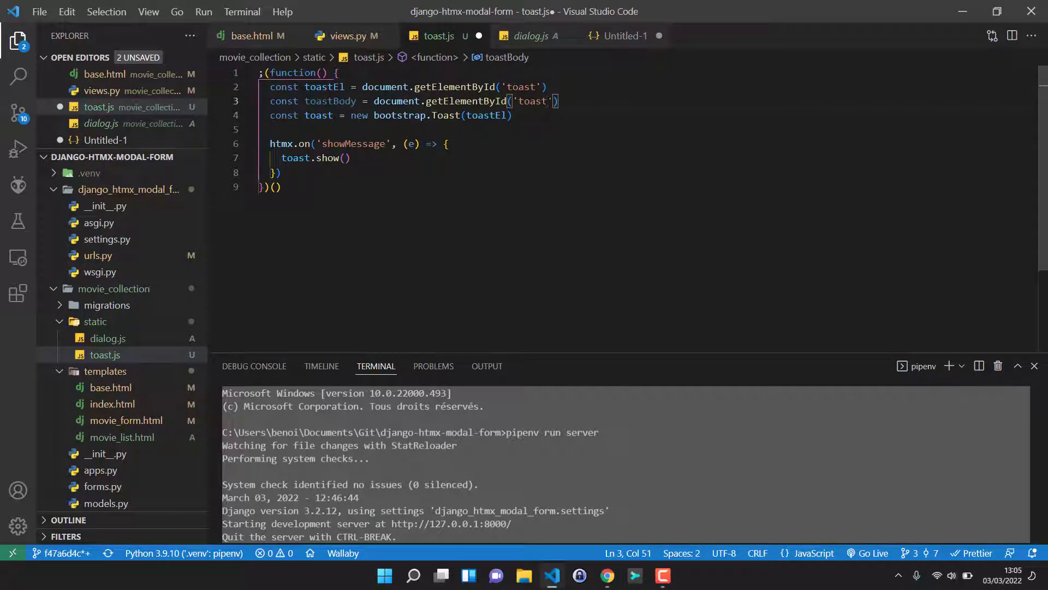
{"action": "type", "text": "-body"}
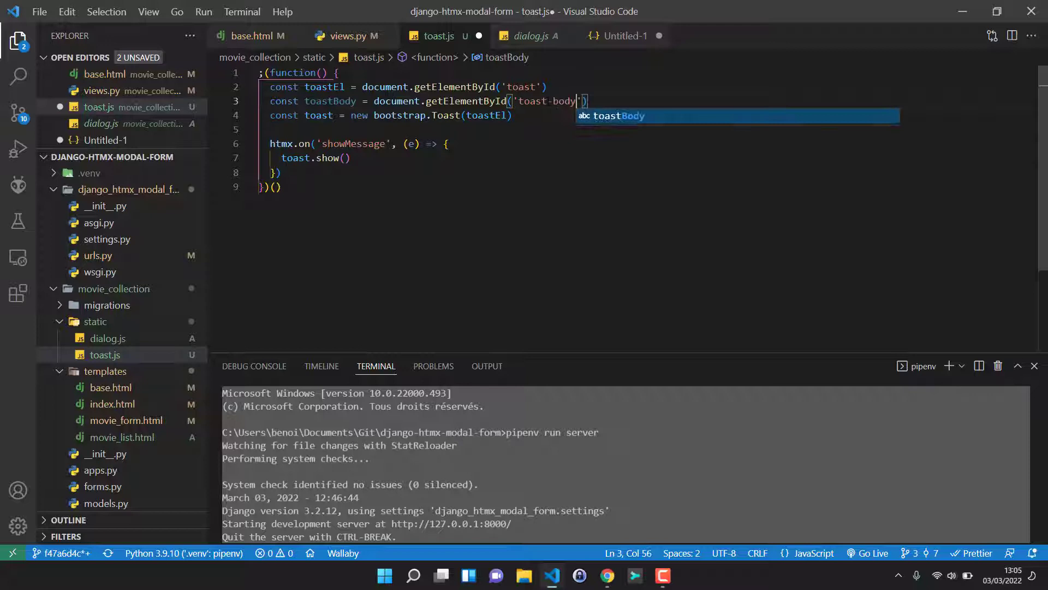
{"action": "double_click", "coordinate": [330, 100]}
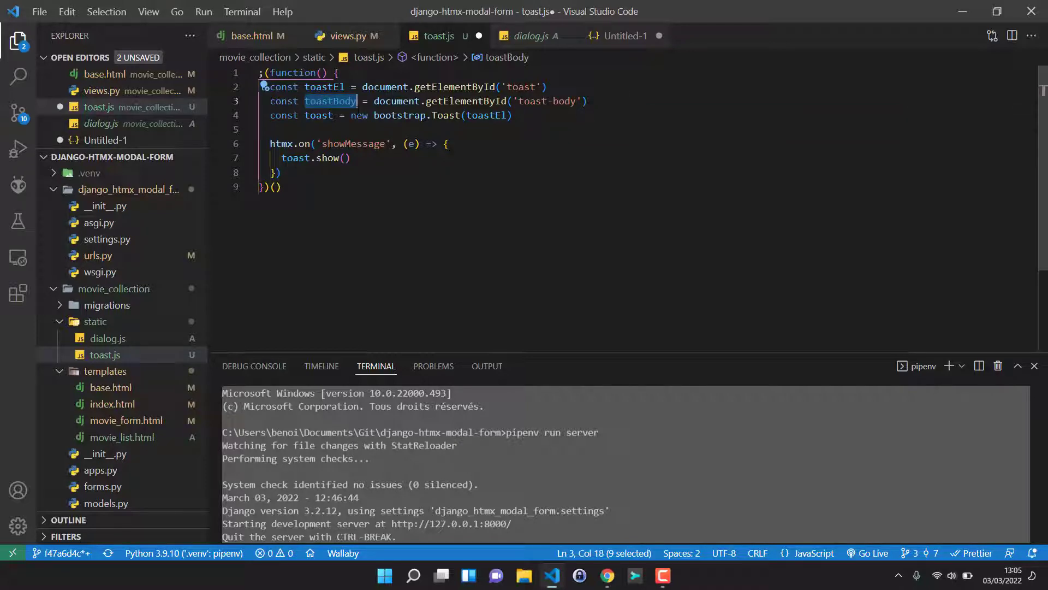
{"action": "left_click", "coordinate": [448, 143]}
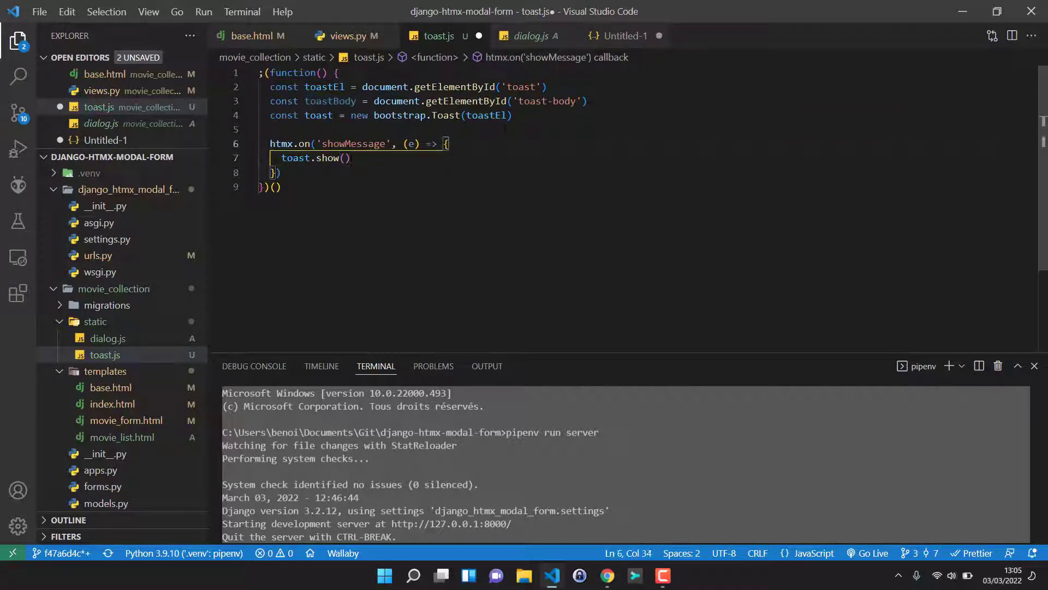
{"action": "type", "text": "toastBody."}
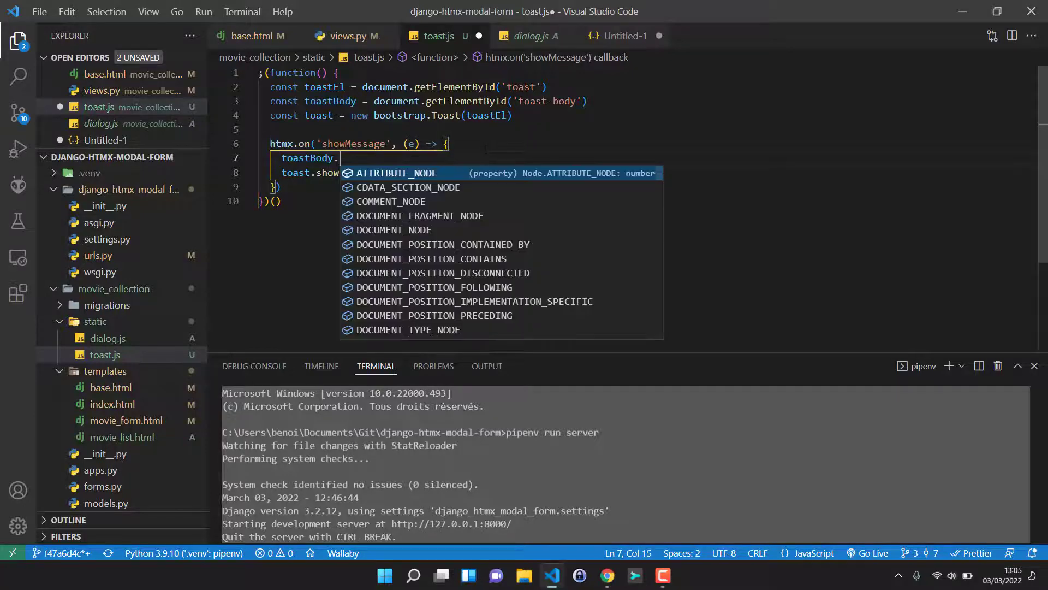
{"action": "type", "text": "innerText ="}
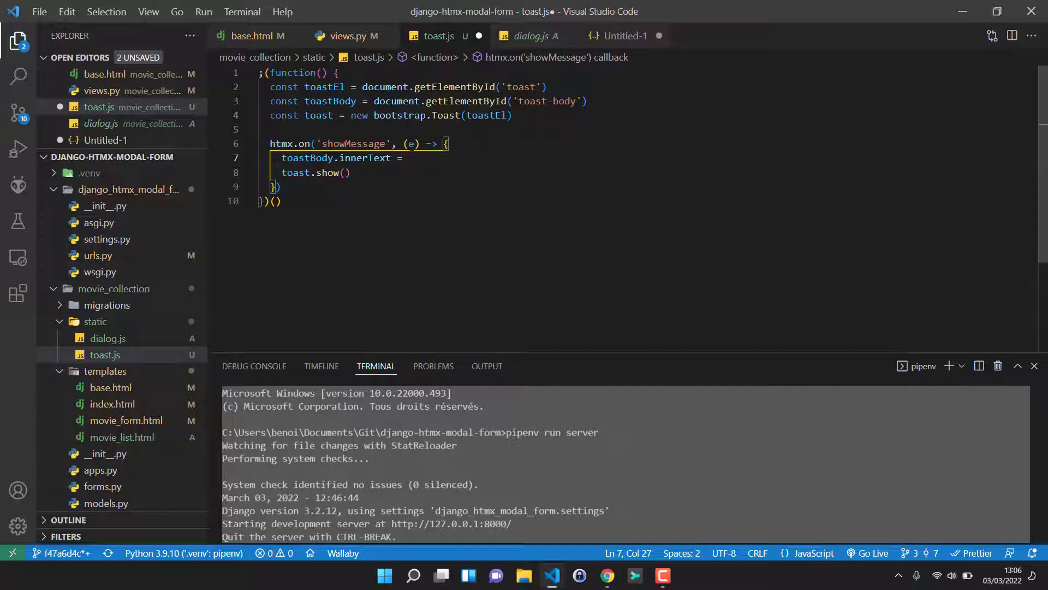
{"action": "left_click", "coordinate": [625, 35]}
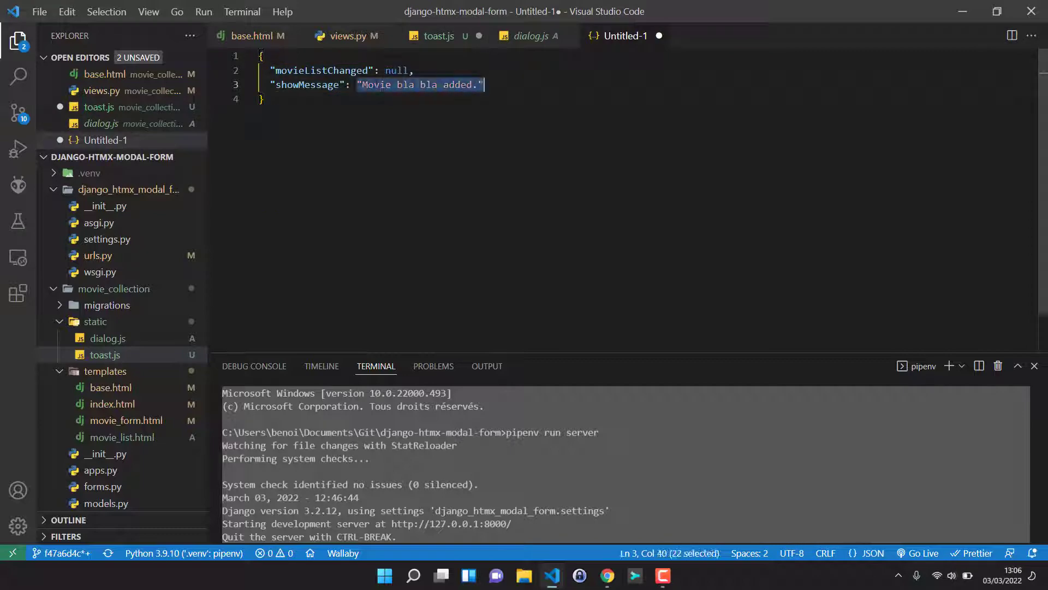
Search htmx.org for 'hx-tr', open the HX-Trigger Response Headers page and scroll to the showMessage evt.detail.value example.
{"action": "left_click", "coordinate": [606, 575]}
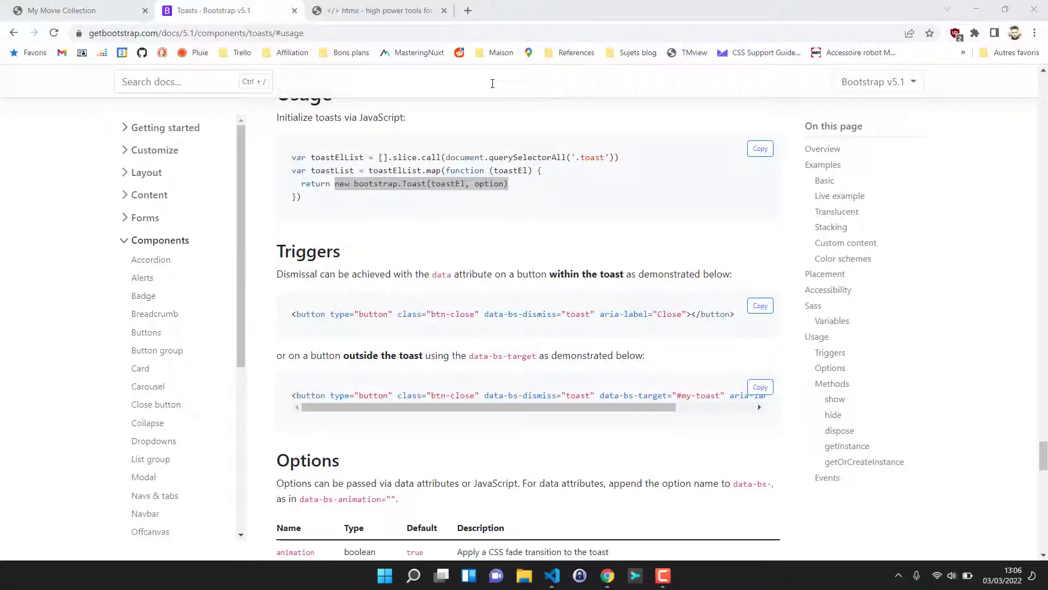
{"action": "left_click", "coordinate": [374, 9]}
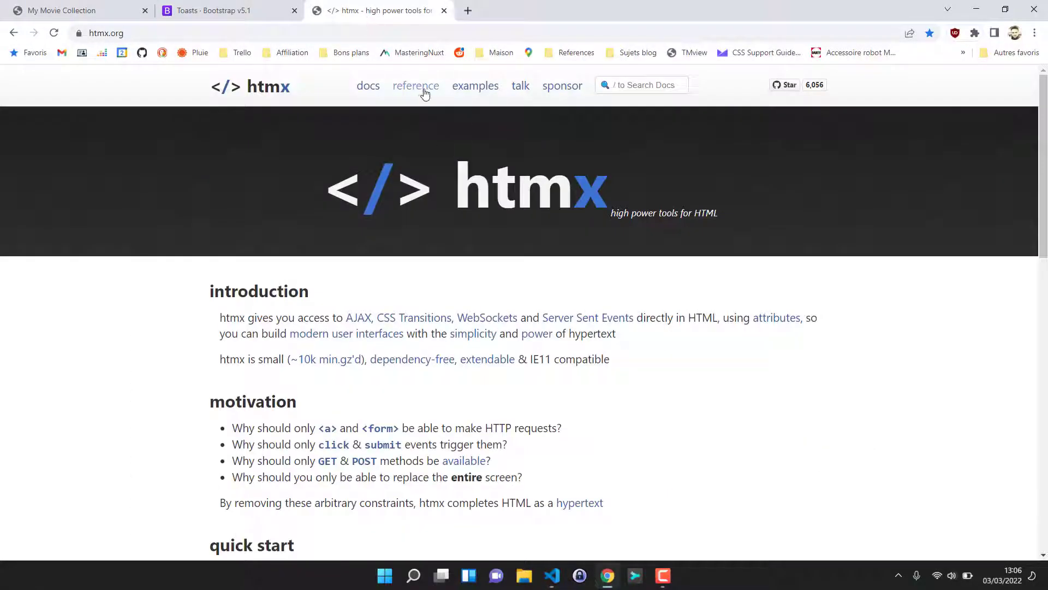
{"action": "left_click", "coordinate": [641, 85]}
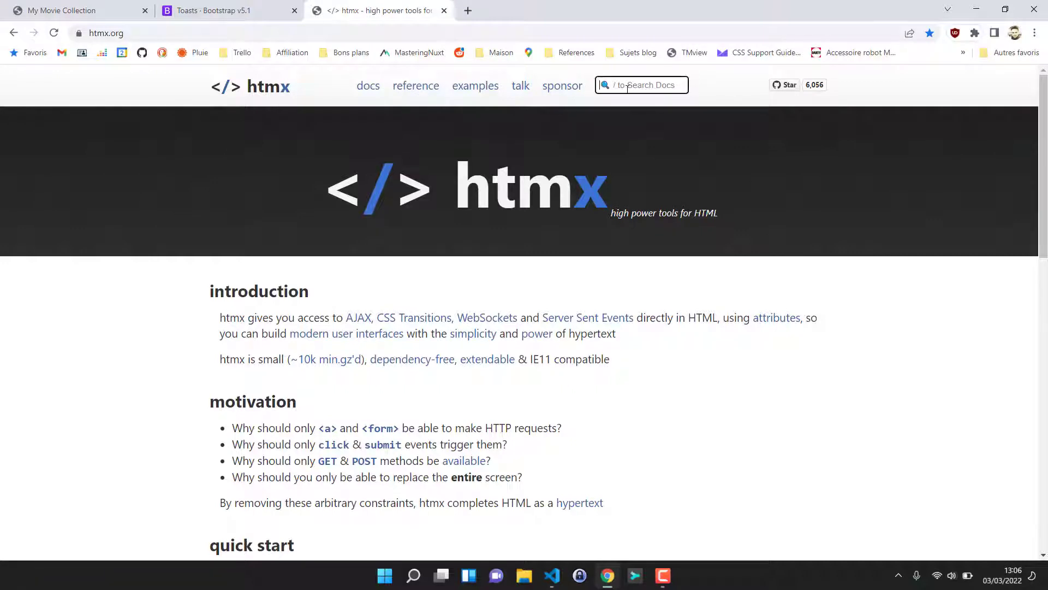
{"action": "type", "text": "hx-tr"}
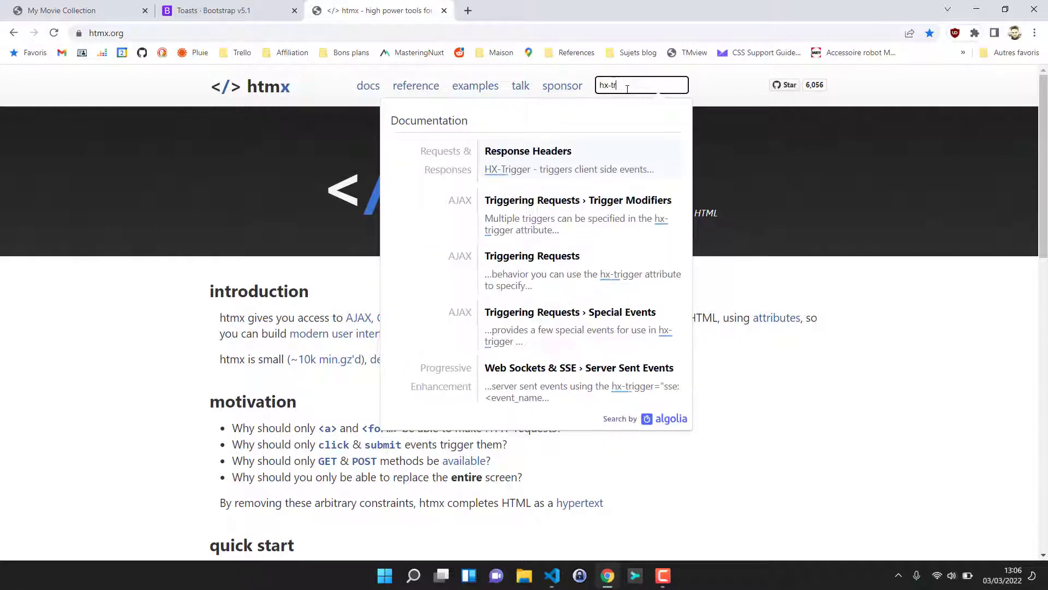
{"action": "left_click", "coordinate": [528, 151]}
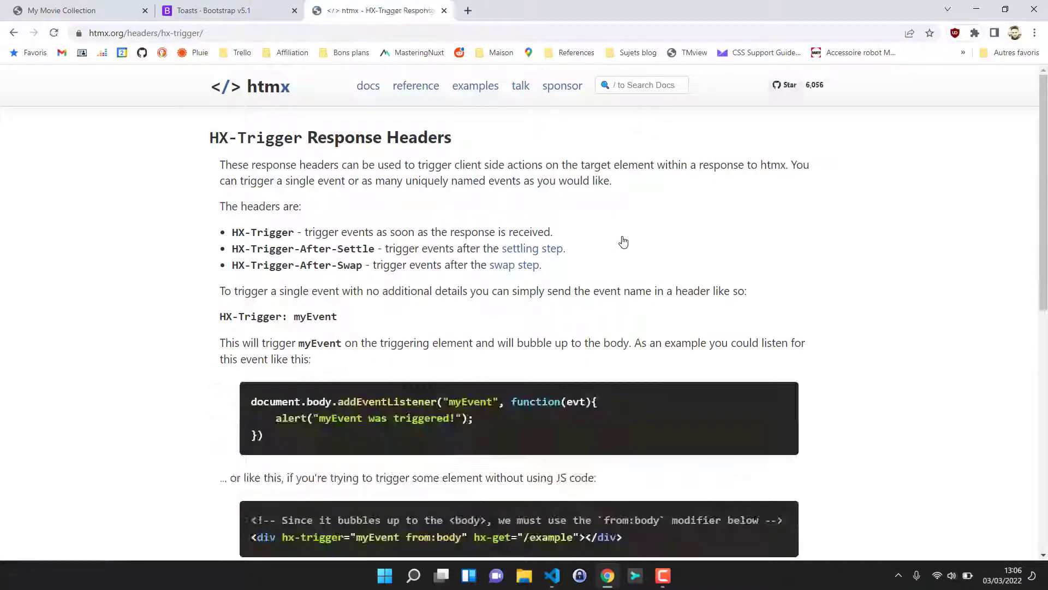
{"action": "scroll", "scroll_direction": "down", "scroll_amount": 3}
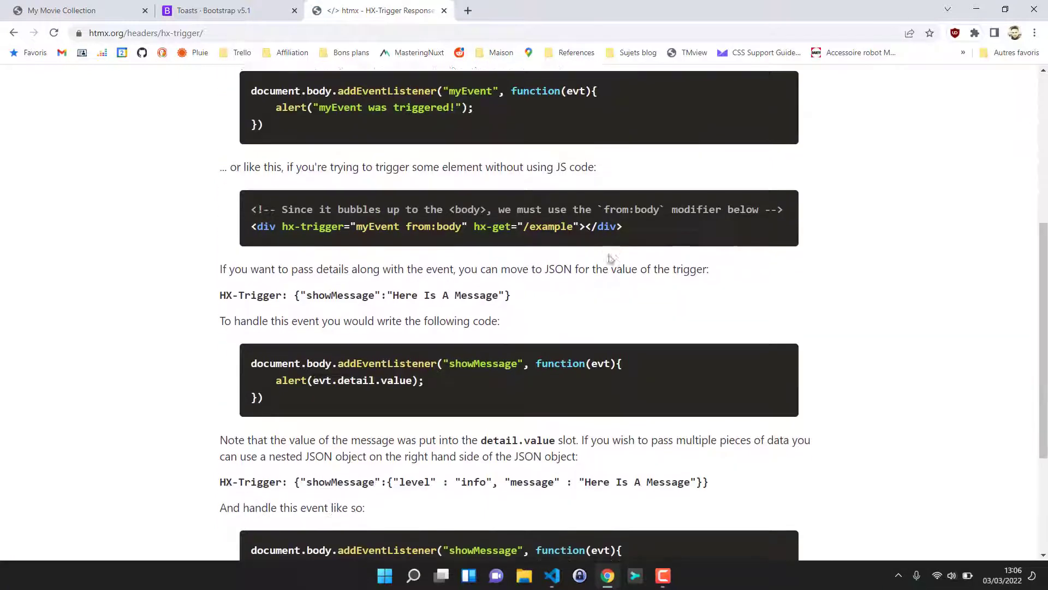
{"action": "scroll", "scroll_direction": "down", "scroll_amount": 3}
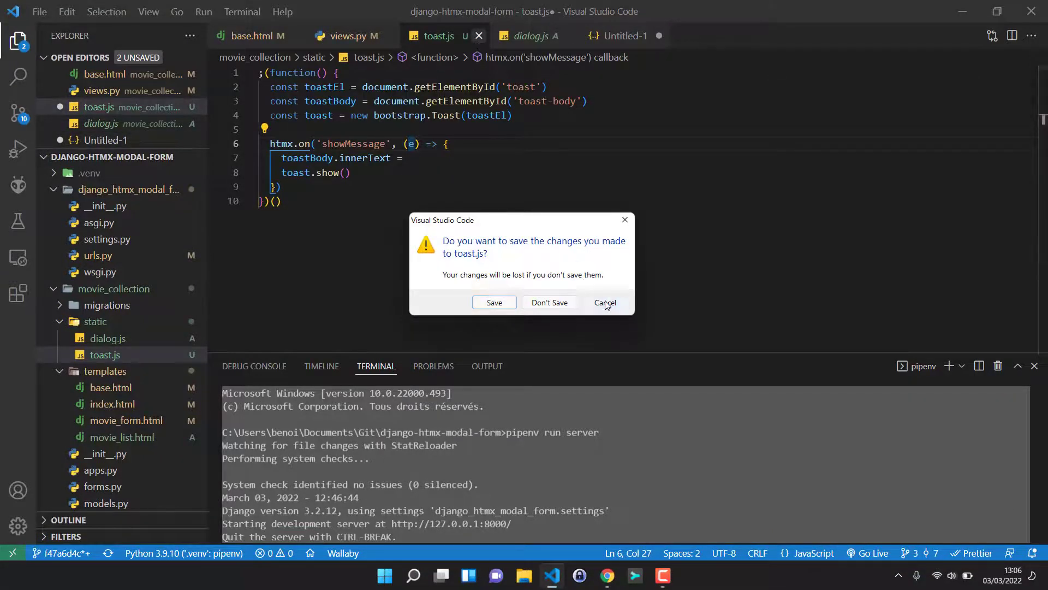
Keep toast.js open, complete toastBody.innerText = e.detail.value, save it, and view the scratch JSON again.
{"action": "left_click", "coordinate": [604, 302]}
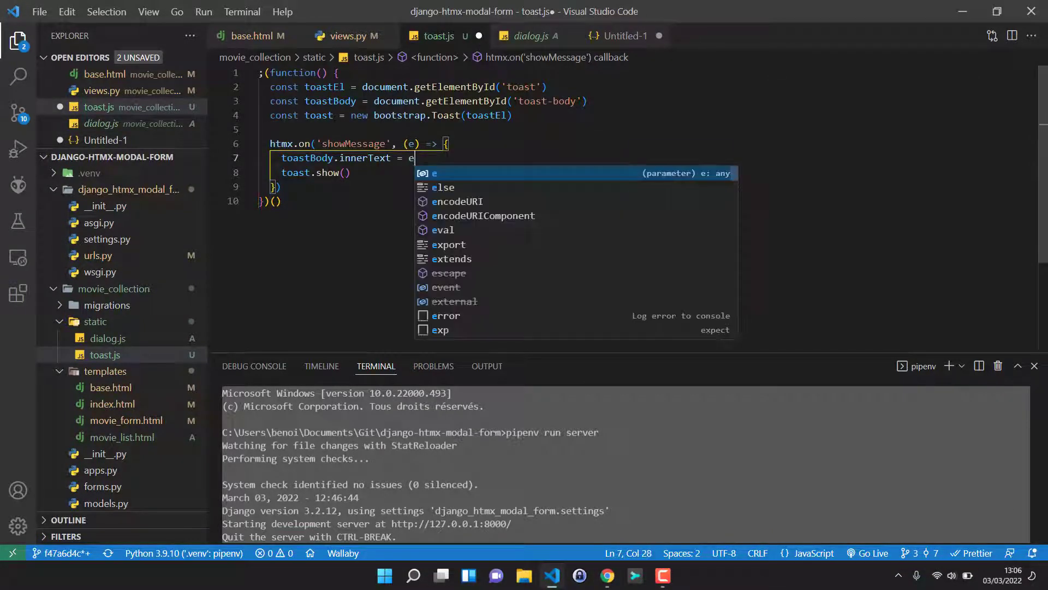
{"action": "type", "text": ".data"}
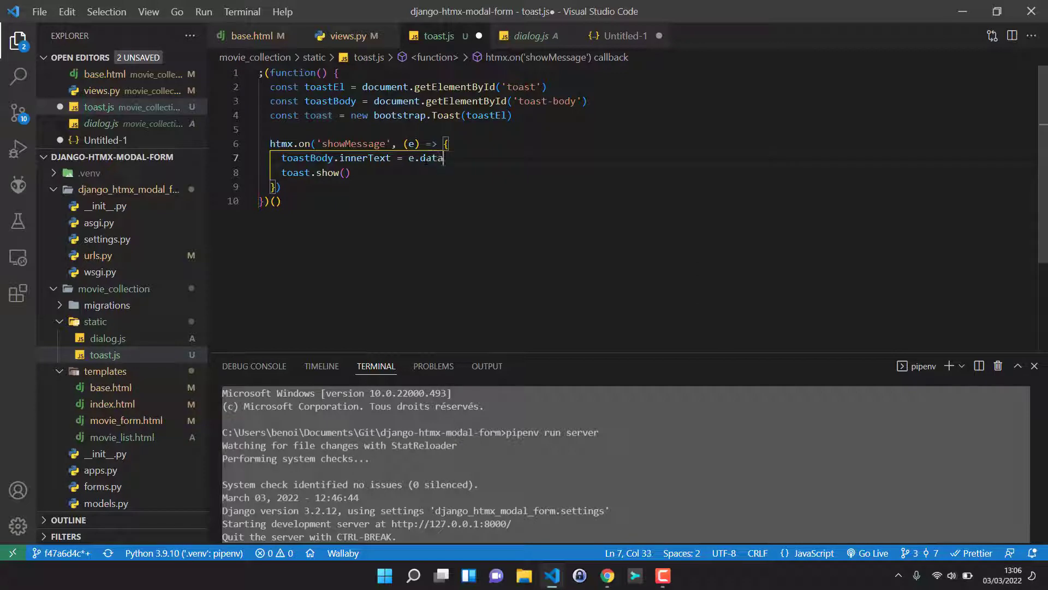
{"action": "type", "text": "detail.value"}
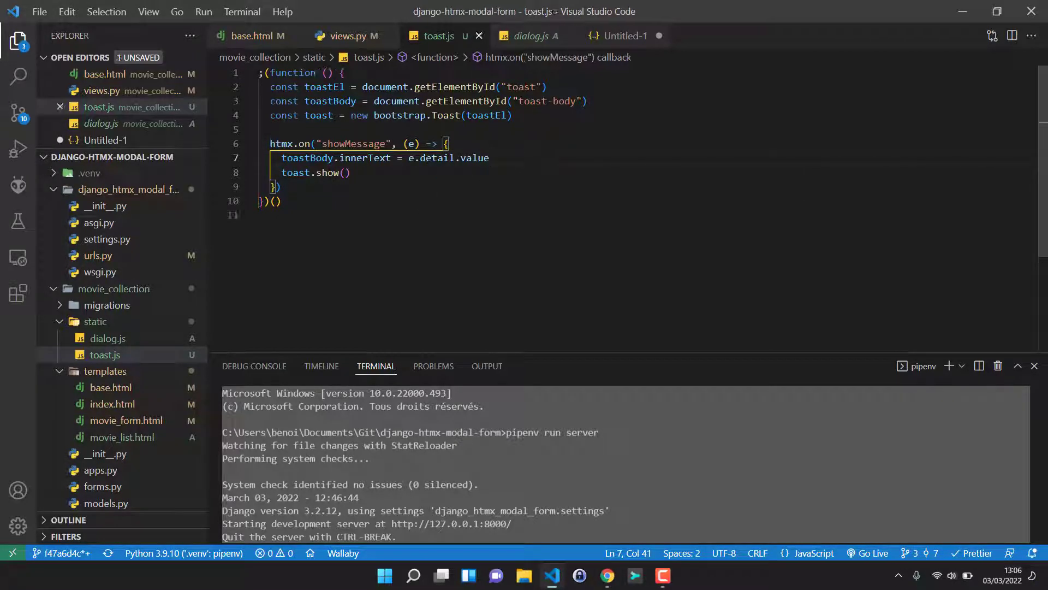
{"action": "left_click", "coordinate": [279, 201]}
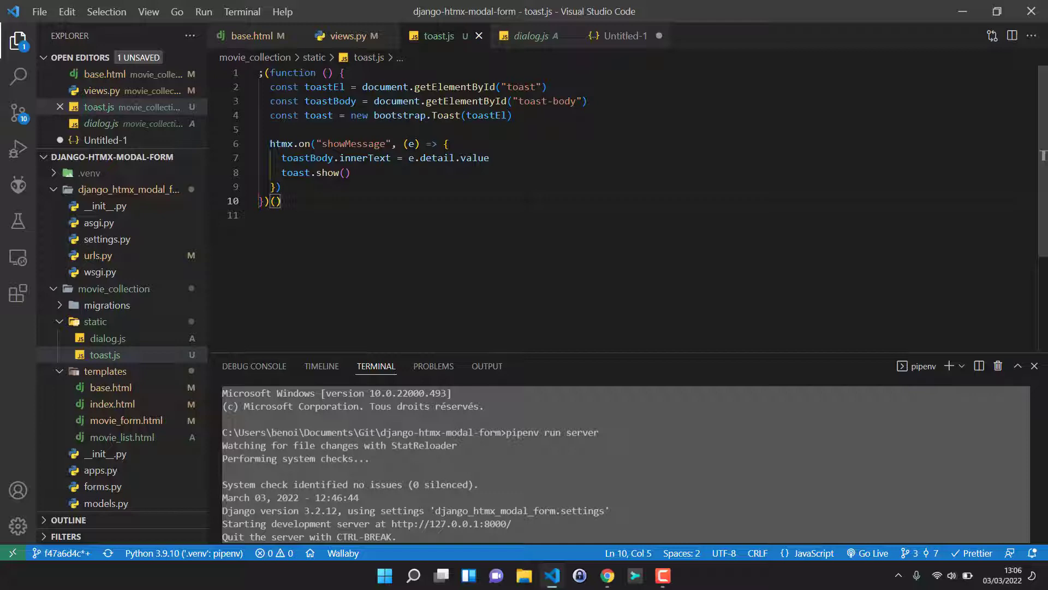
{"action": "left_click", "coordinate": [625, 34]}
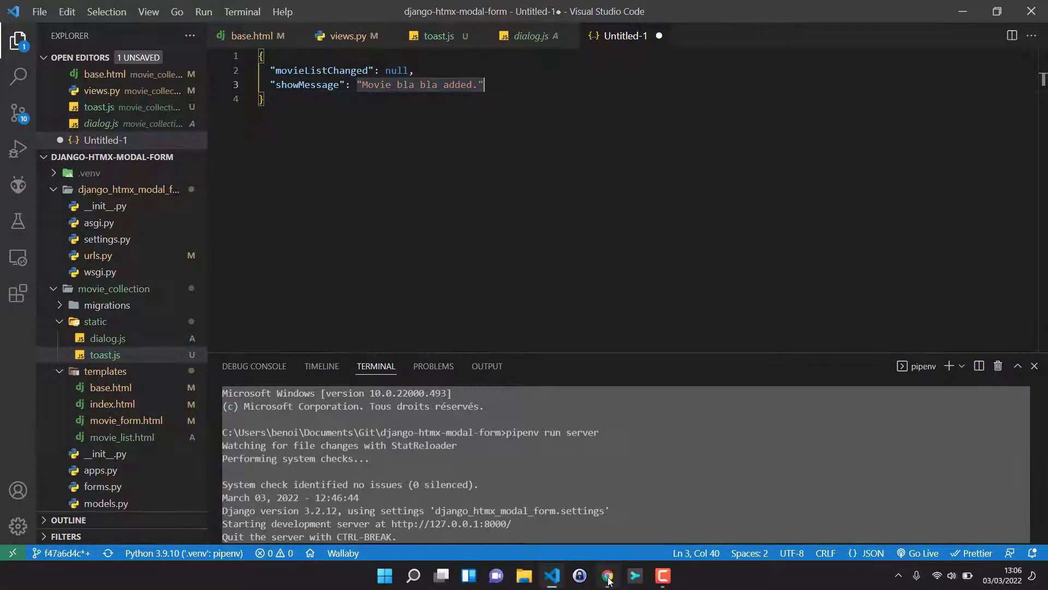
With the browser console open, edit Back to the Future 2's rating to three stars and save, popping an update toast.
{"action": "left_click", "coordinate": [606, 575]}
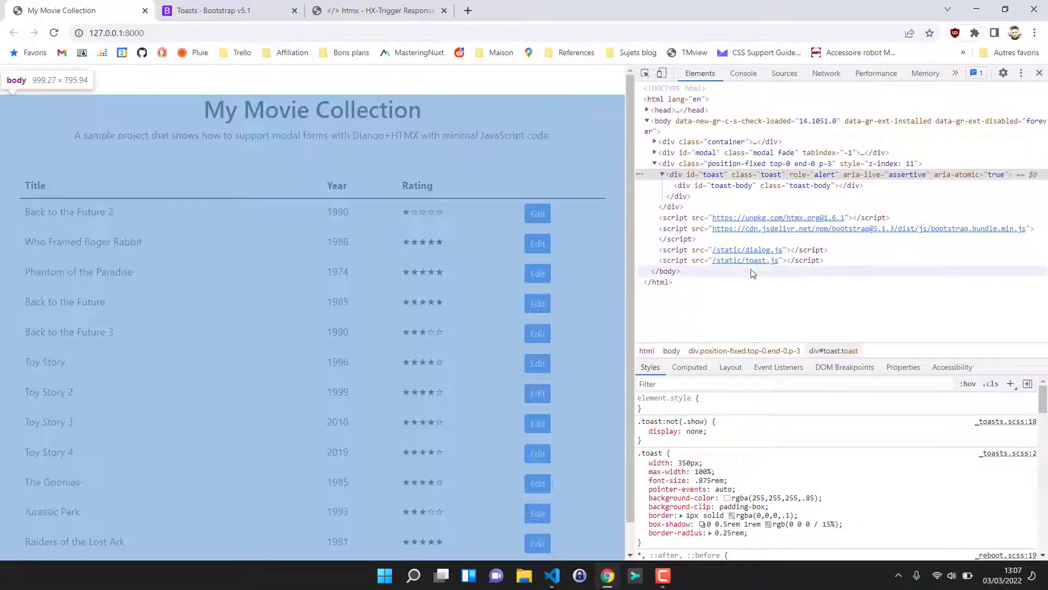
{"action": "left_click", "coordinate": [742, 73]}
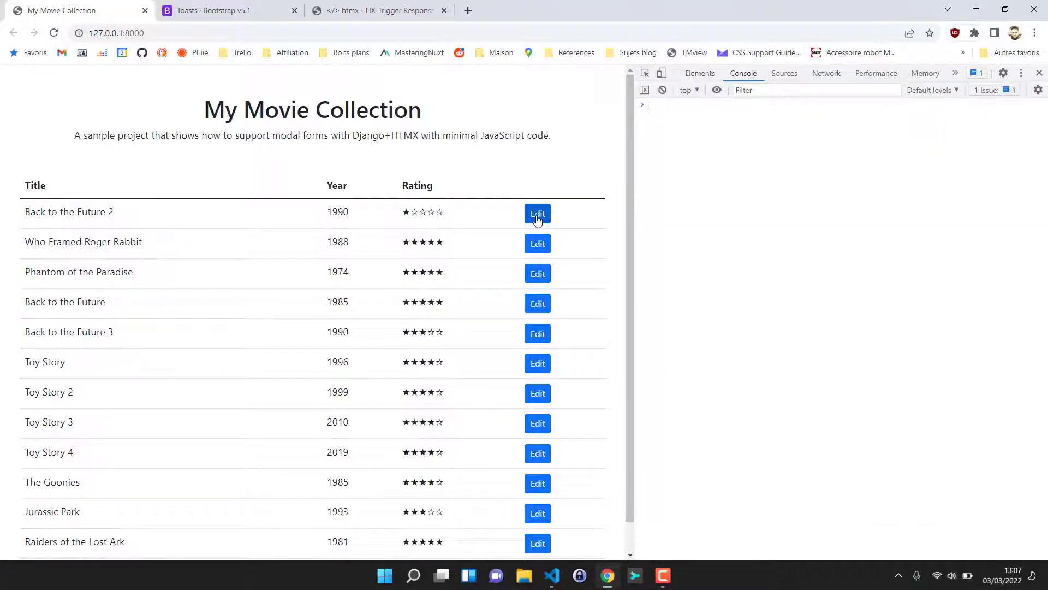
{"action": "left_click", "coordinate": [538, 213]}
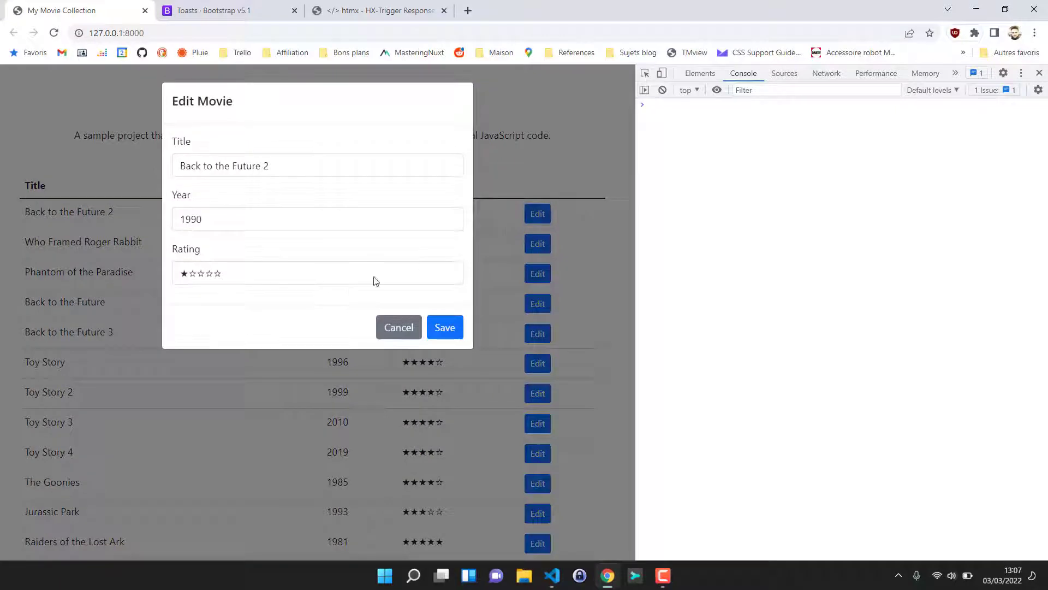
{"action": "left_click", "coordinate": [199, 273]}
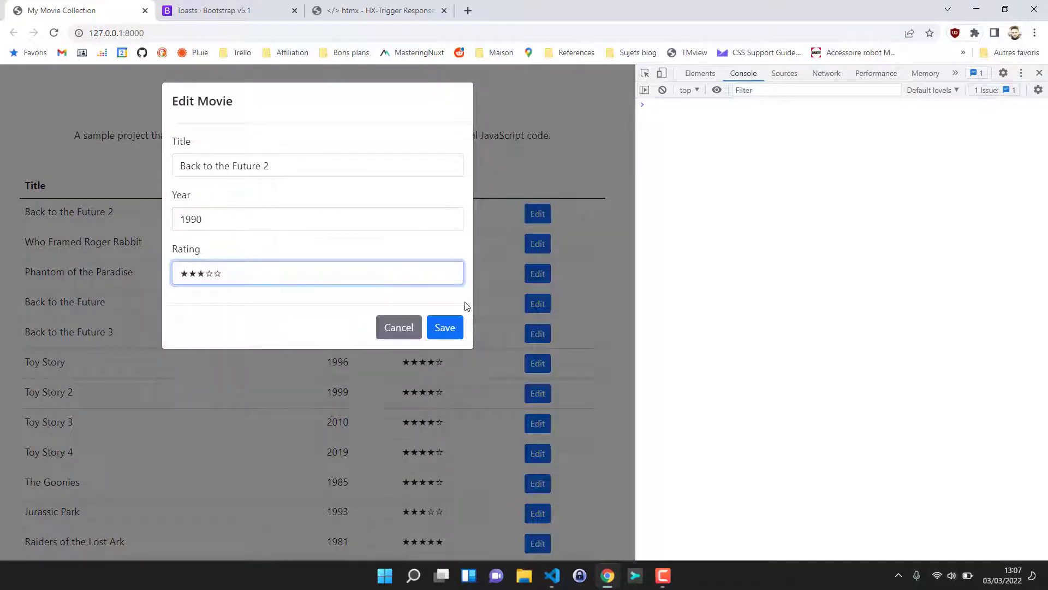
{"action": "left_click", "coordinate": [445, 326]}
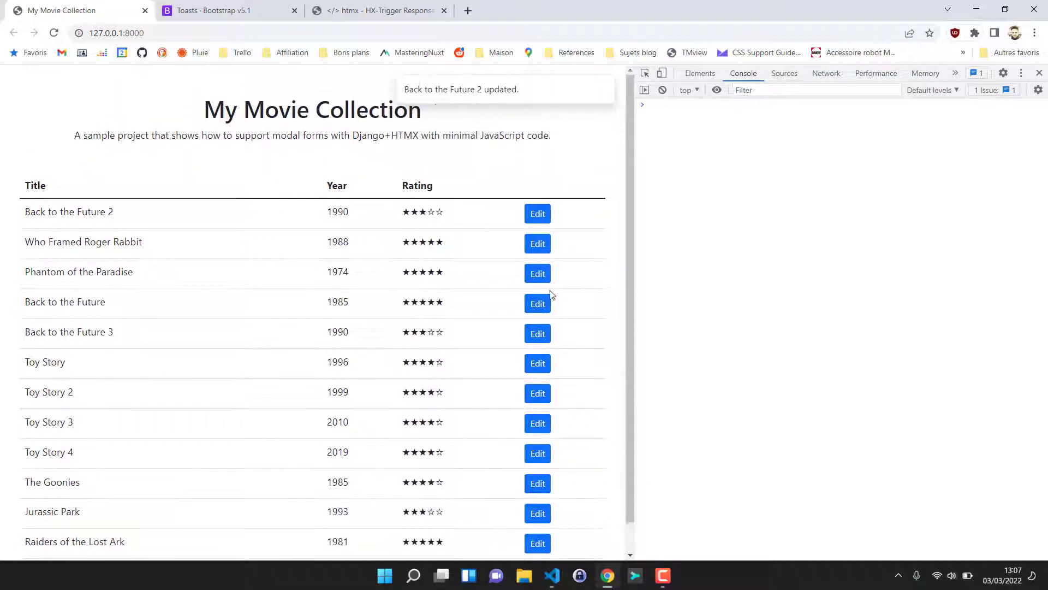
Edit Phantom of the Paradise to year 1972 and save, showing the 'Phantom of the Paradise updated.' toast.
{"action": "left_click", "coordinate": [537, 273]}
{"action": "type", "text": "1972"}
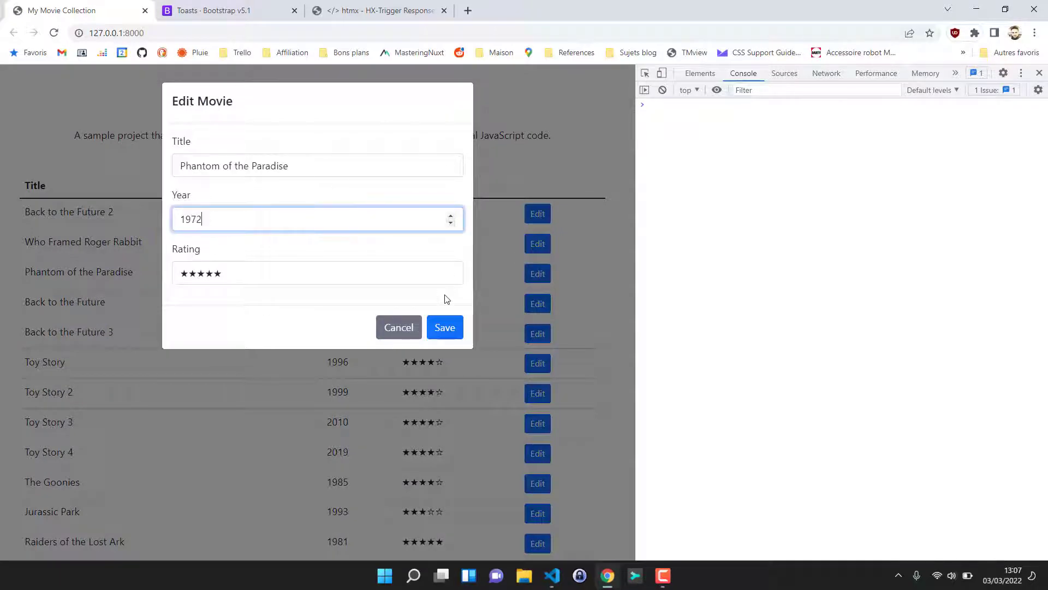
{"action": "left_click", "coordinate": [445, 326]}
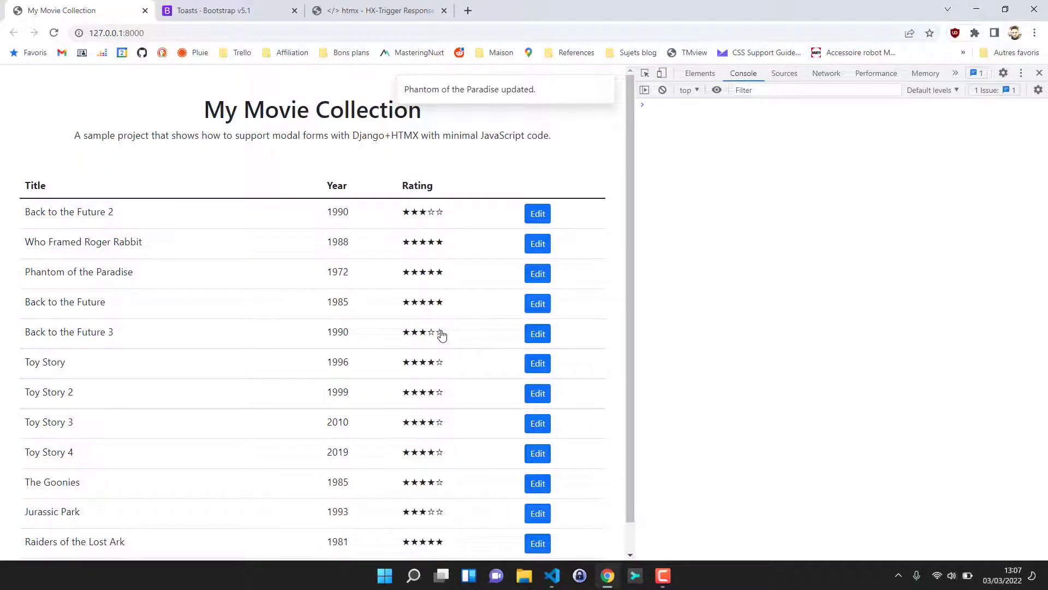
{"action": "scroll", "scroll_direction": "up", "scroll_amount": 3}
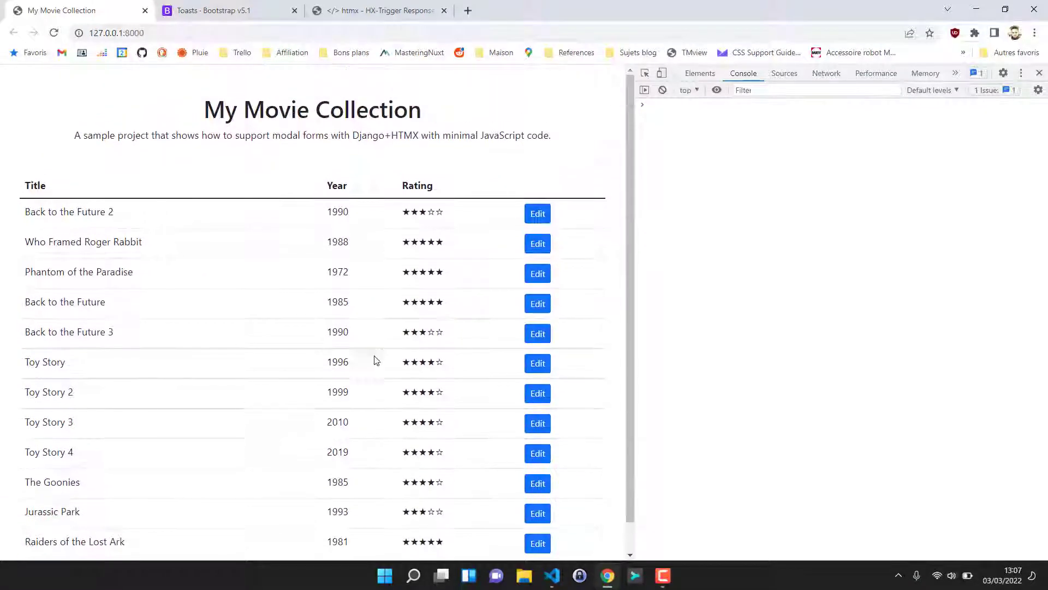
Add the movie 'Bla bla bla' with a two-star rating and save, getting the 'Bla bla bla added.' toast.
{"action": "scroll", "scroll_direction": "down", "scroll_amount": 3}
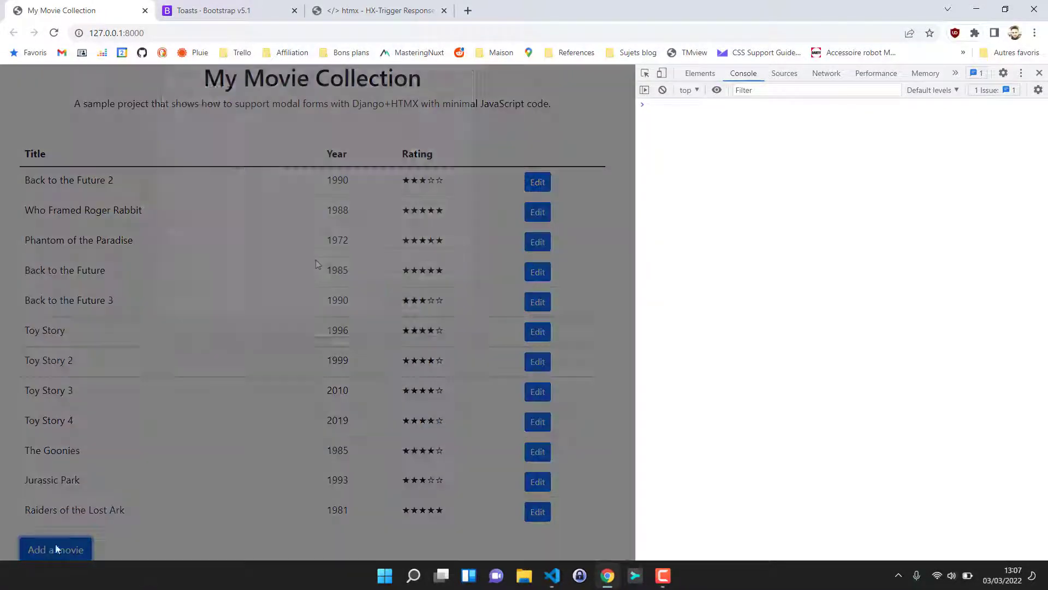
{"action": "left_click", "coordinate": [537, 181]}
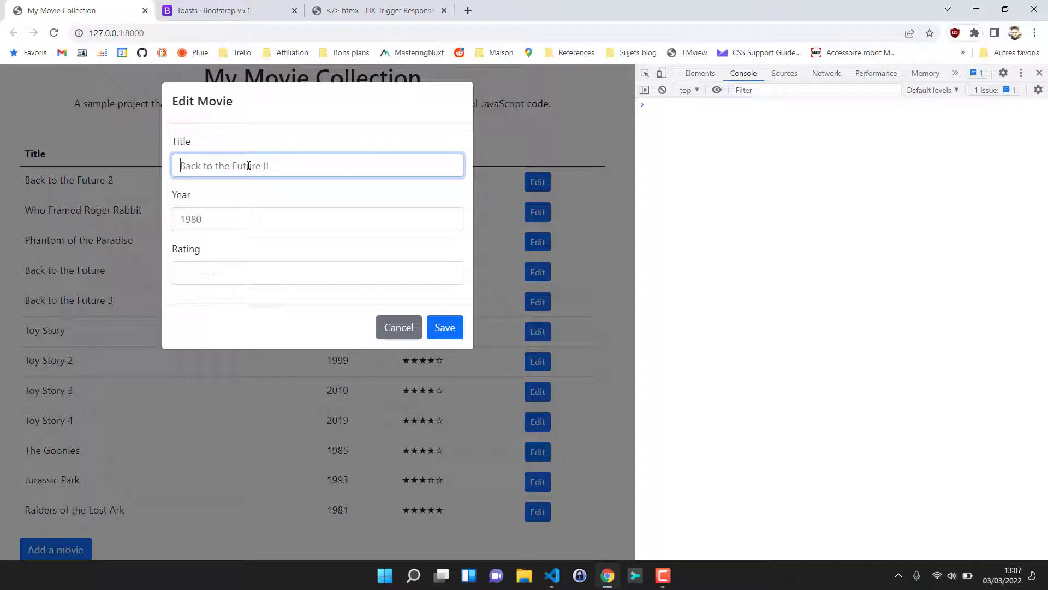
{"action": "type", "text": "B"}
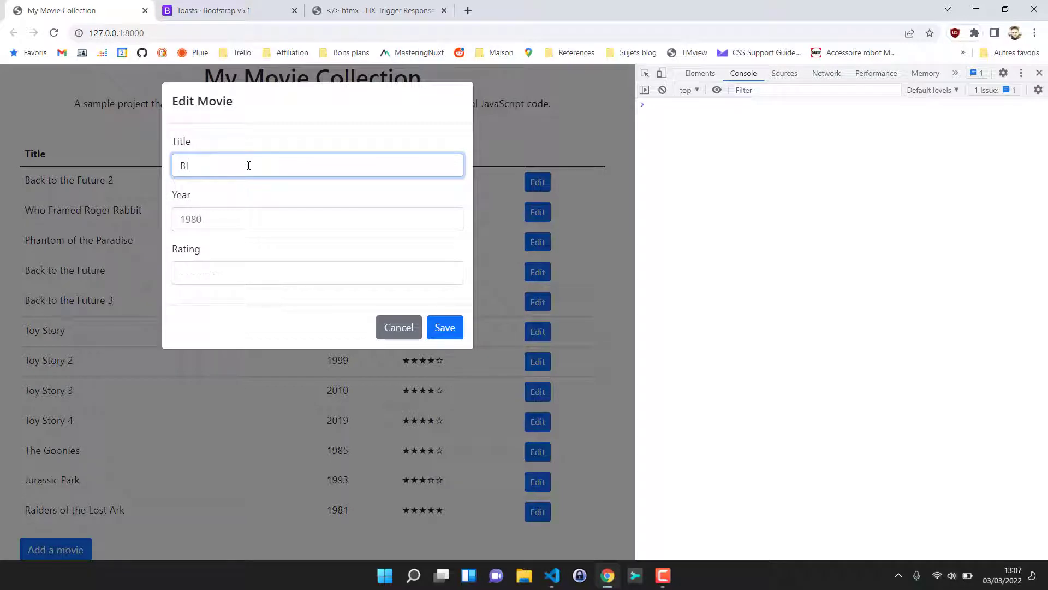
{"action": "type", "text": "la bla bla"}
{"action": "left_click", "coordinate": [318, 218]}
{"action": "type", "text": "19999"}
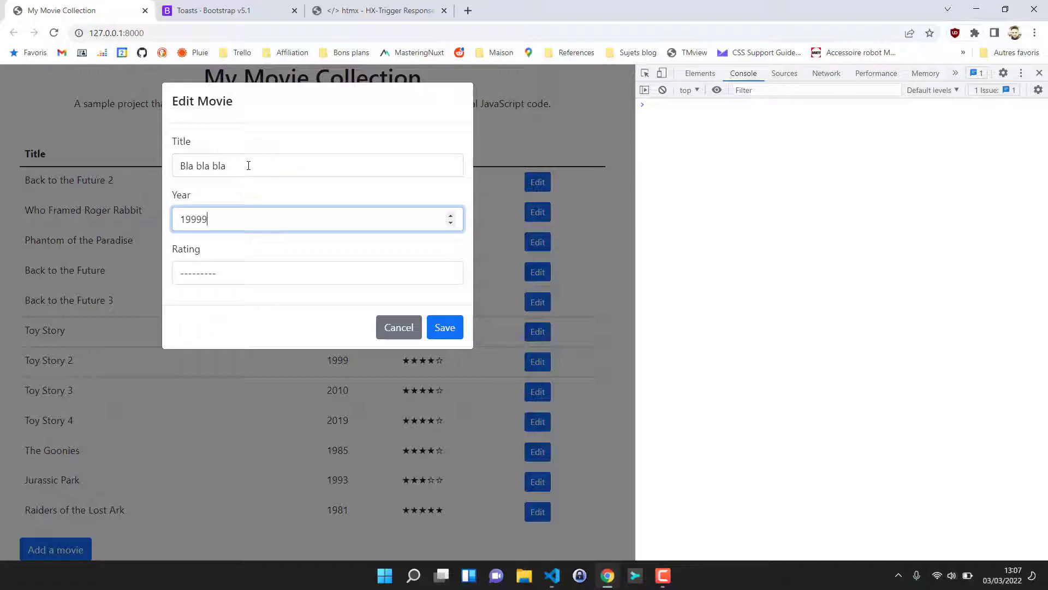
{"action": "left_click", "coordinate": [317, 273]}
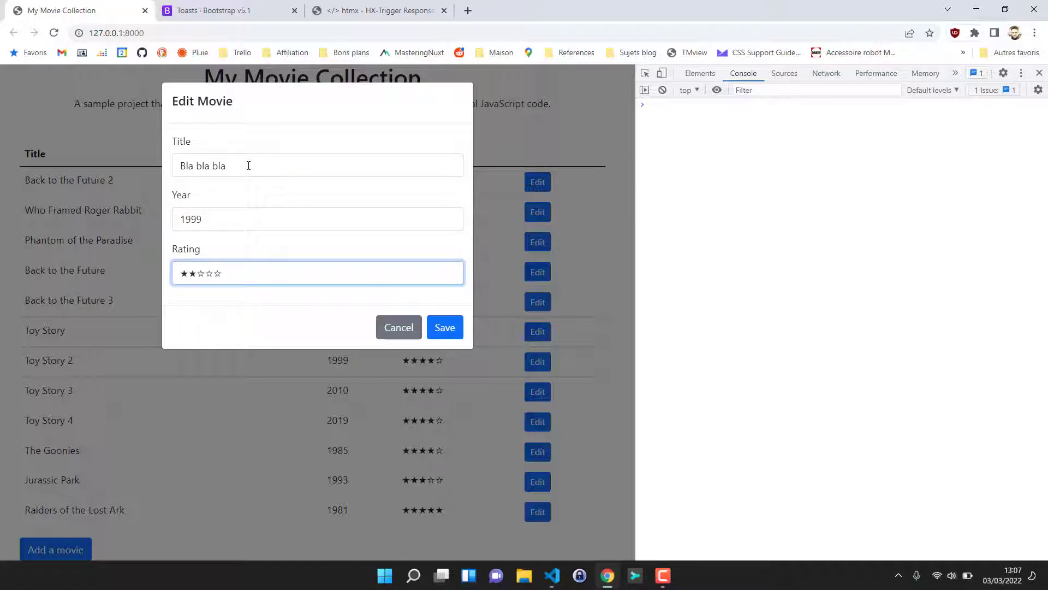
{"action": "left_click", "coordinate": [444, 327]}
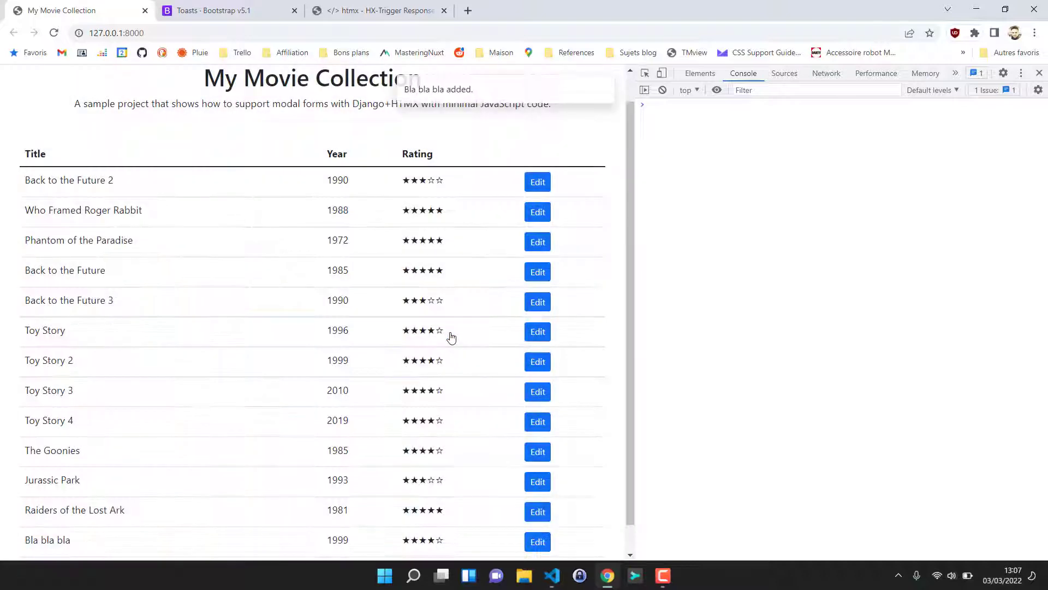
{"action": "mouse_move", "coordinate": [497, 129]}
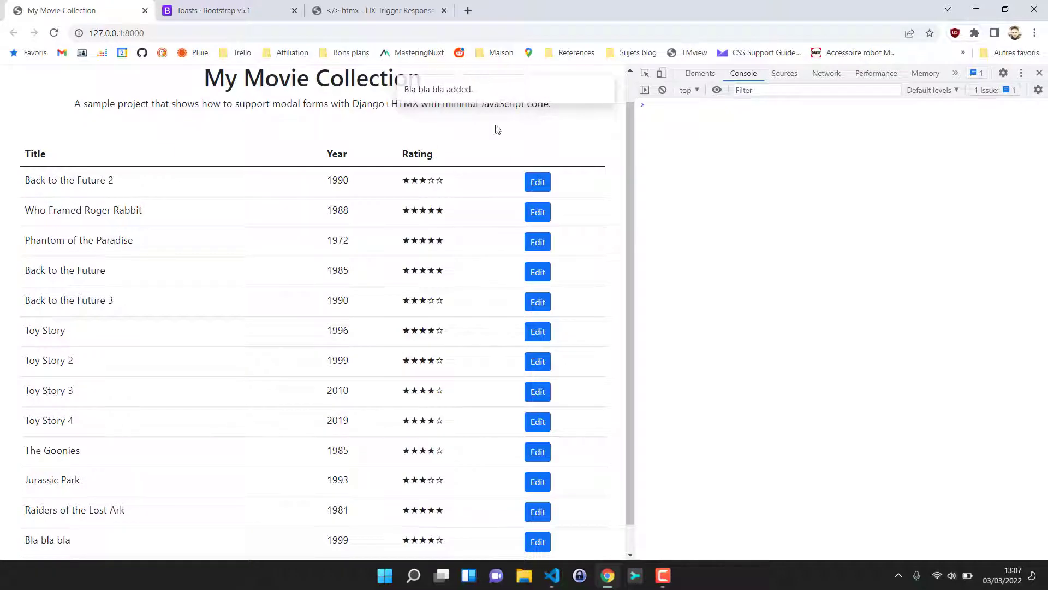